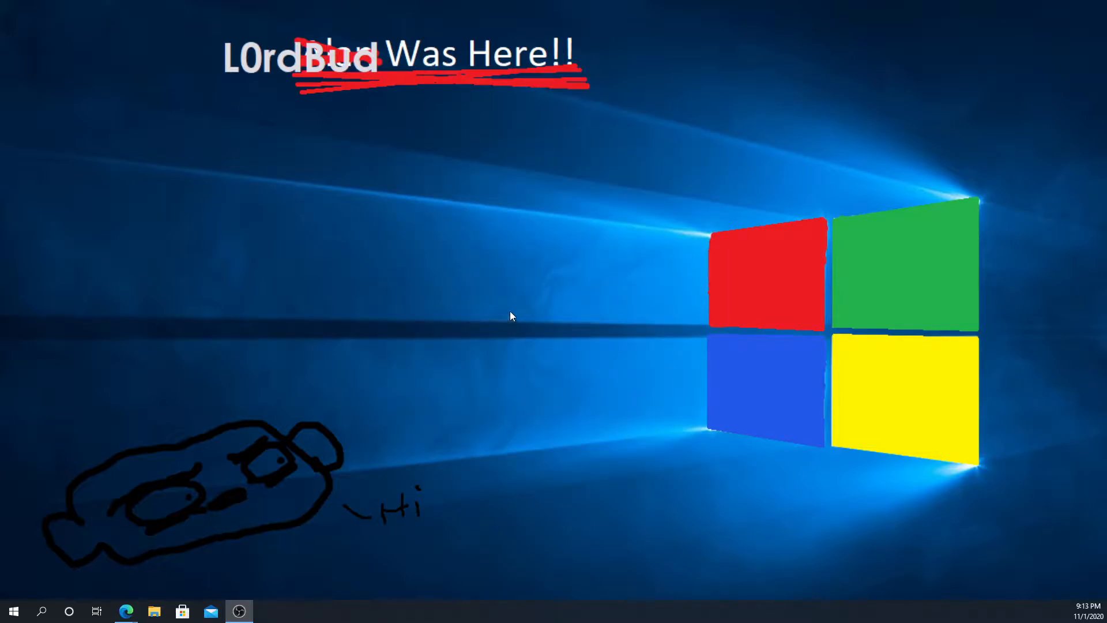
mouse_move(201, 557)
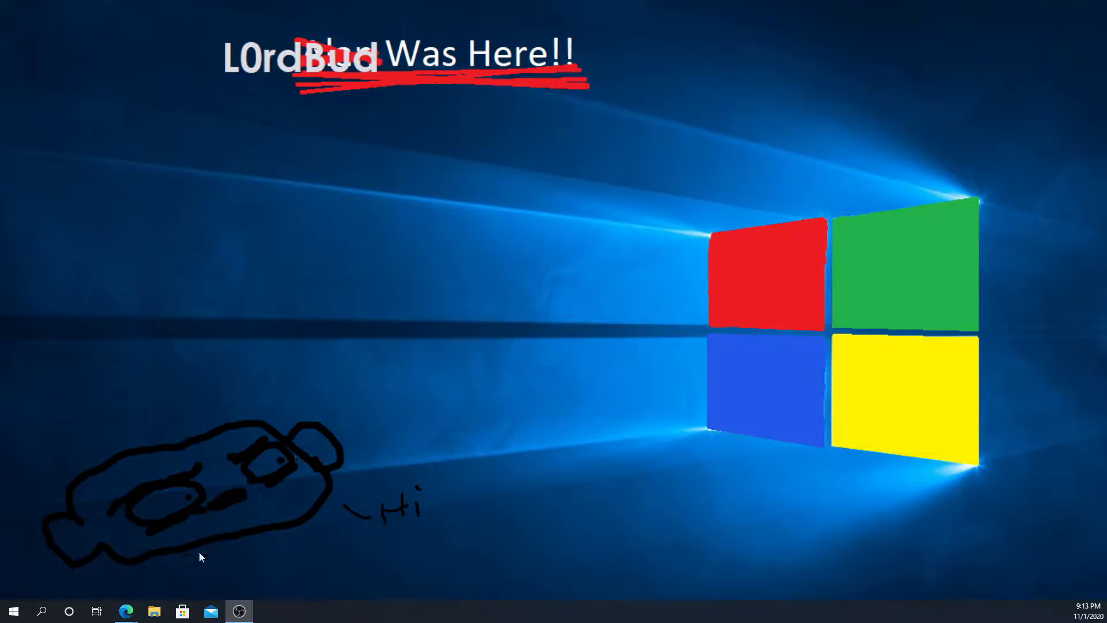
Launch Edge from the taskbar to show atlauncher.com.
click(125, 611)
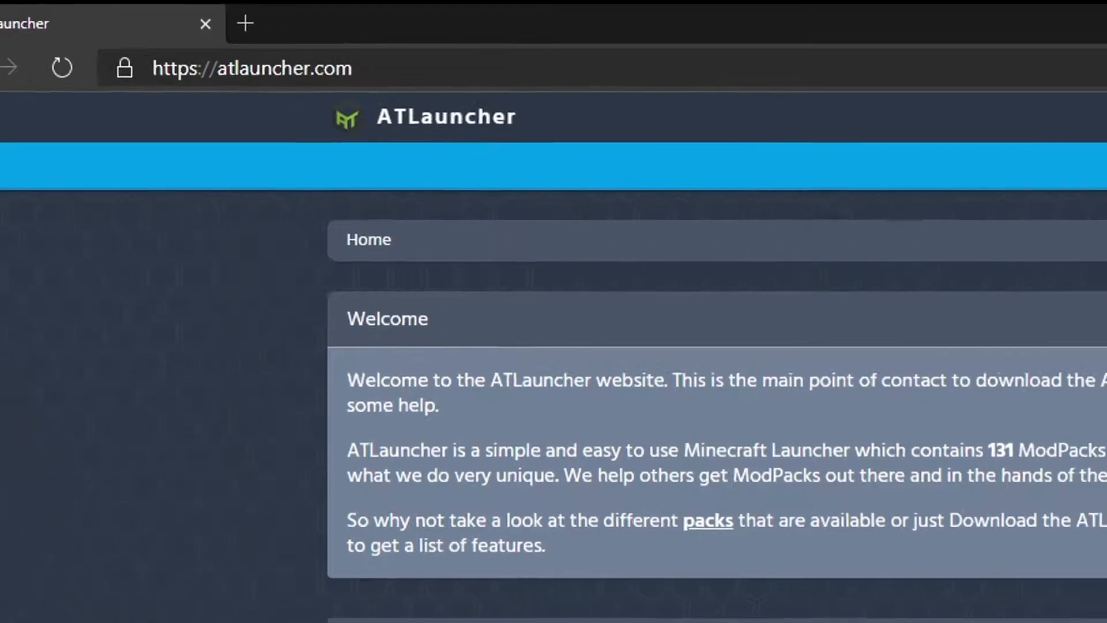
Download ATLauncher.exe using the site's Download link.
click(669, 49)
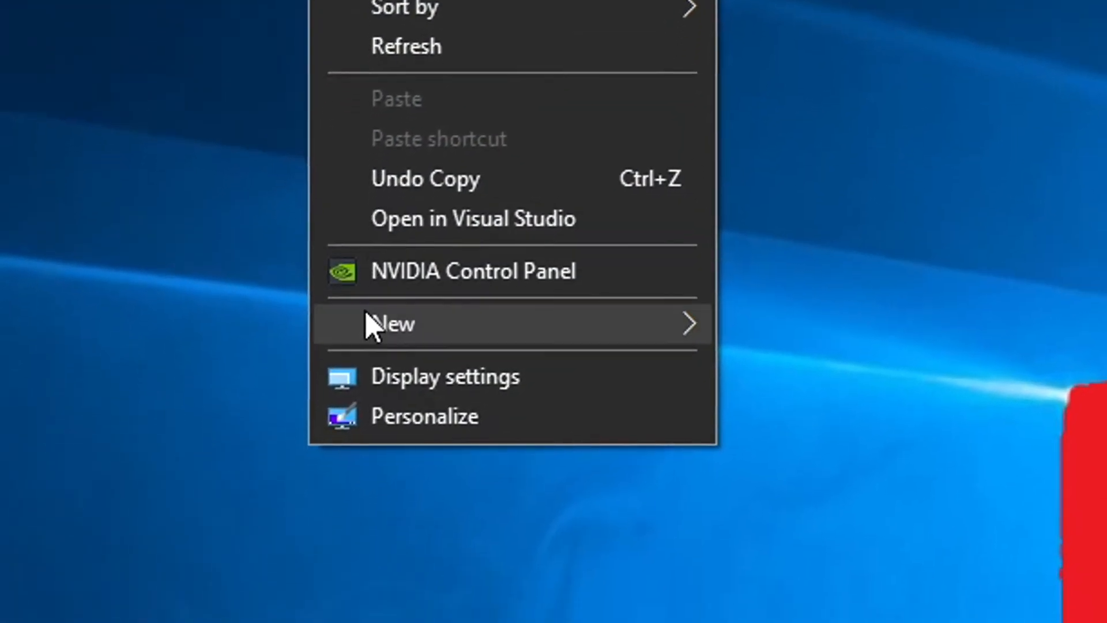
Create a new desktop folder, move ATLauncher.exe into it, and run it for first setup.
click(390, 324)
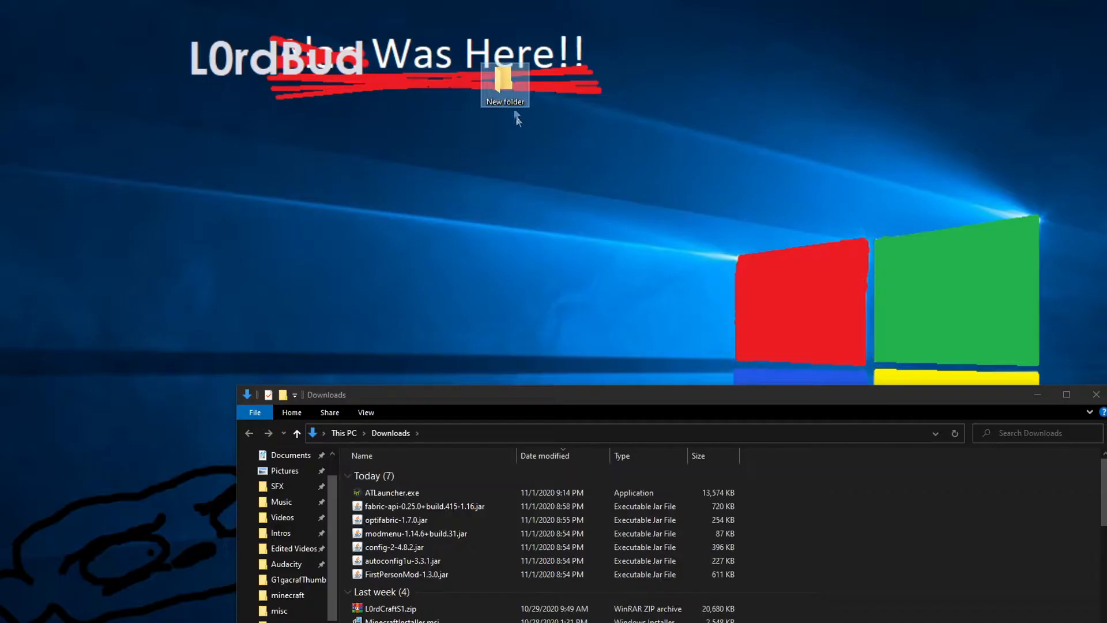
click(392, 492)
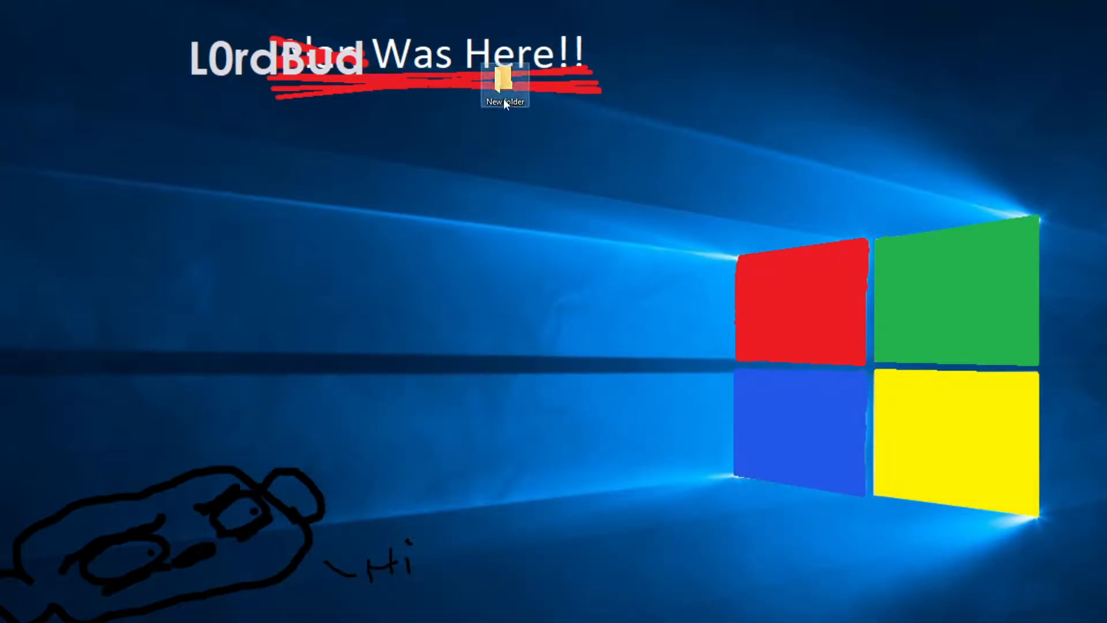
double_click(504, 79)
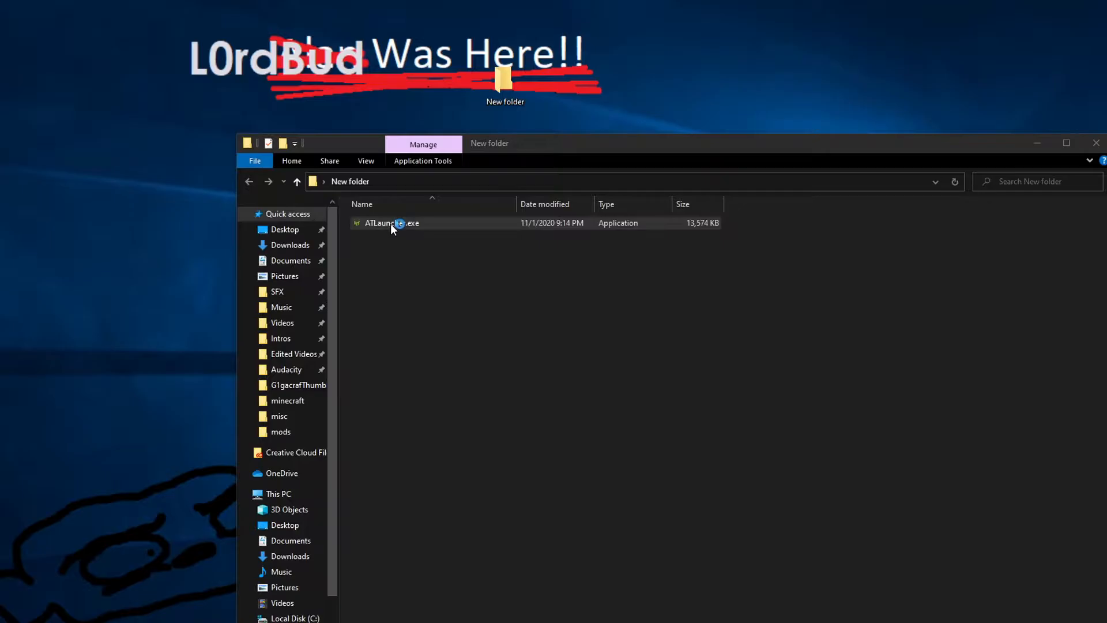
double_click(392, 223)
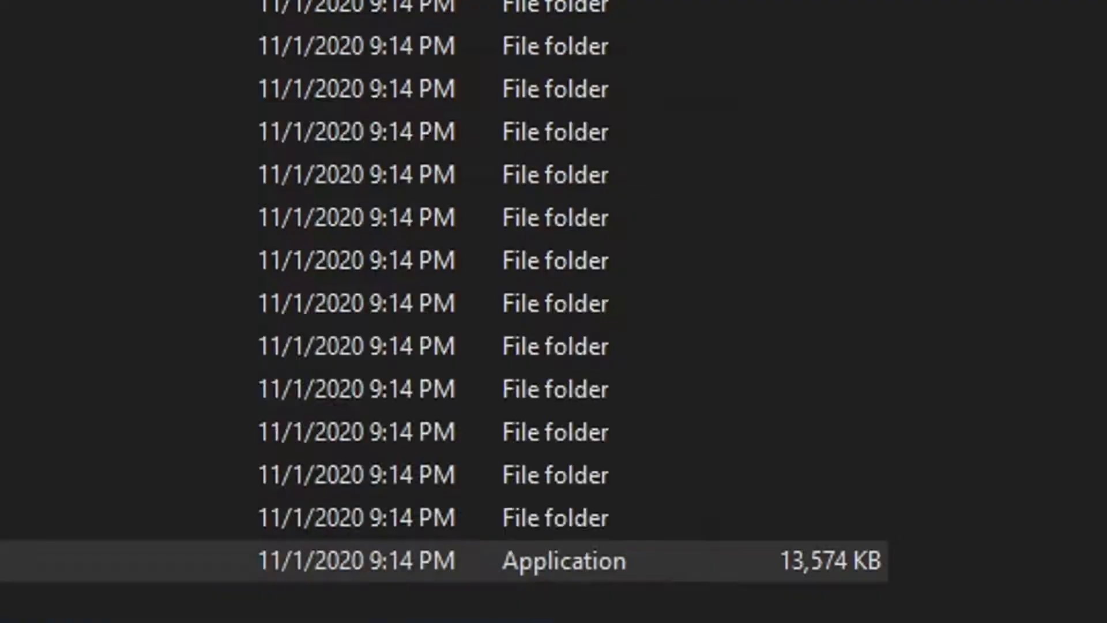
click(691, 308)
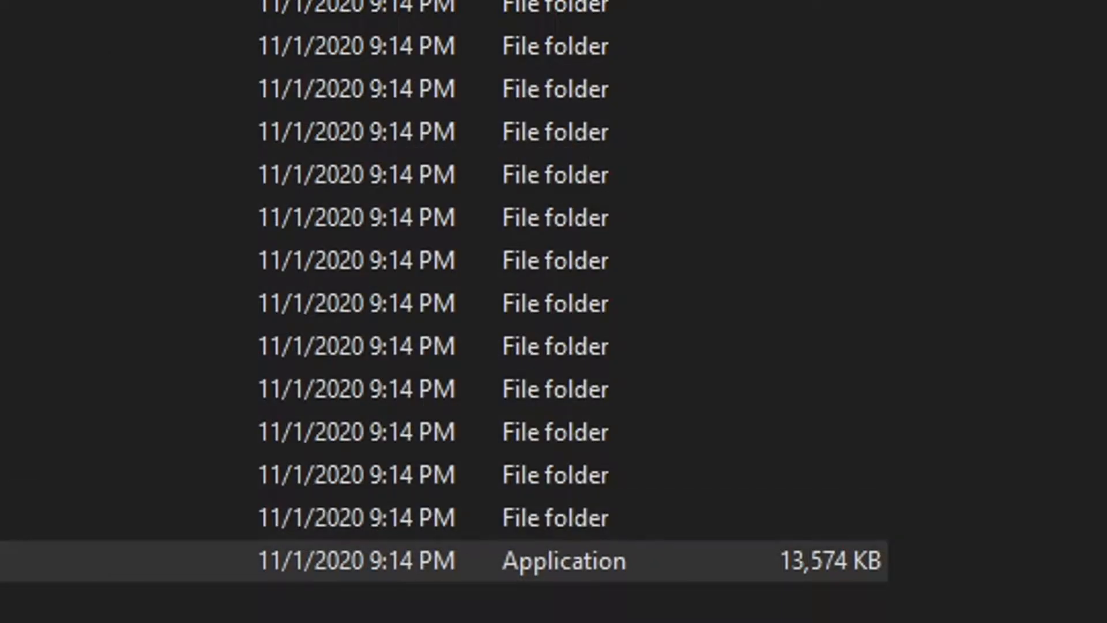
Launch ATLauncher, visit its Accounts page, then minimize the launcher.
double_click(565, 560)
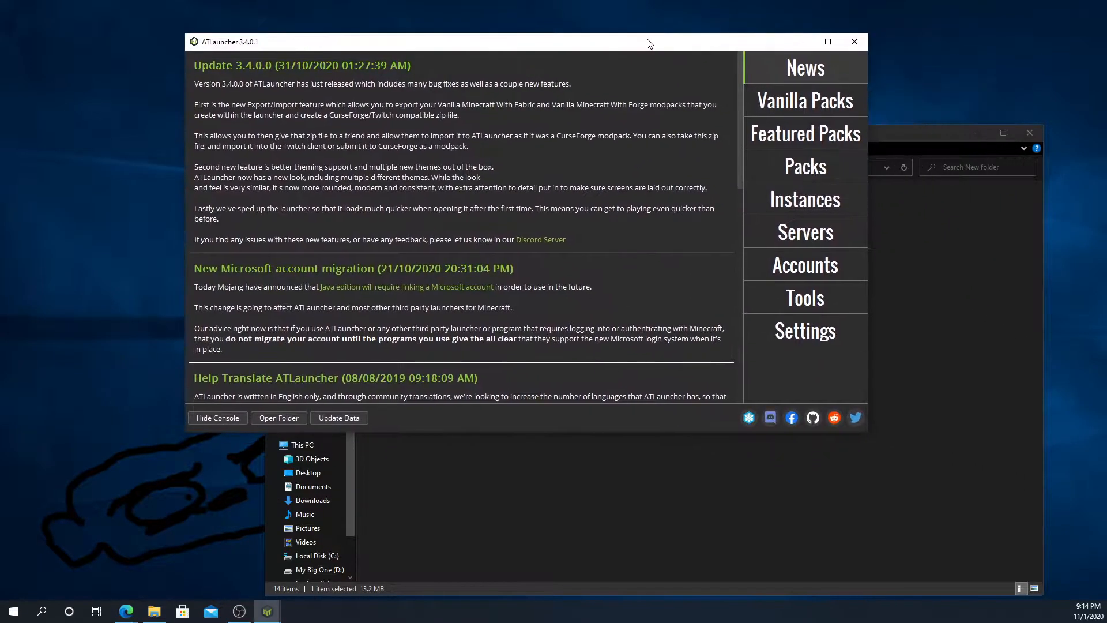
click(804, 264)
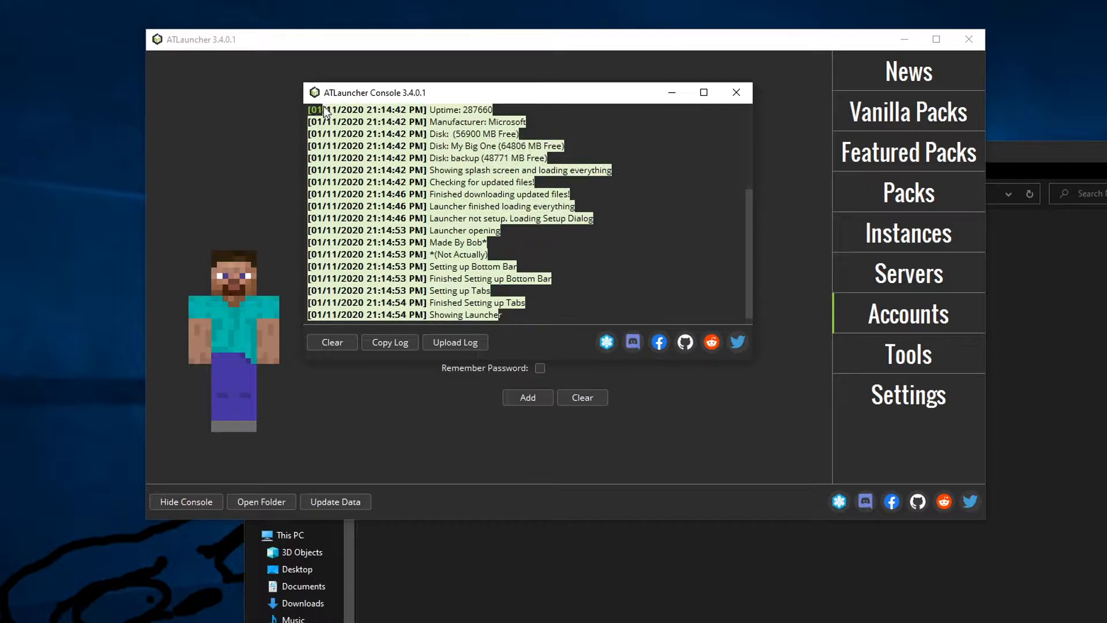
mouse_move(737, 92)
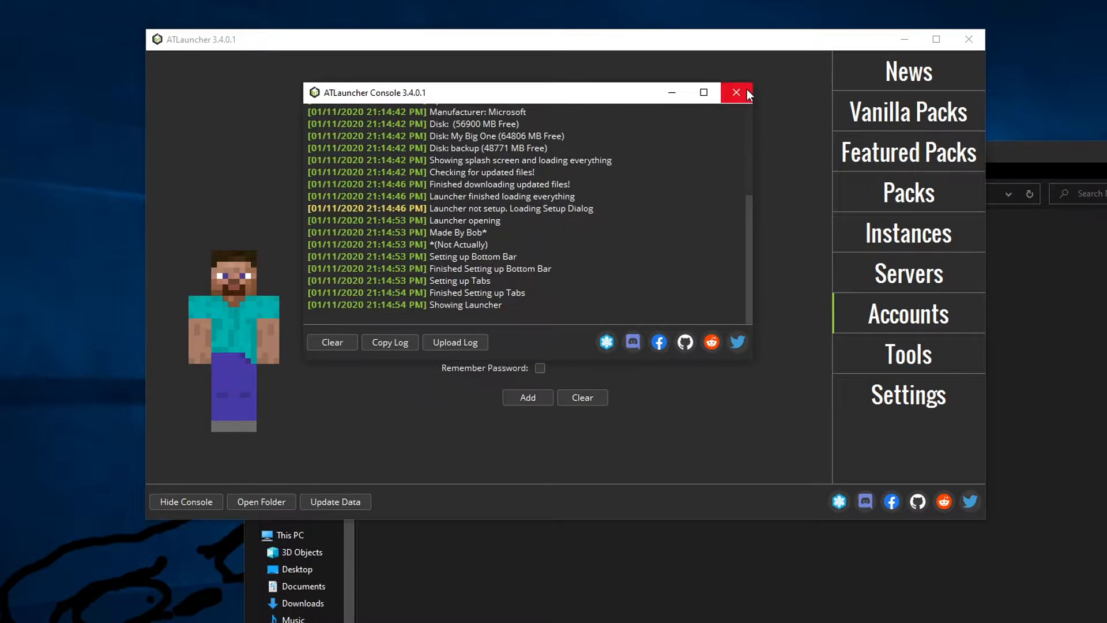
mouse_move(605, 267)
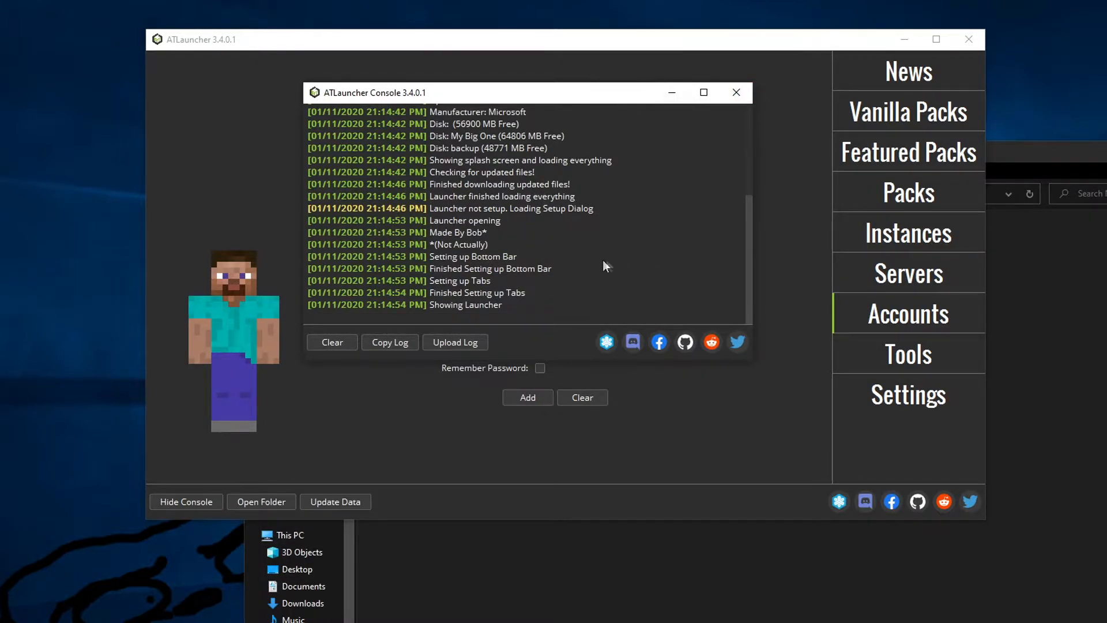
click(735, 92)
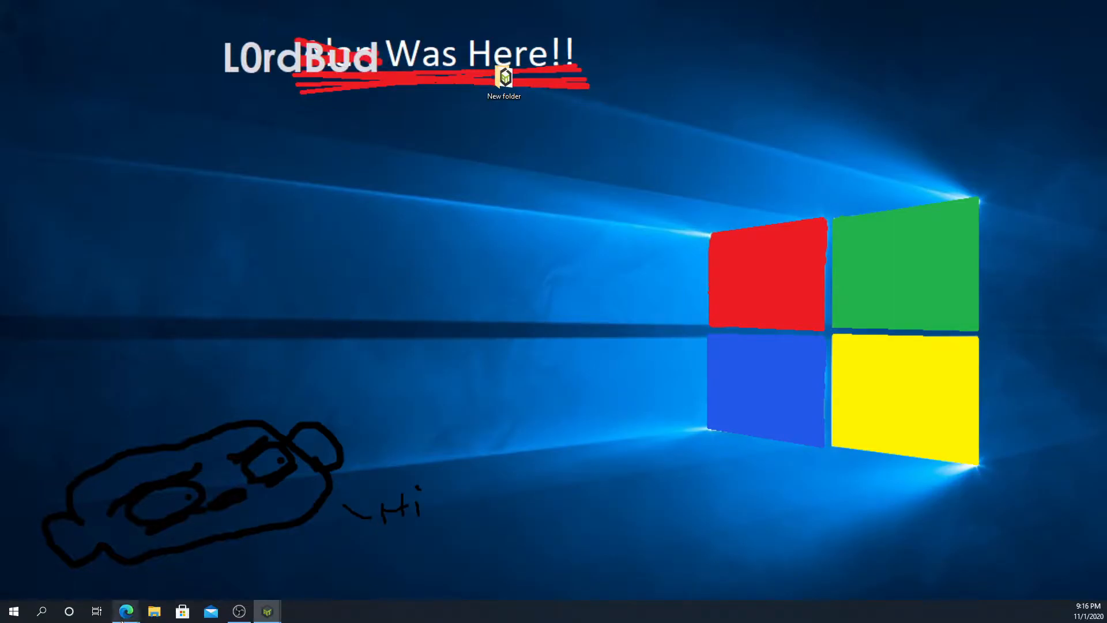
Bring back Edge with the CurseForge First-person Model mod page.
click(125, 611)
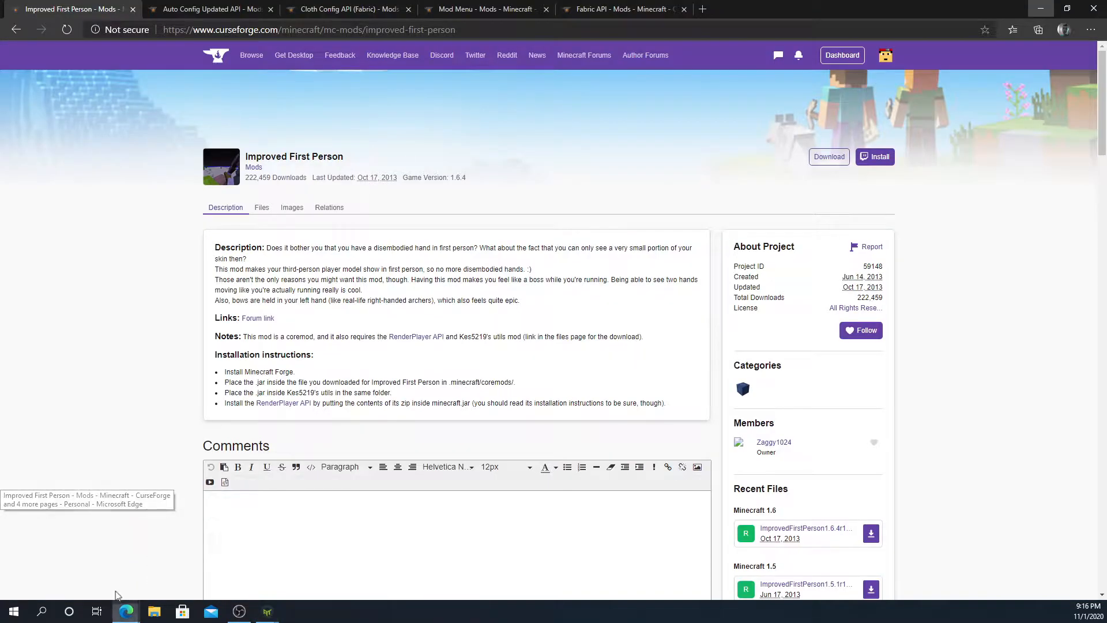
mouse_move(82, 472)
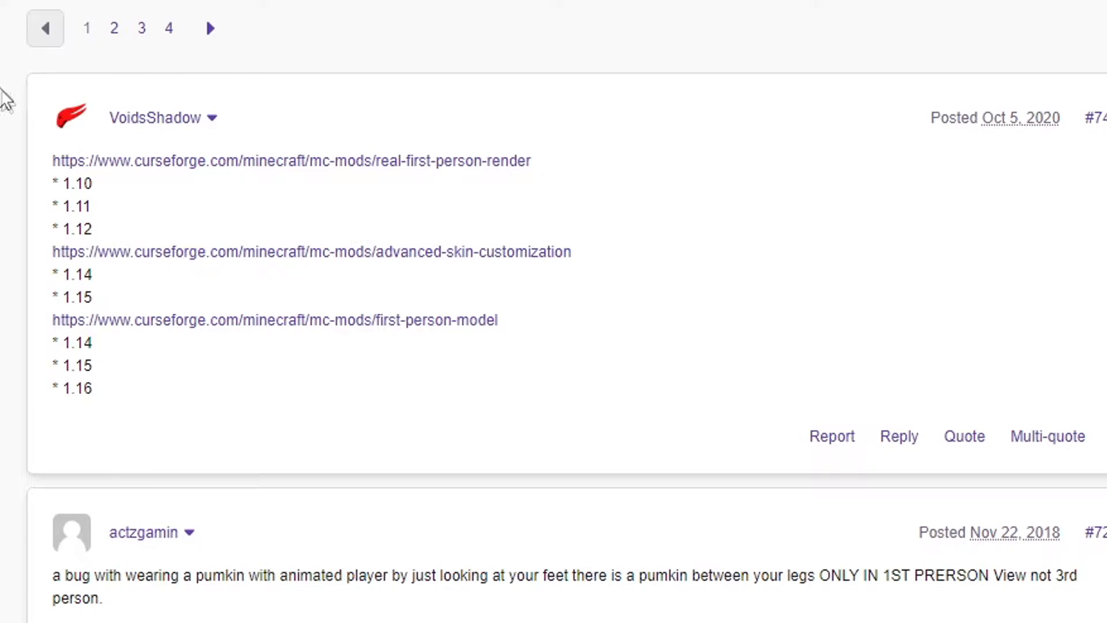
mouse_move(320, 342)
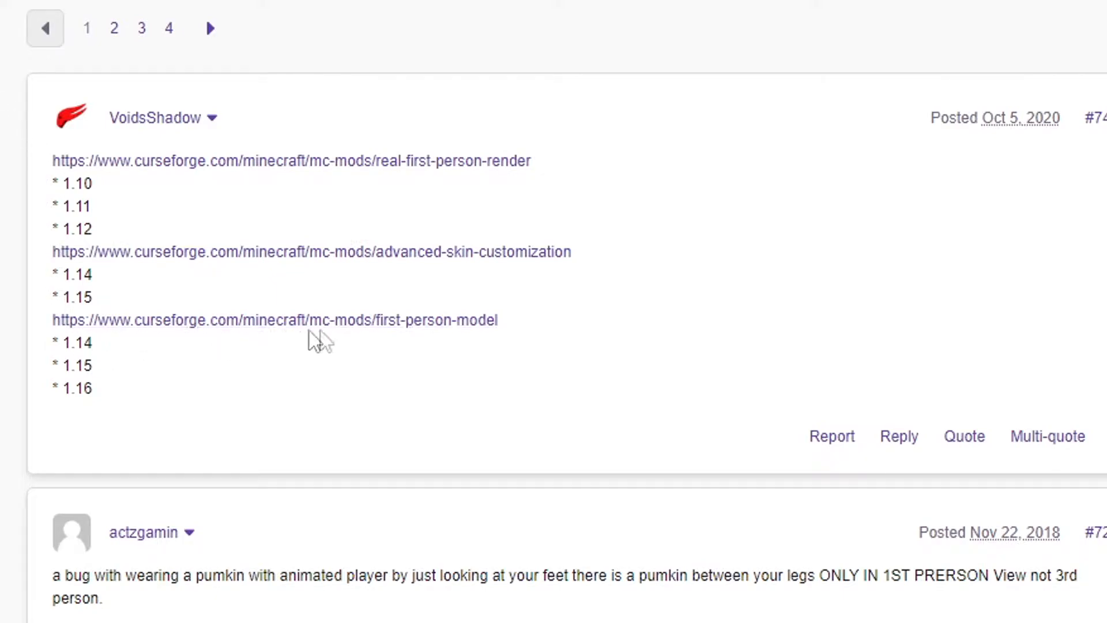
mouse_move(105, 404)
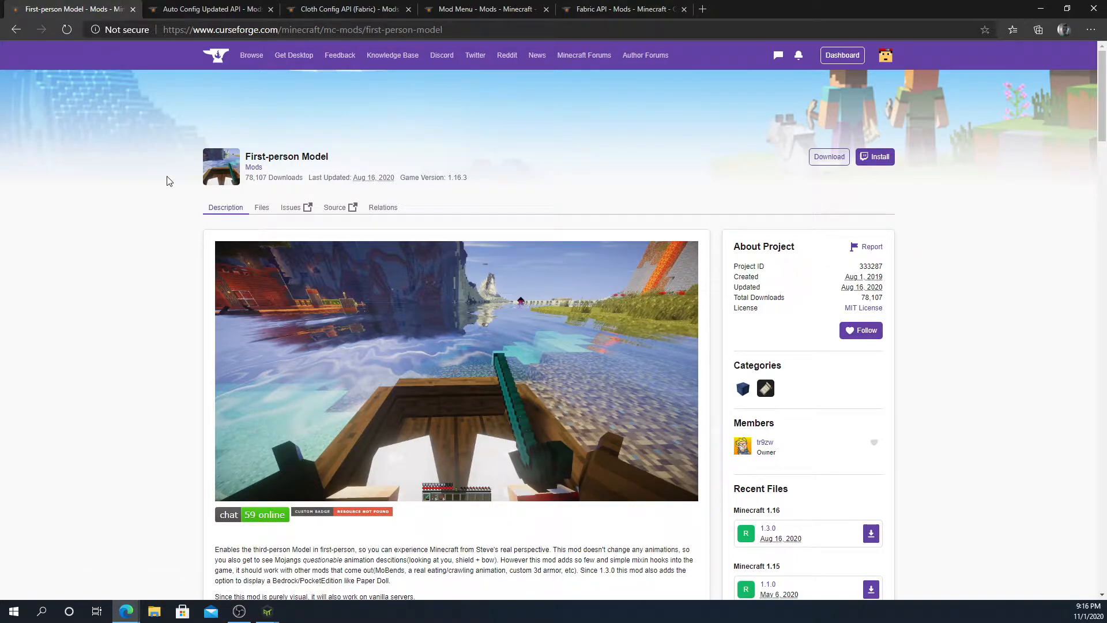
Download the First-person Model 1.3.0 jar from its Files list.
scroll(down, 3)
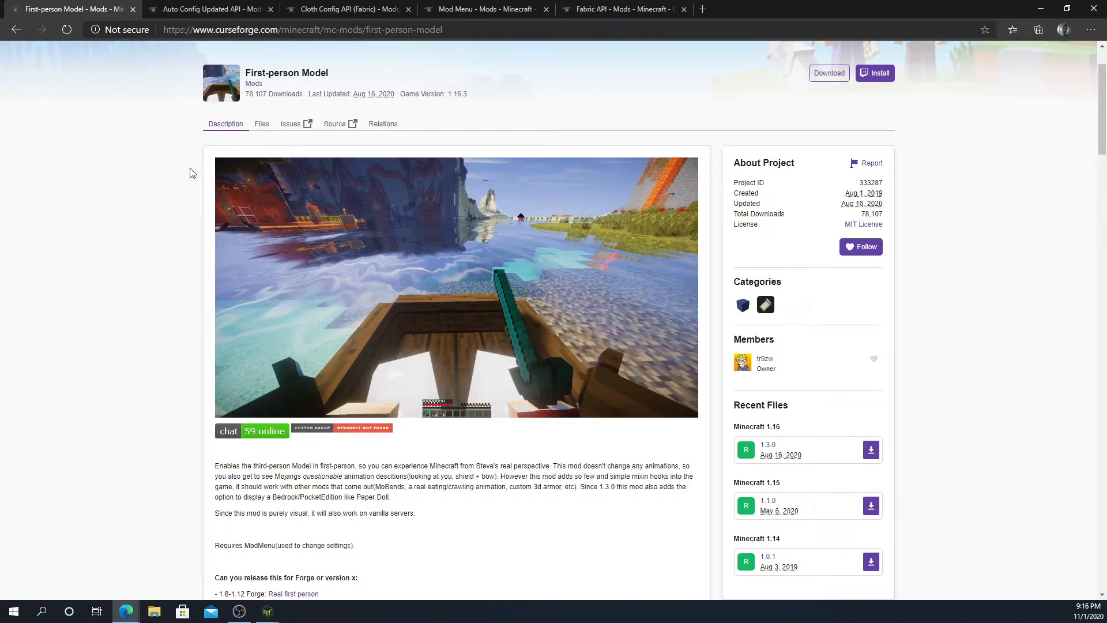
scroll(down, 3)
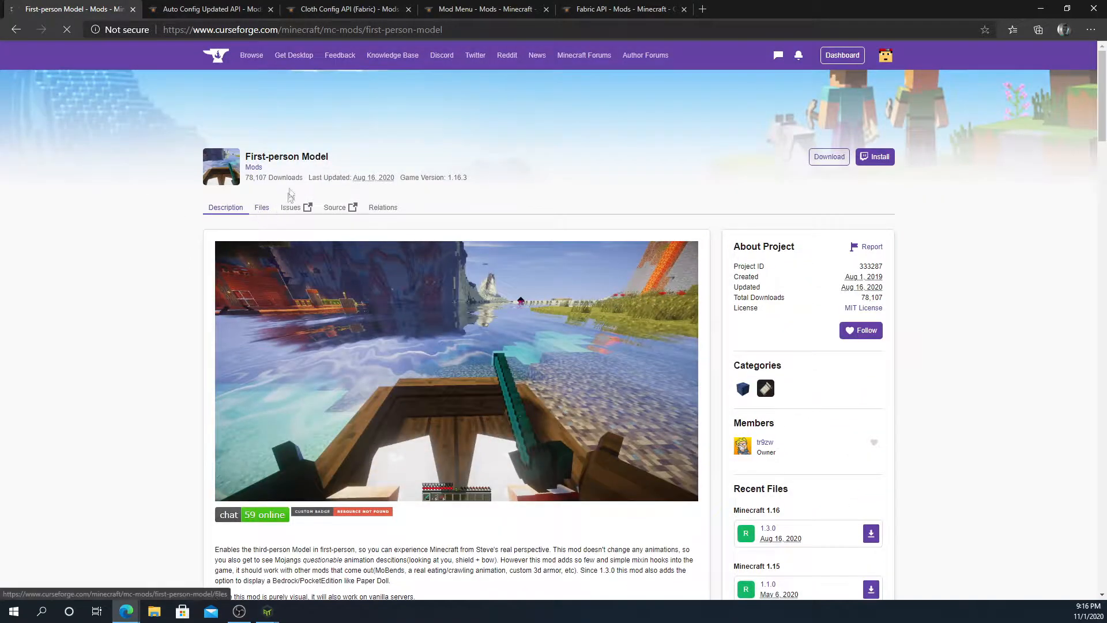
click(261, 207)
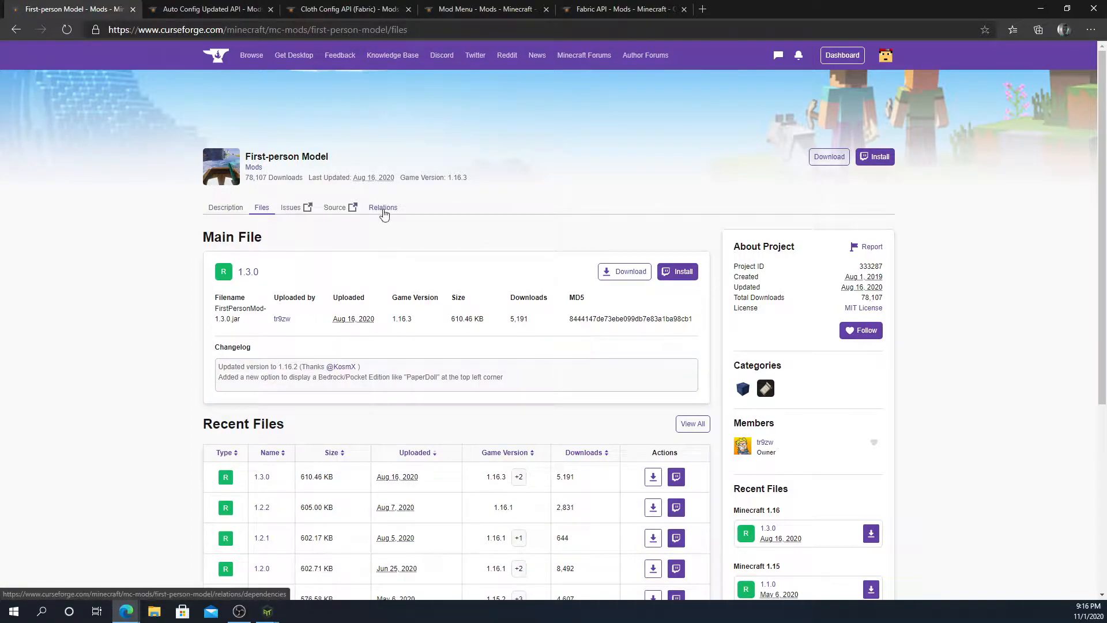
mouse_move(652, 477)
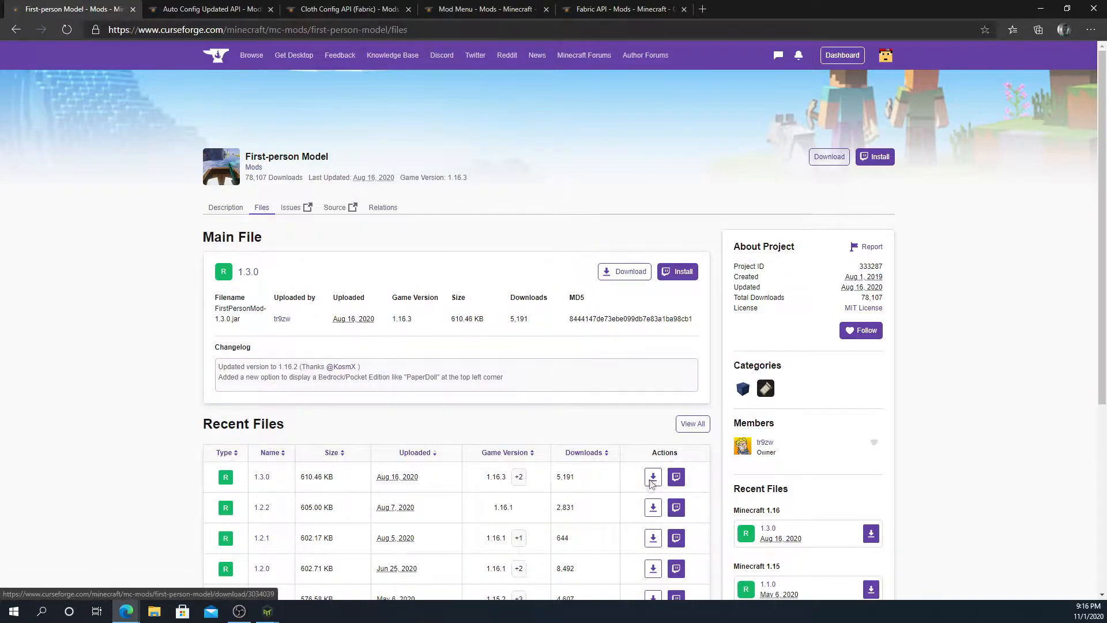
click(652, 476)
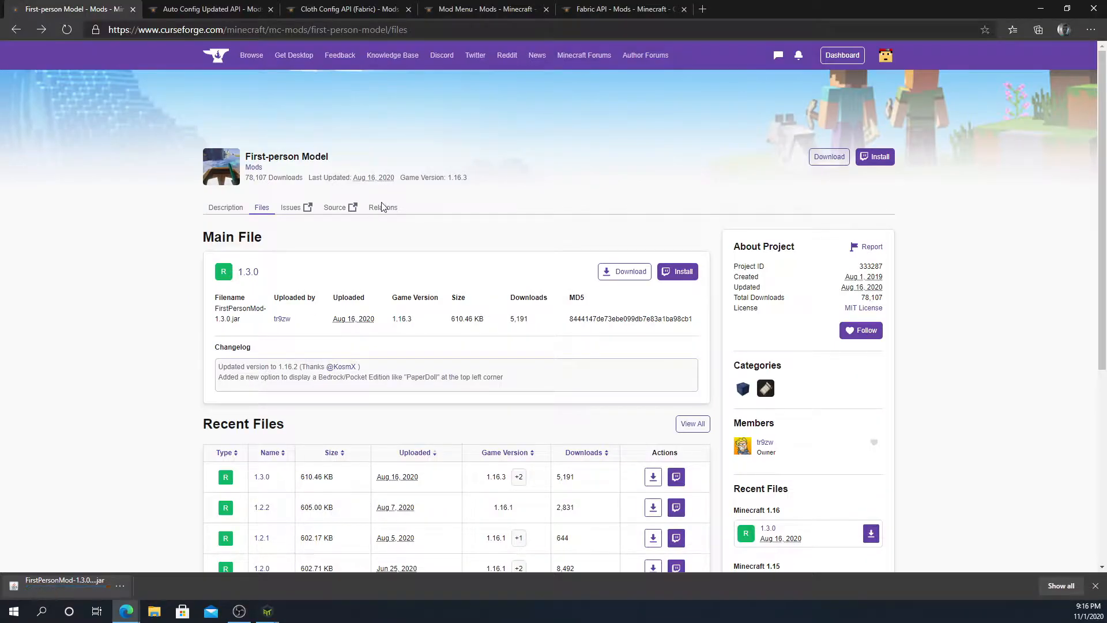
Check First-person Model's dependencies and download the latest Auto Config Updated API file.
click(383, 207)
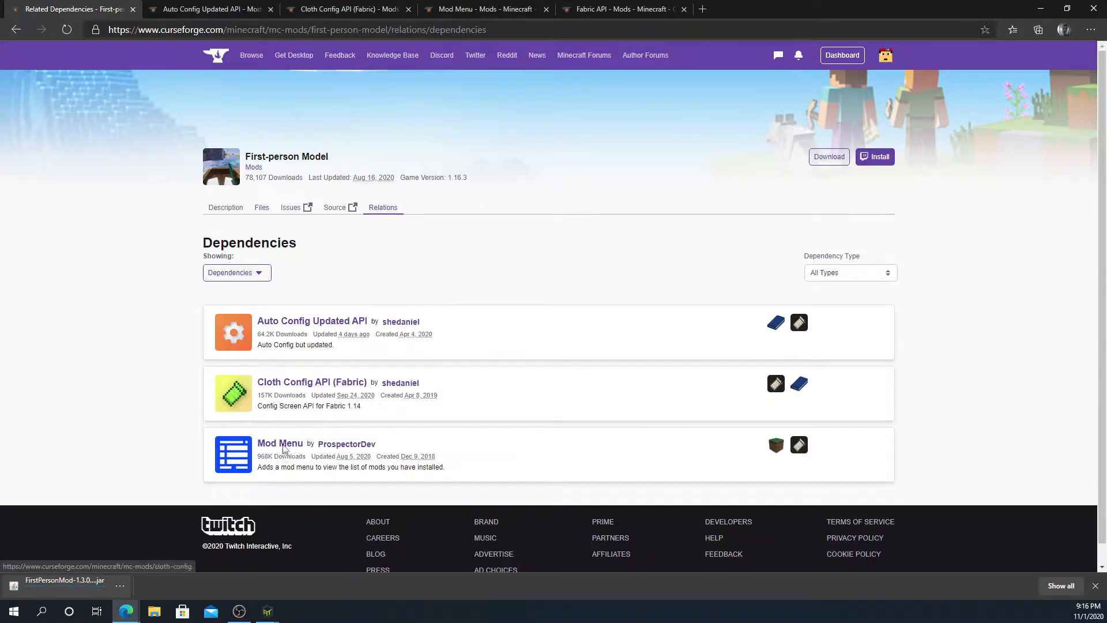
mouse_move(295, 378)
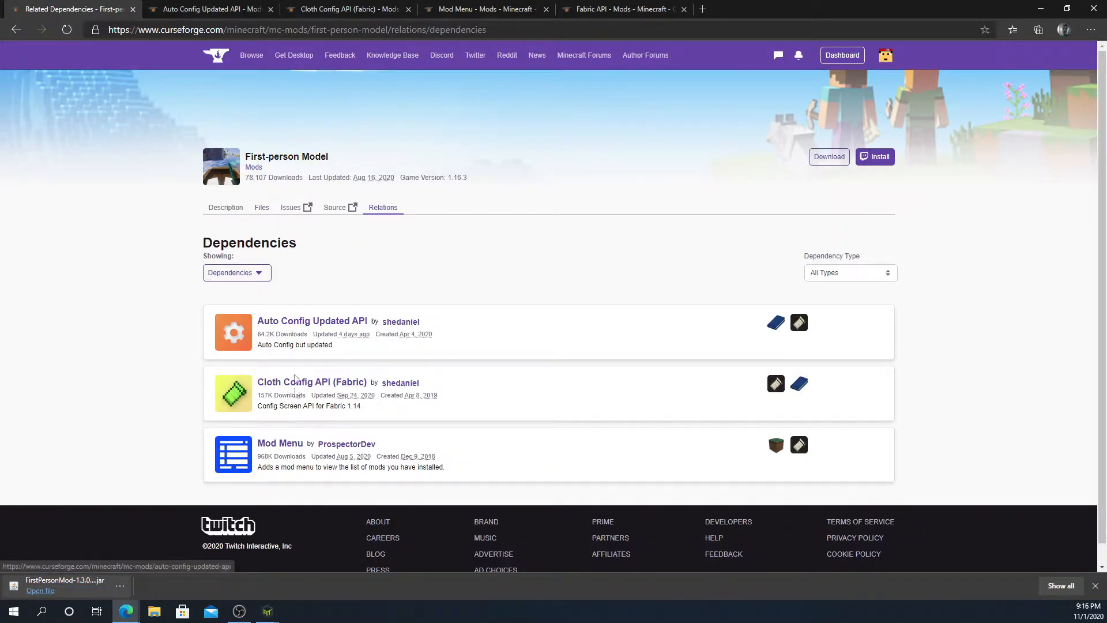
click(208, 9)
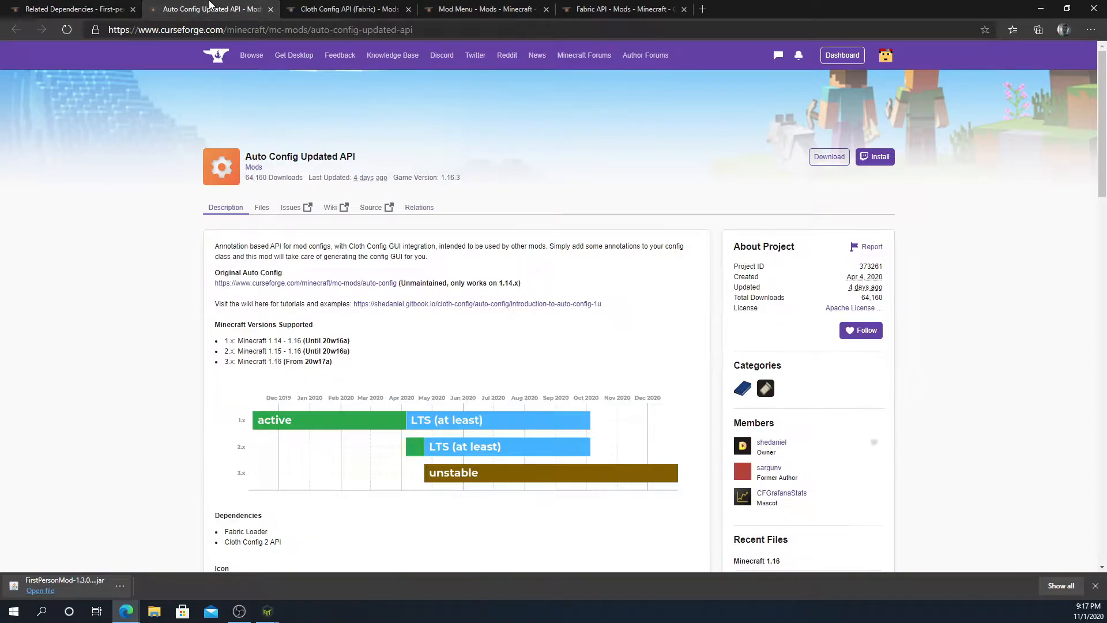
mouse_move(349, 274)
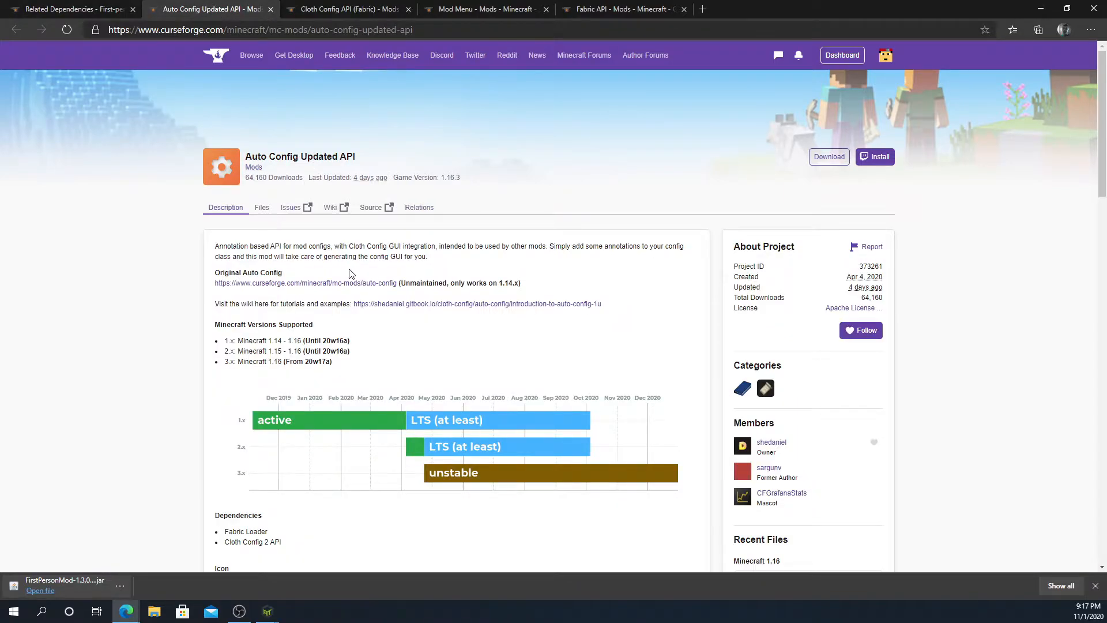
scroll(down, 3)
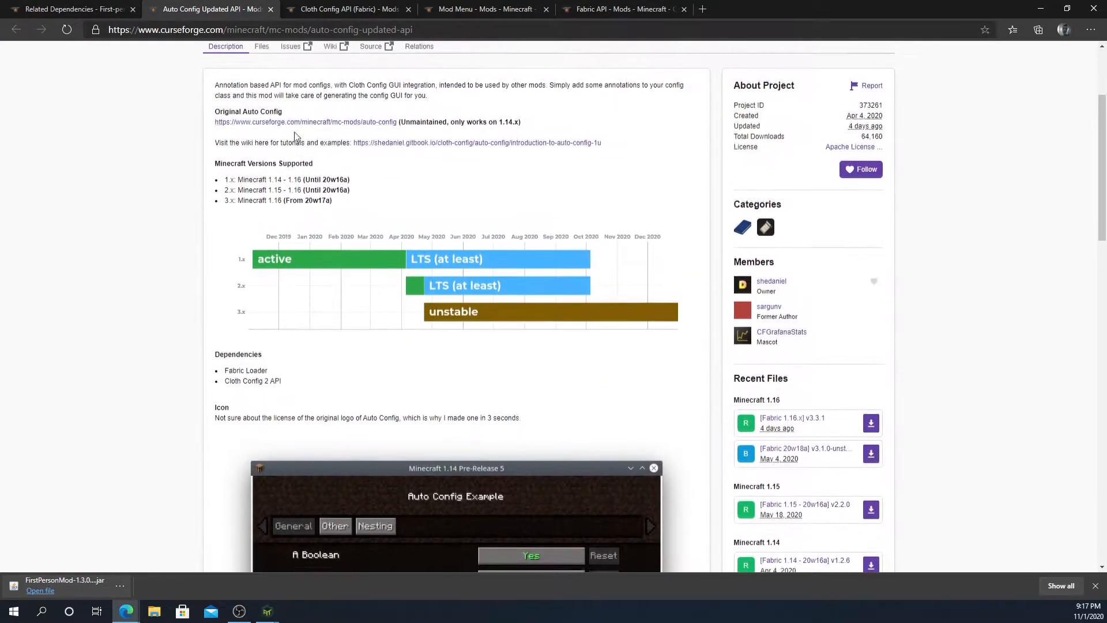
click(261, 46)
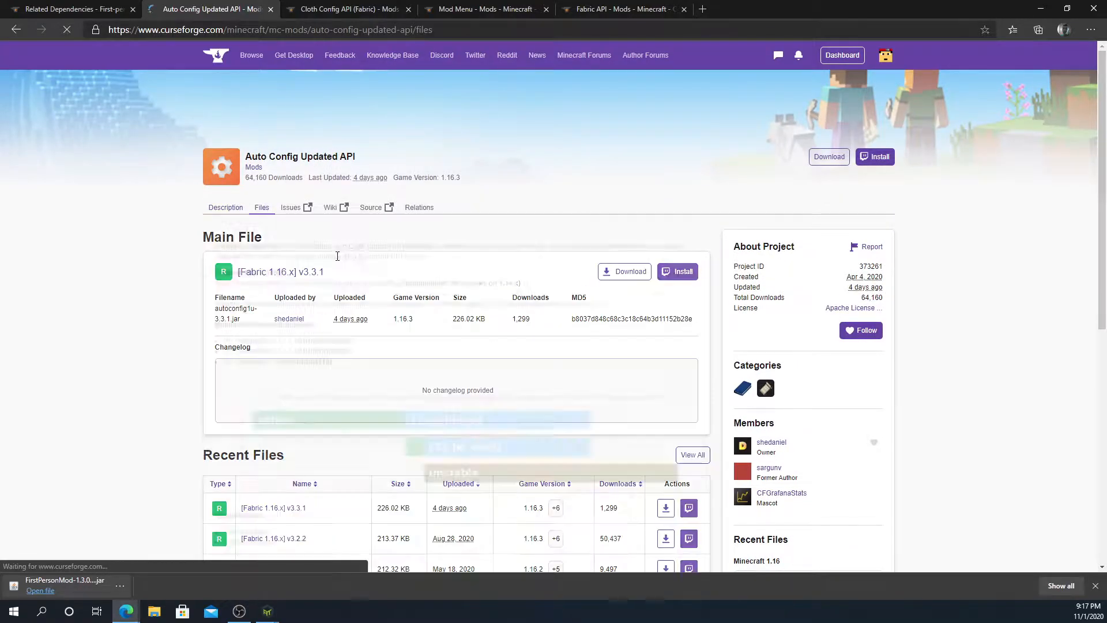
click(485, 9)
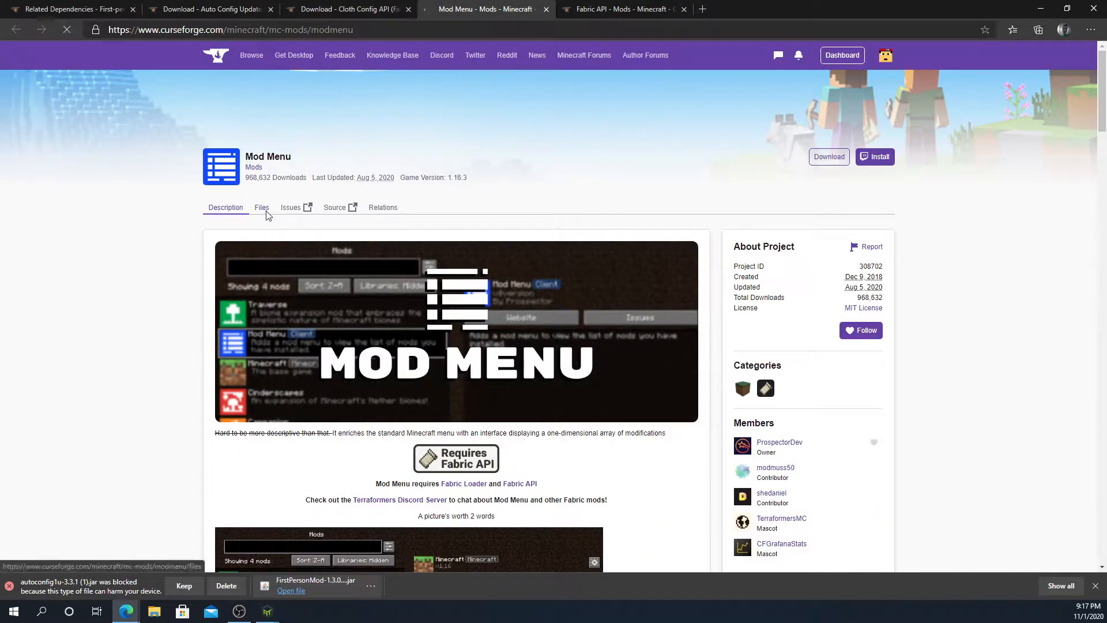
Download Mod Menu and Fabric API 0.25.0 build 415, then bring ATLauncher forward.
click(261, 208)
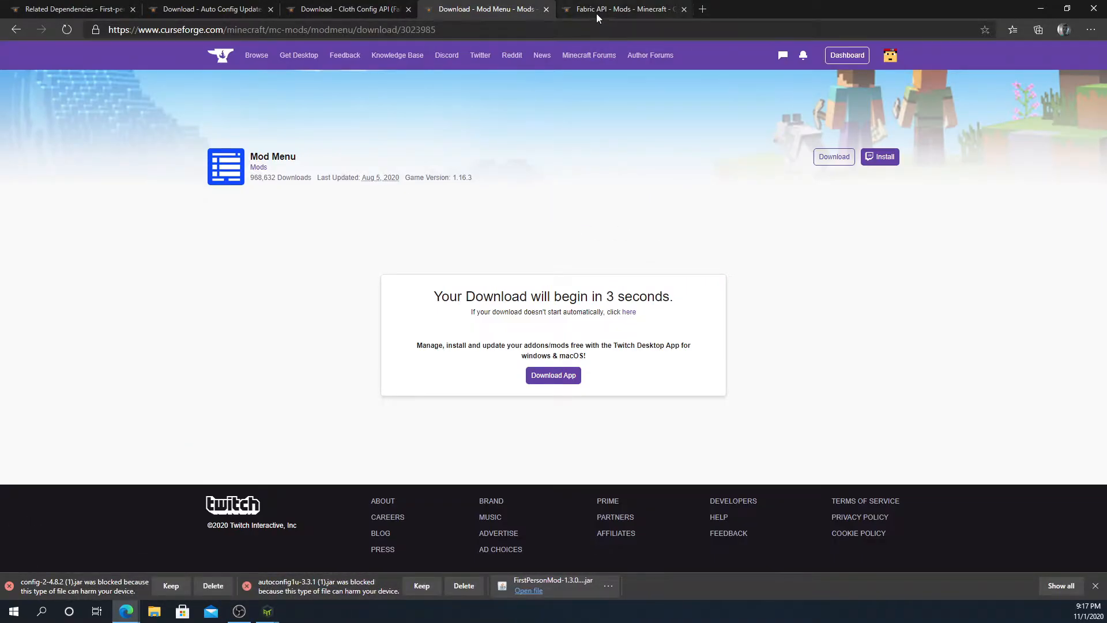
click(621, 9)
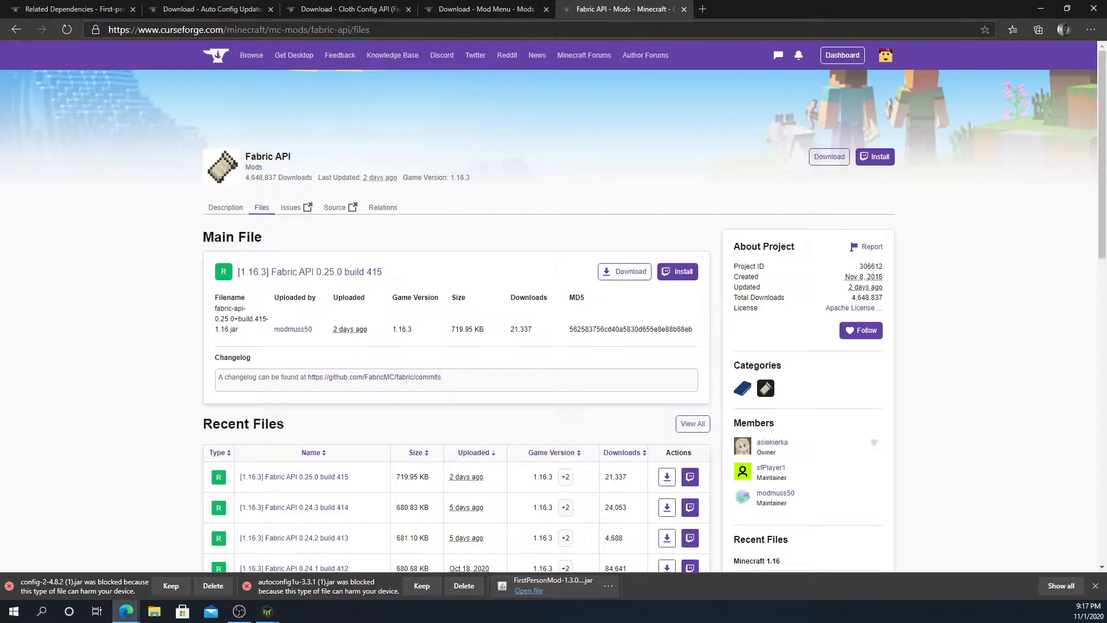
mouse_move(298, 75)
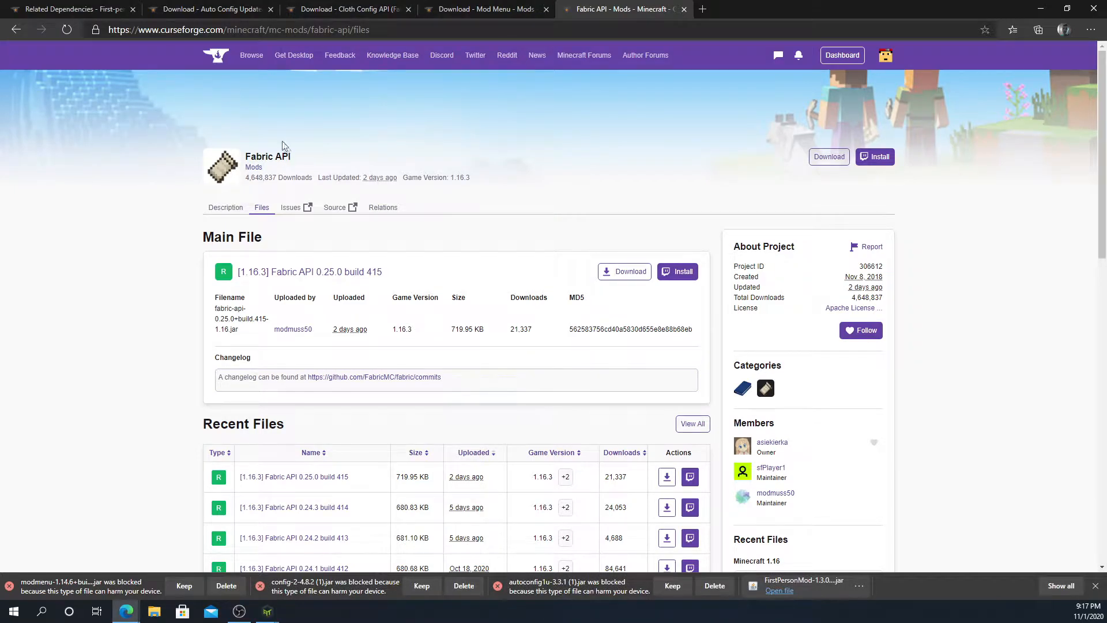
click(666, 317)
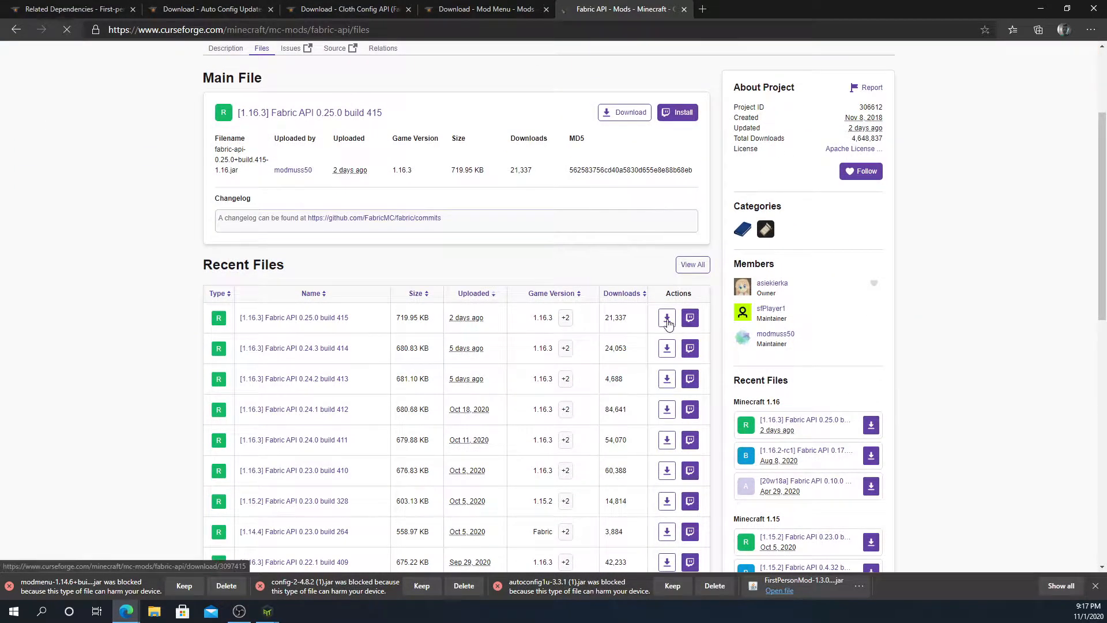
click(666, 317)
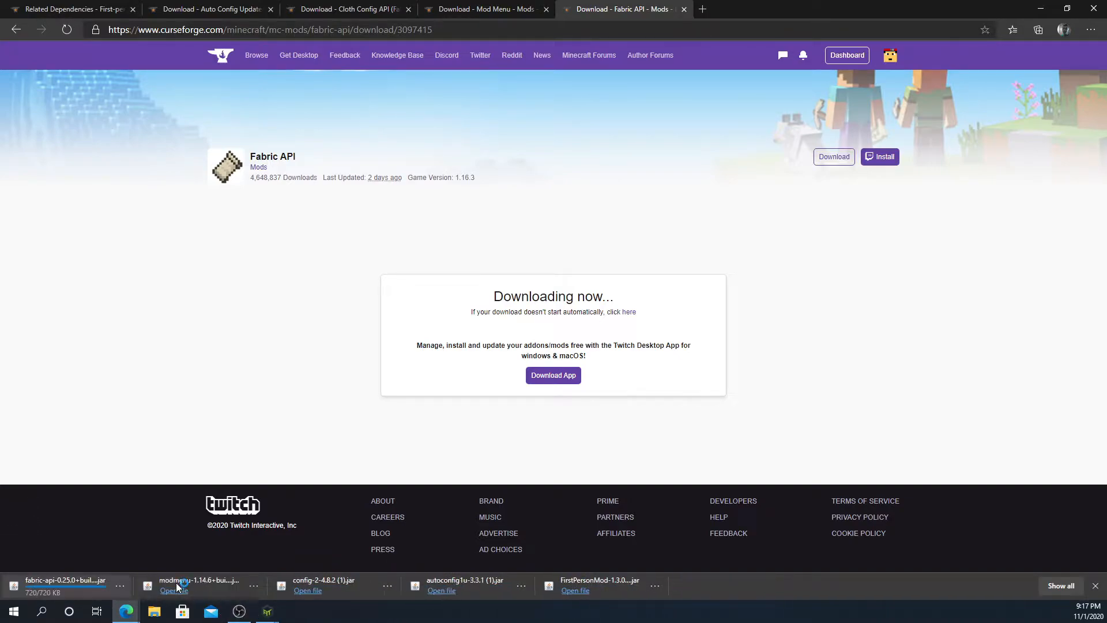
mouse_move(196, 473)
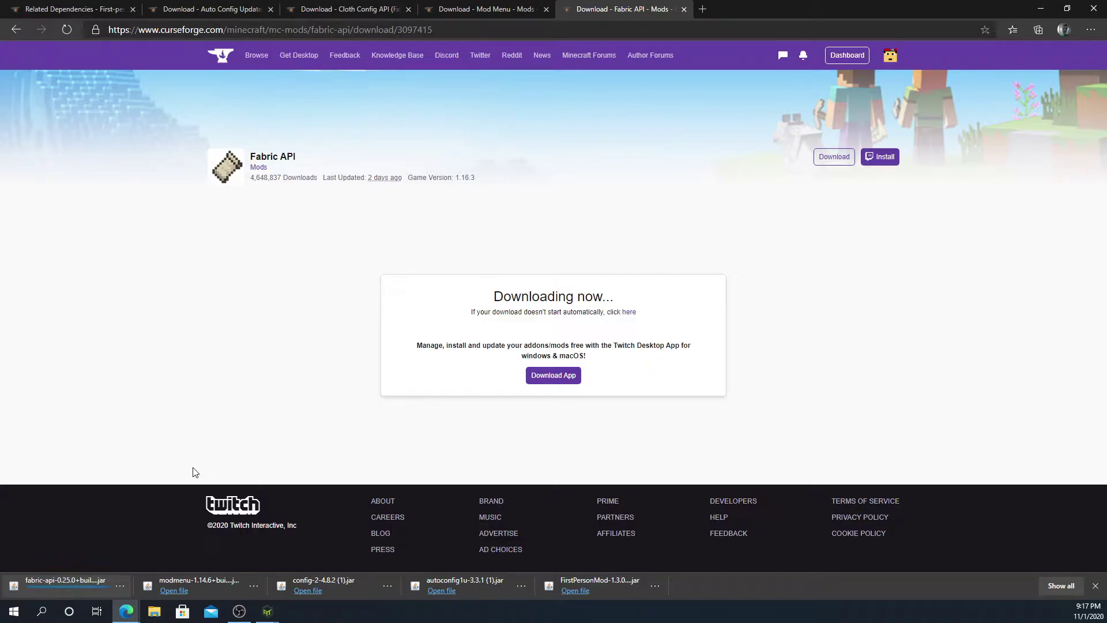
click(267, 610)
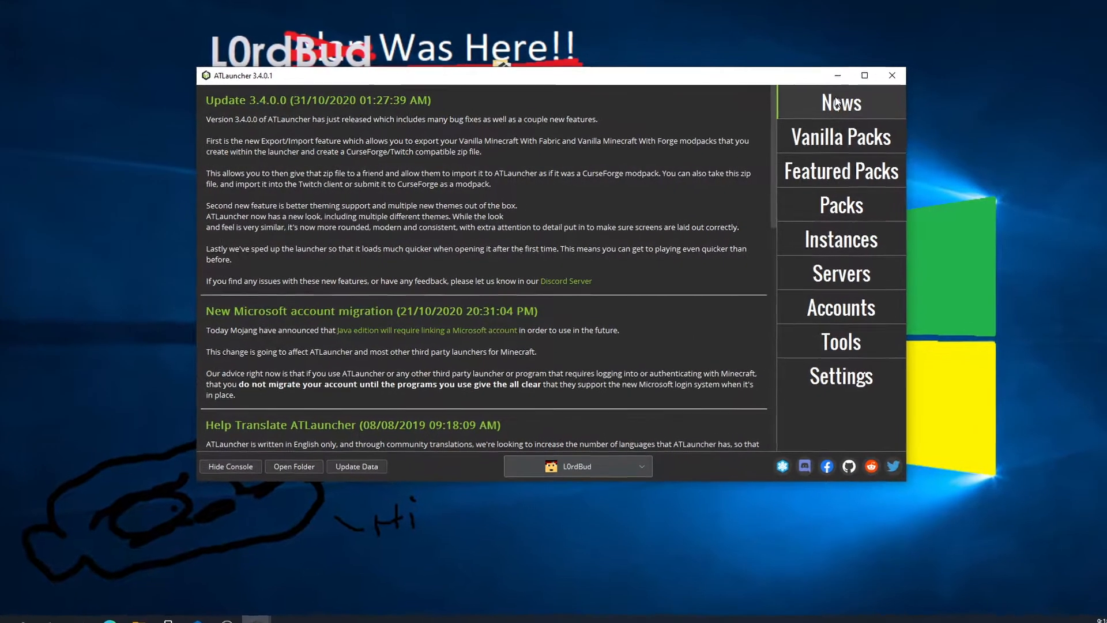
Install a Vanilla Minecraft With Fabric 1.16.3 instance named 'jksdbjsd' and view Instances.
click(840, 136)
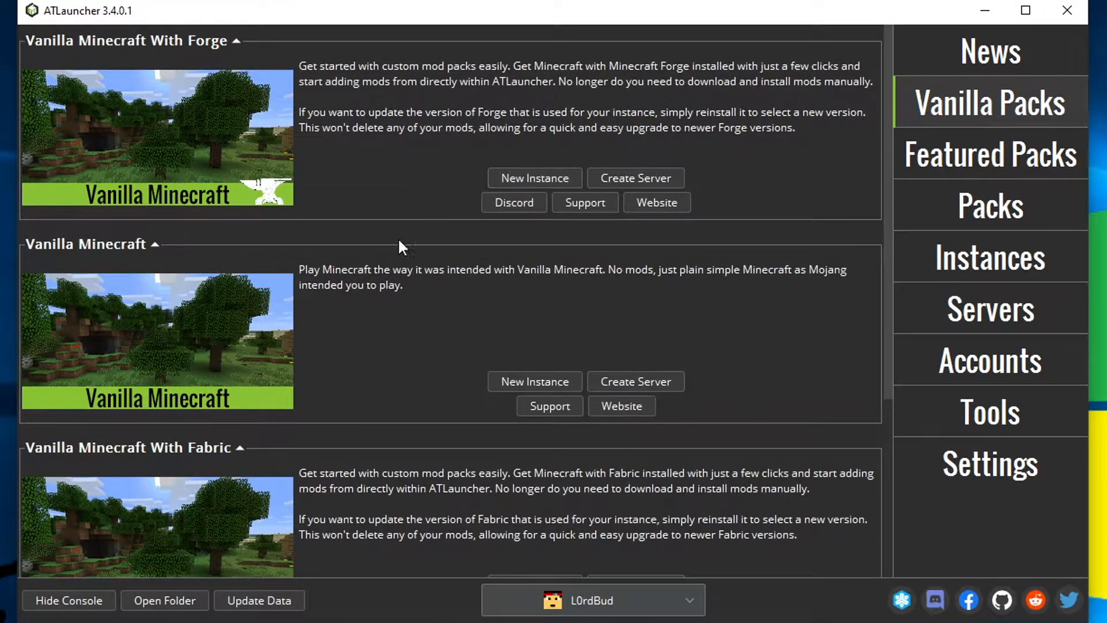
scroll(down, 3)
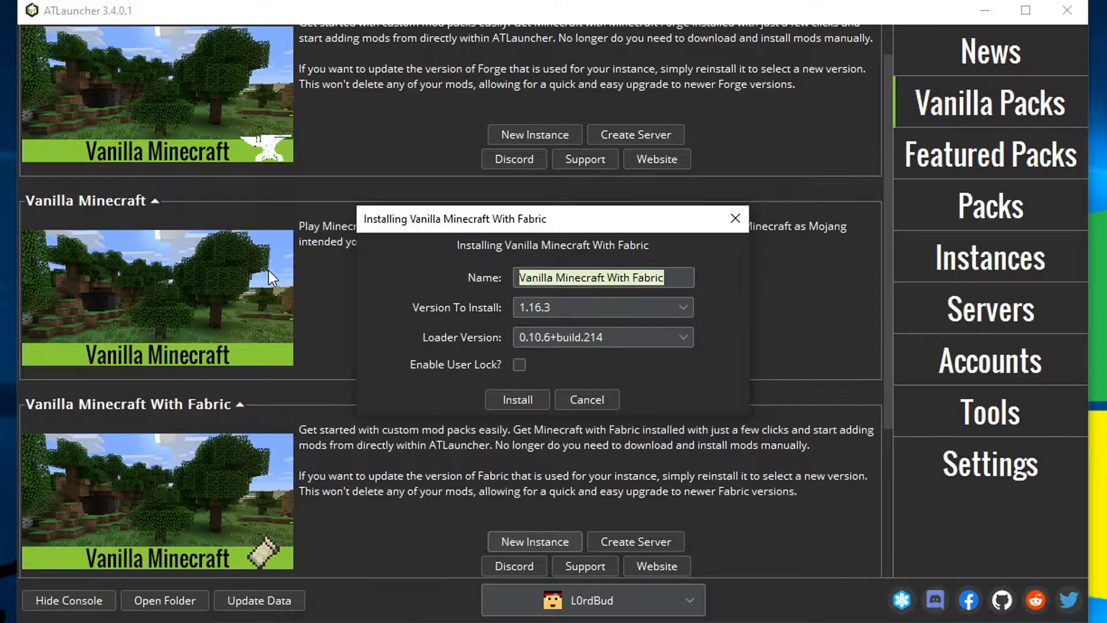
text(jksdbjsd)
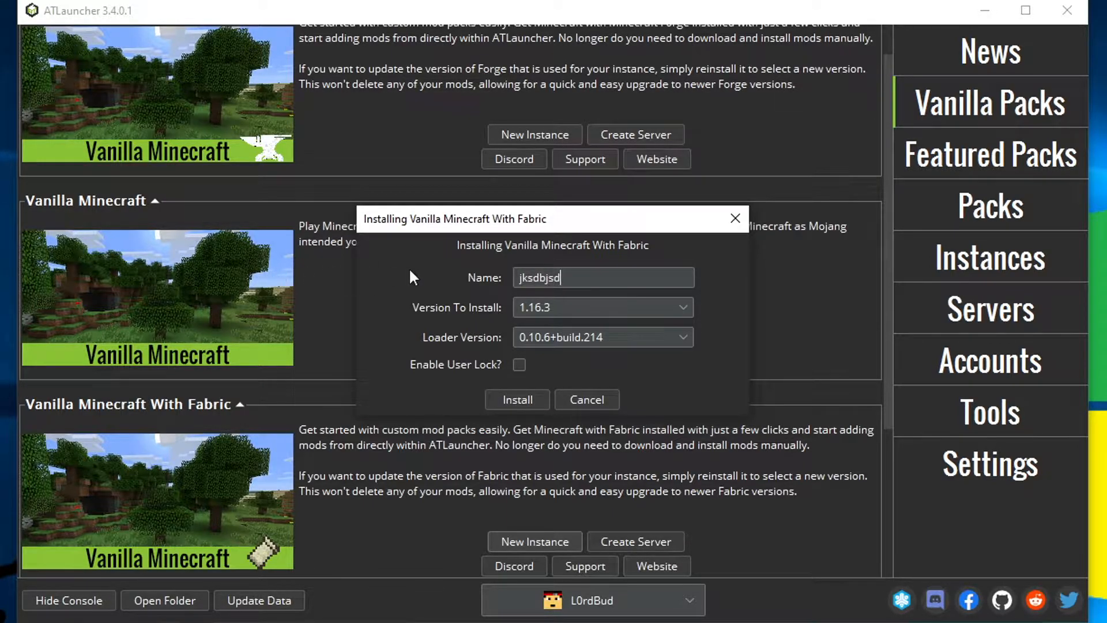
mouse_move(525, 318)
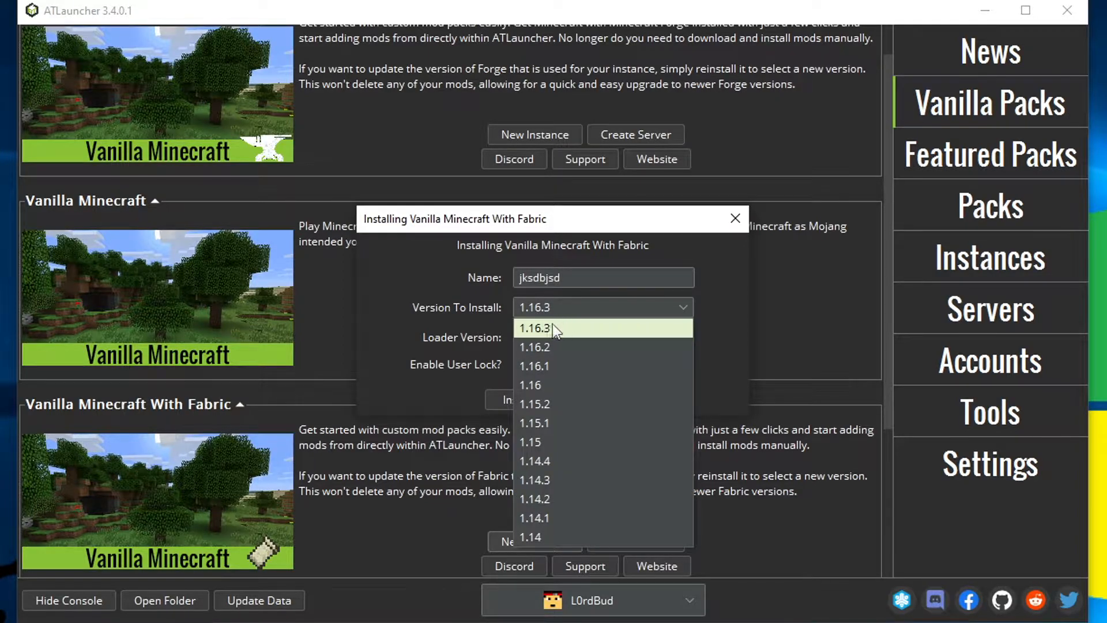
click(600, 337)
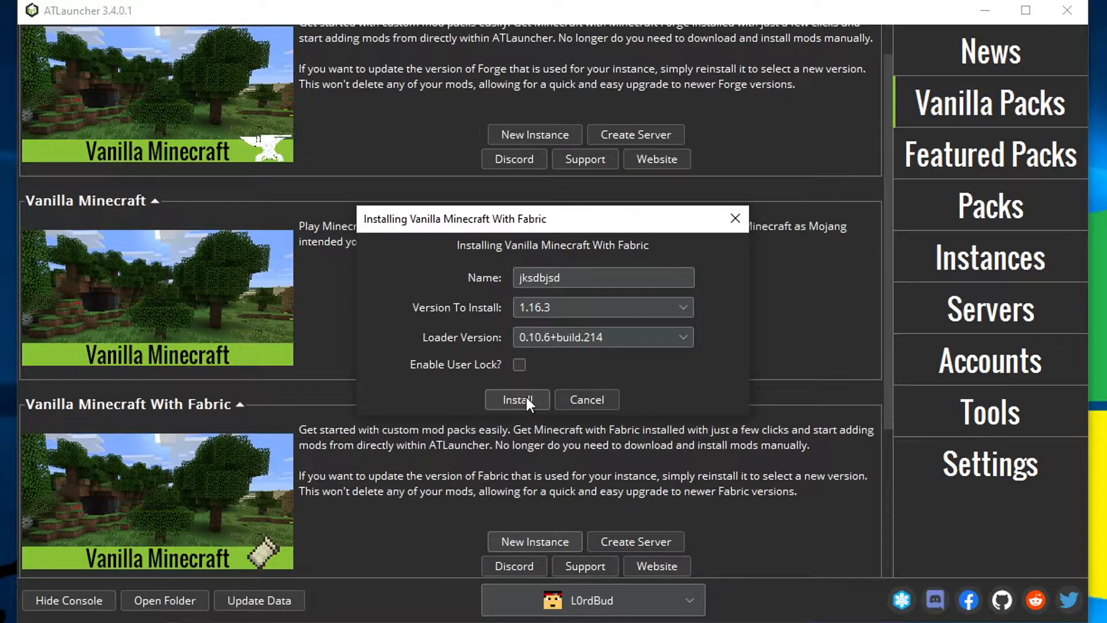
click(517, 399)
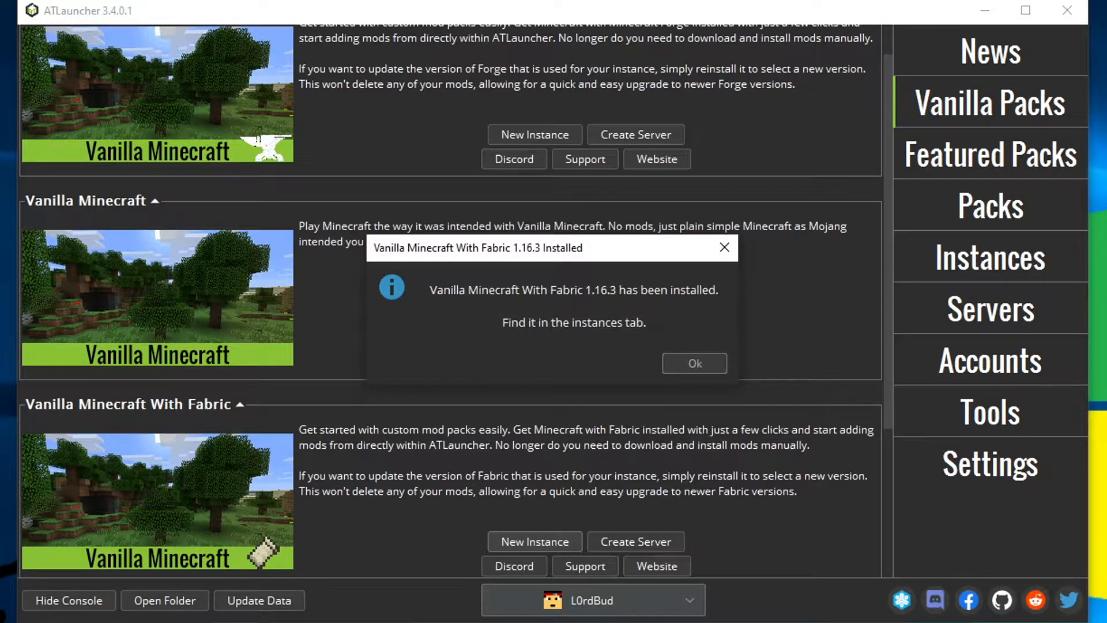
mouse_move(550, 355)
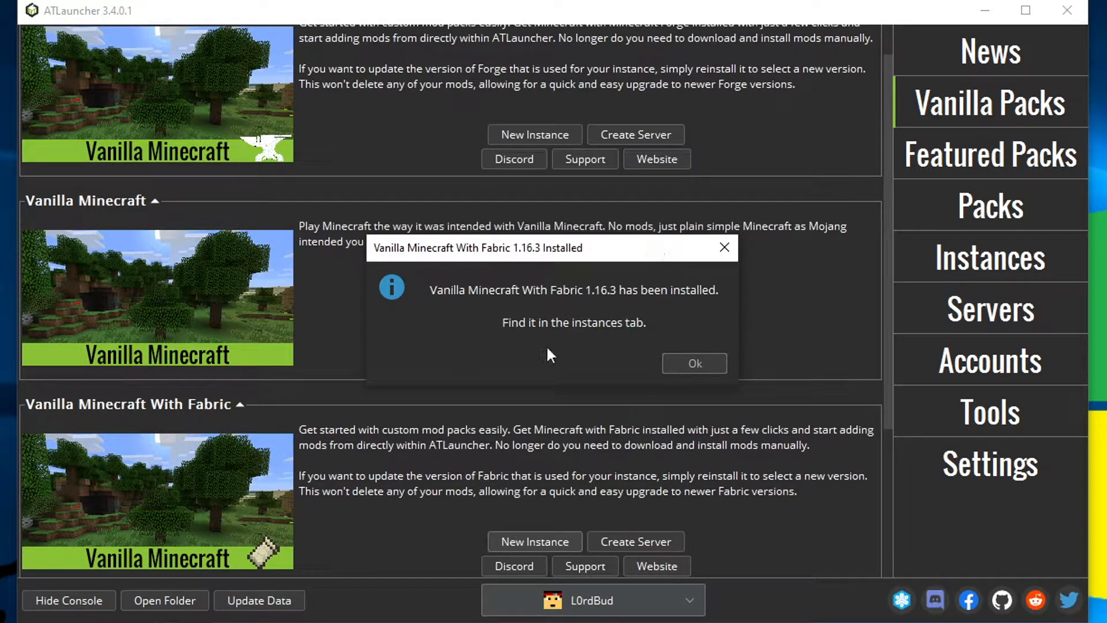
mouse_move(694, 363)
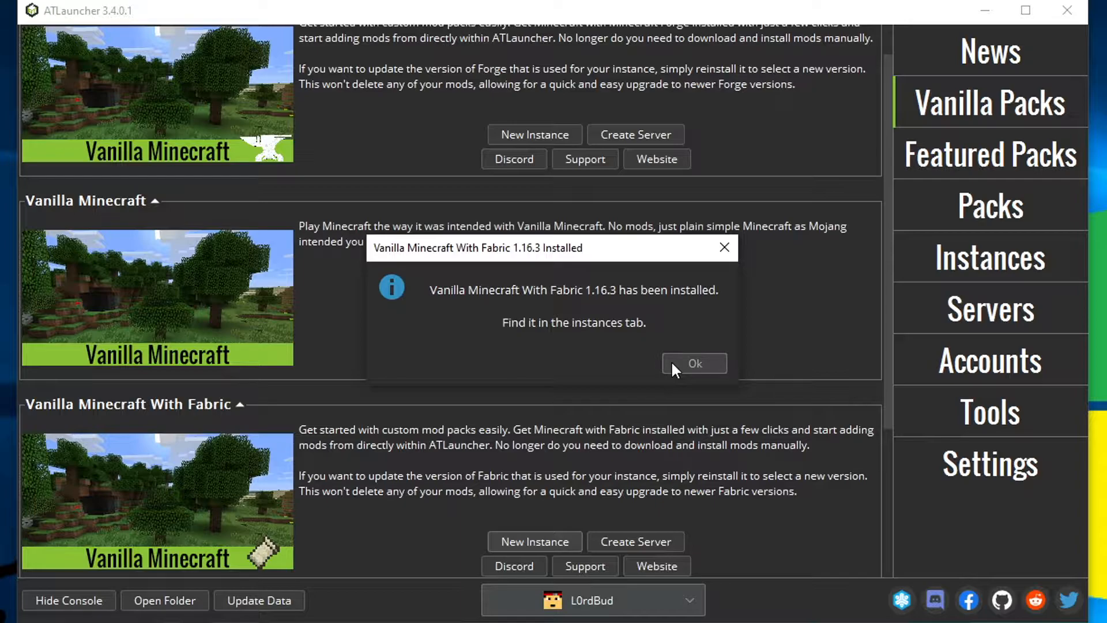
click(692, 362)
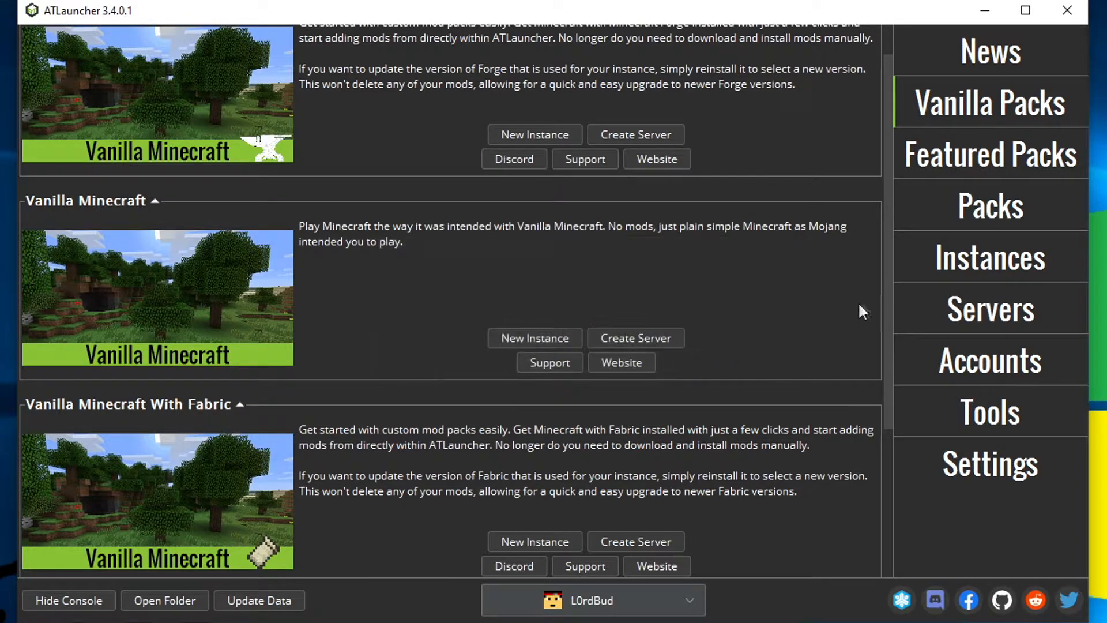
click(989, 256)
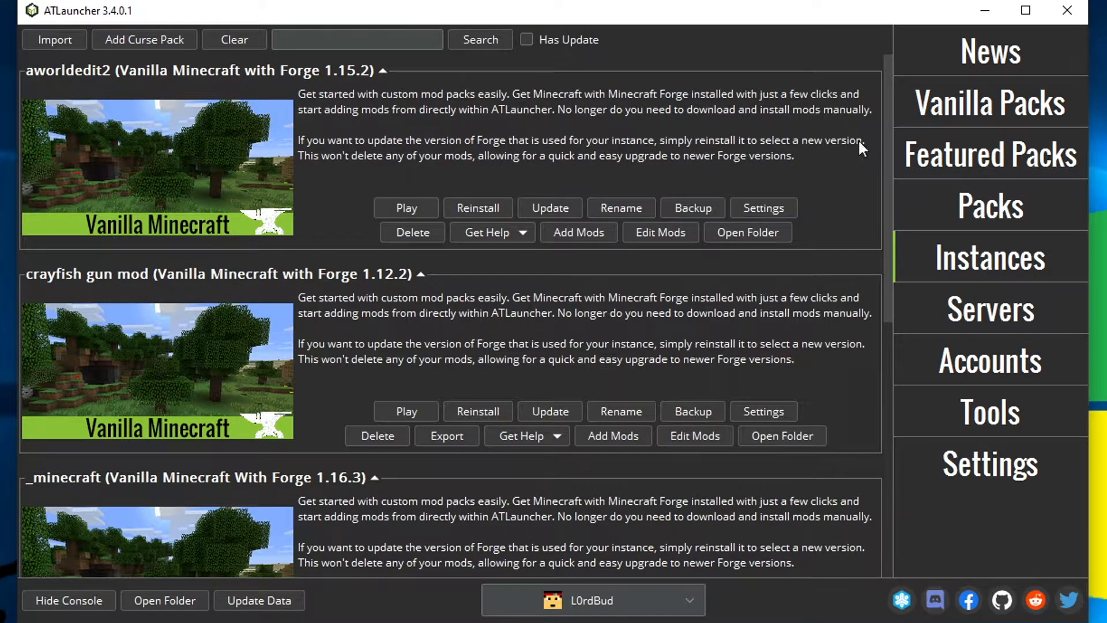
Scroll to the jksdbjsd instance and open its folder.
scroll(down, 3)
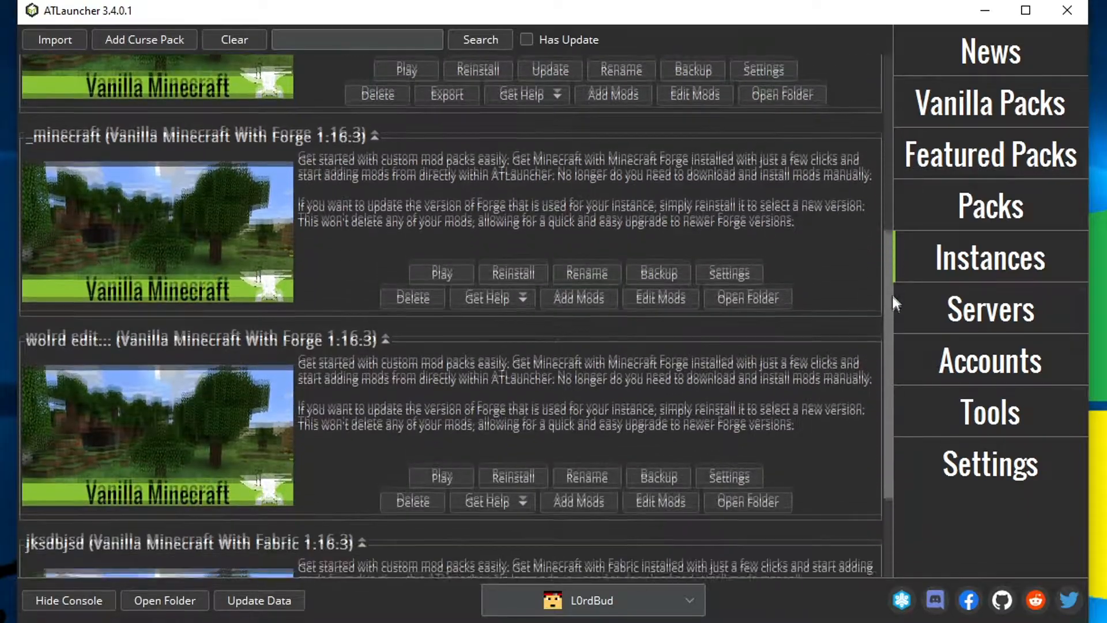
scroll(down, 3)
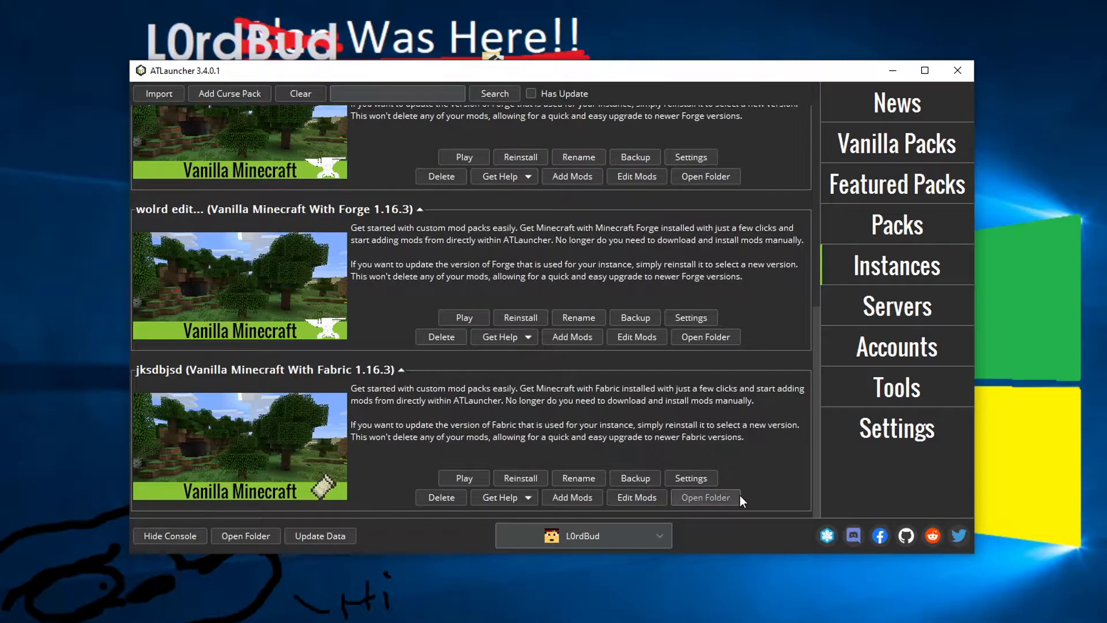
click(704, 497)
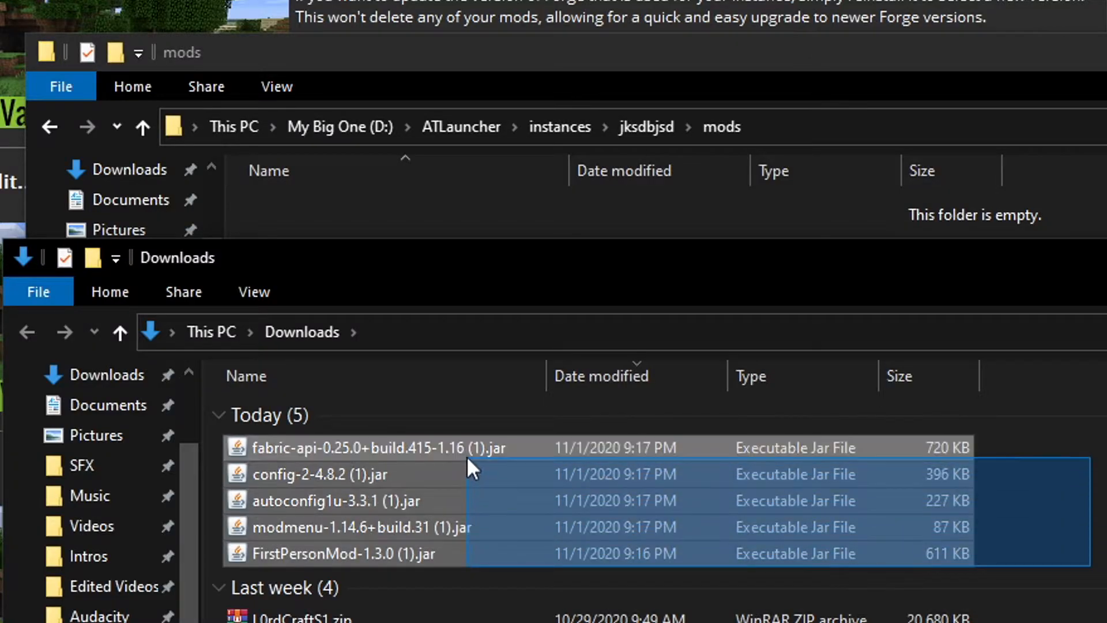
mouse_move(452, 455)
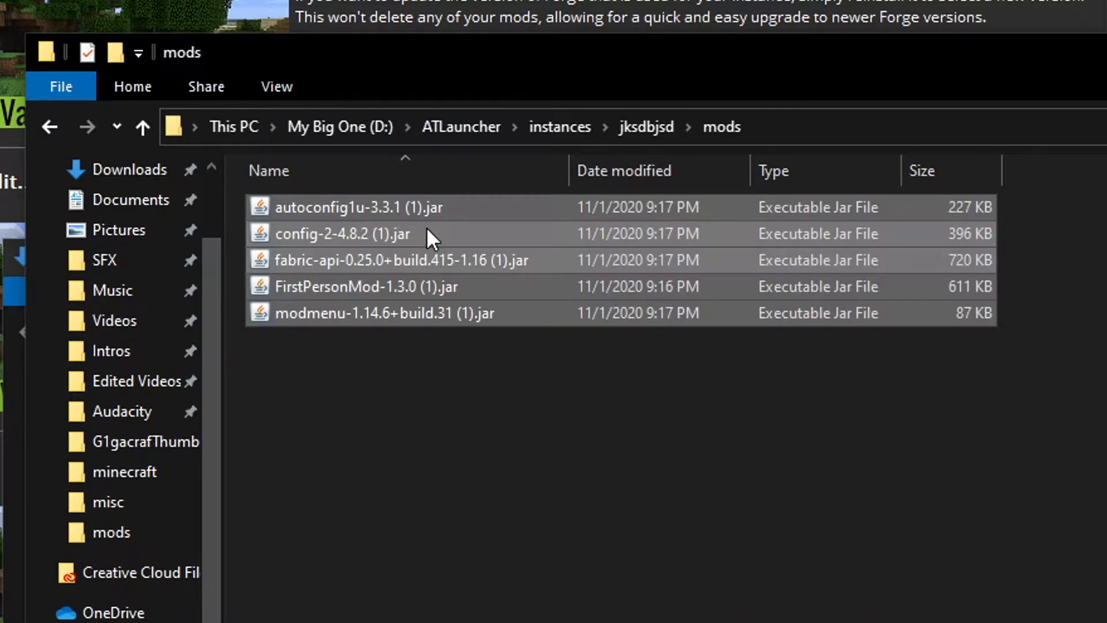
Close the mods folder window once the five jars are inside.
click(846, 50)
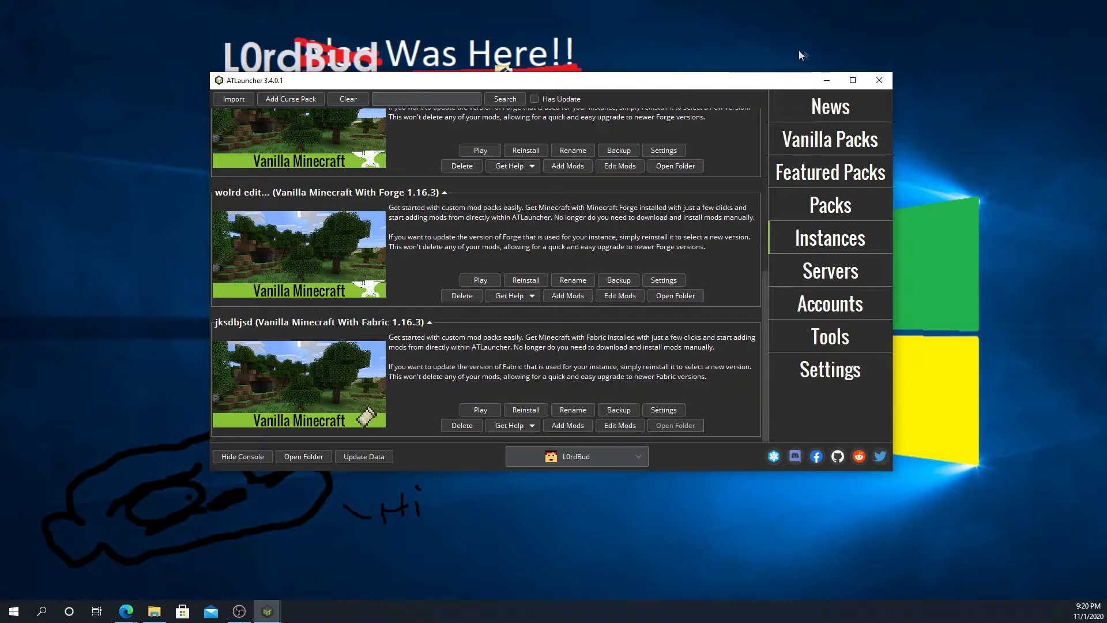
mouse_move(479, 409)
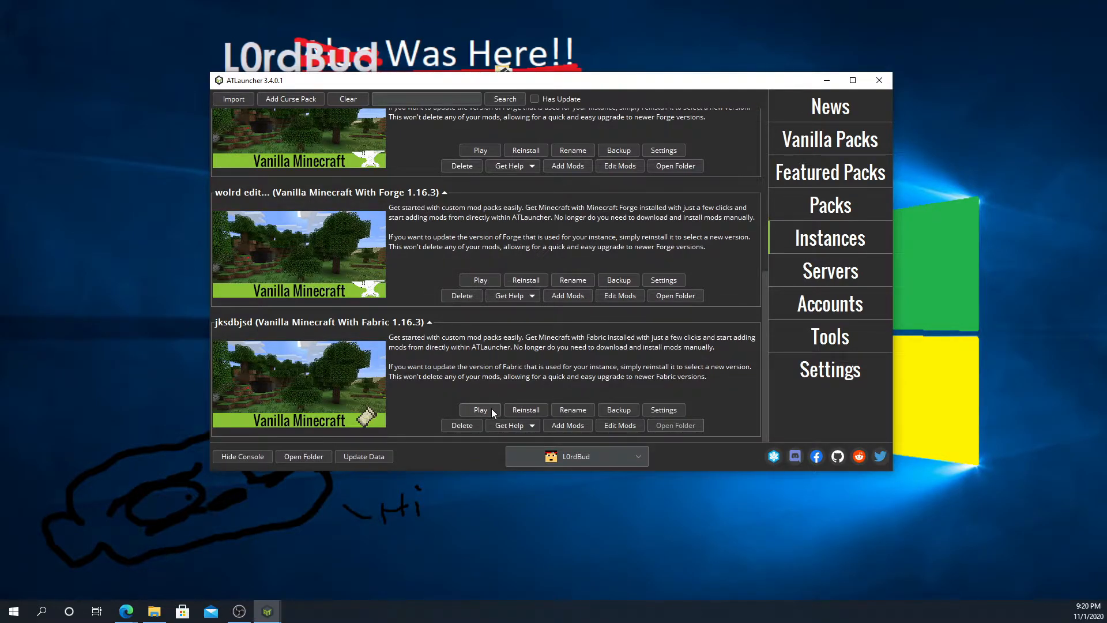
Launch the jksdbjsd Fabric 1.16.3 instance and maximize the Minecraft window.
click(480, 409)
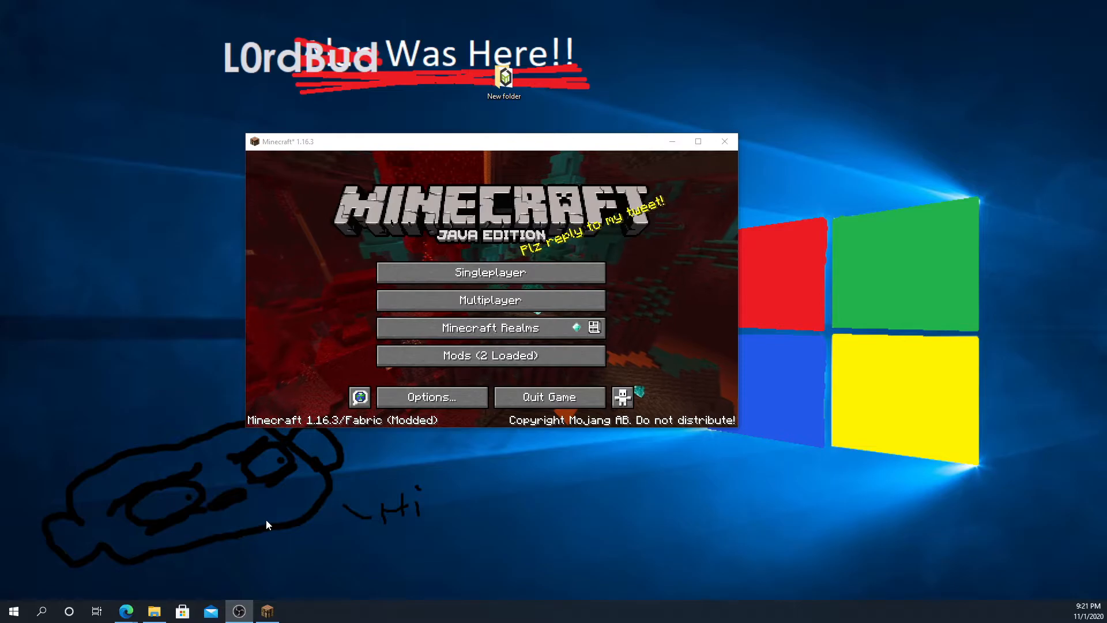
mouse_move(459, 428)
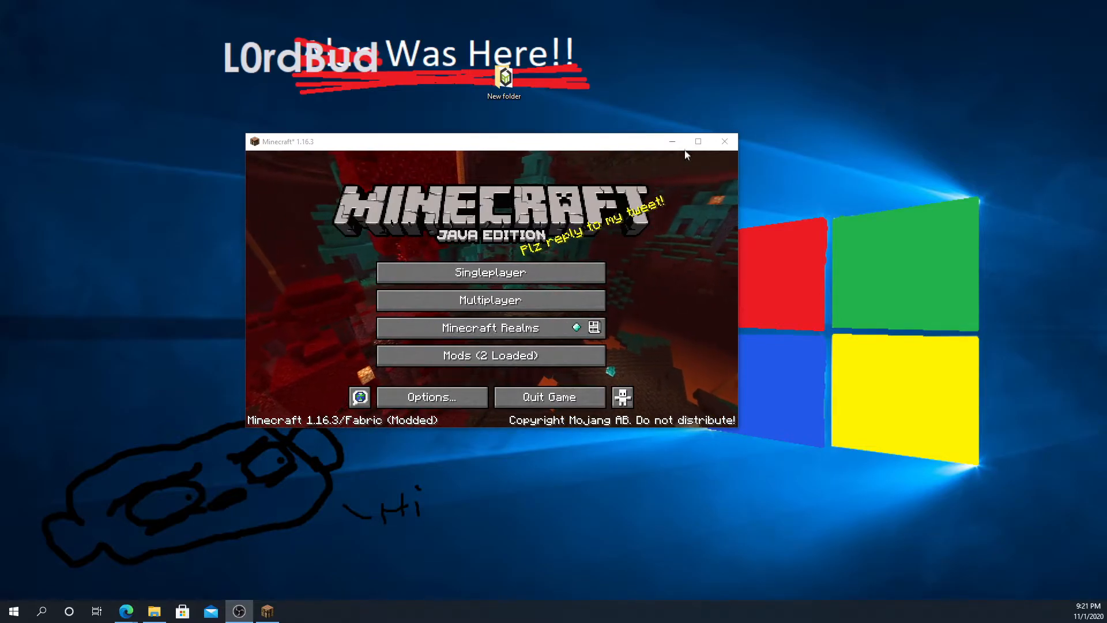
click(697, 141)
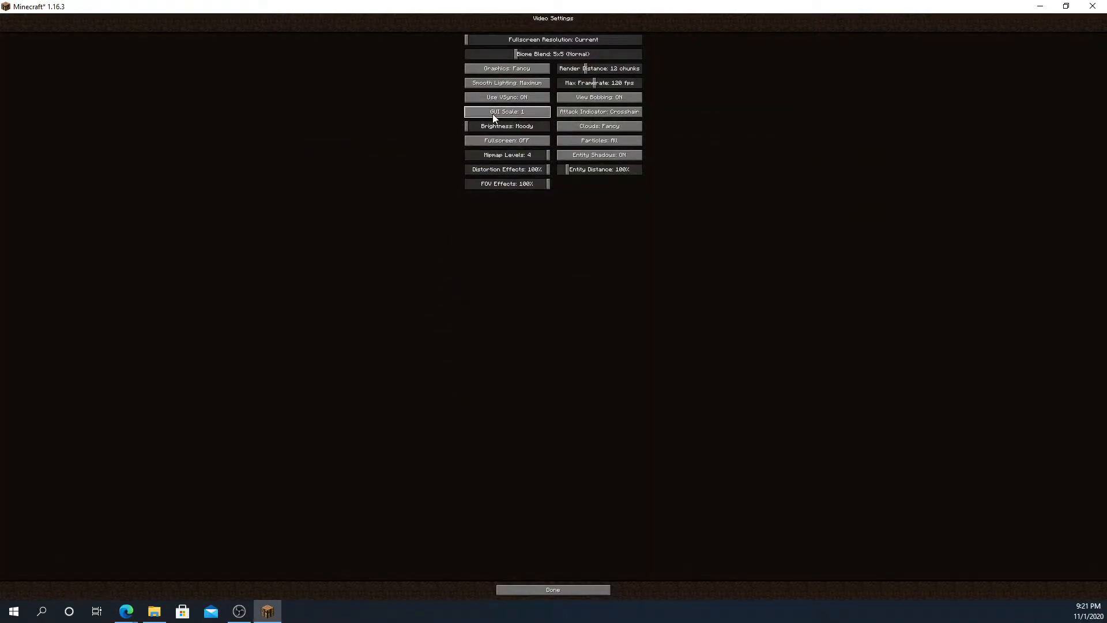
Set GUI Scale to 2, browse the sound and new-world screens, then return to the browser.
click(507, 112)
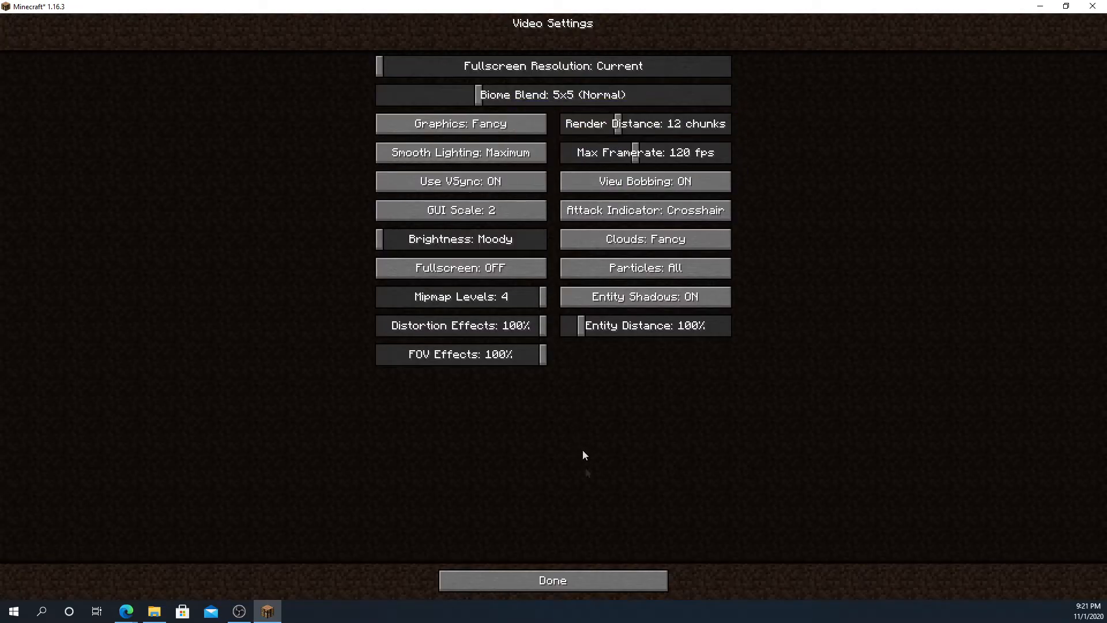
click(553, 580)
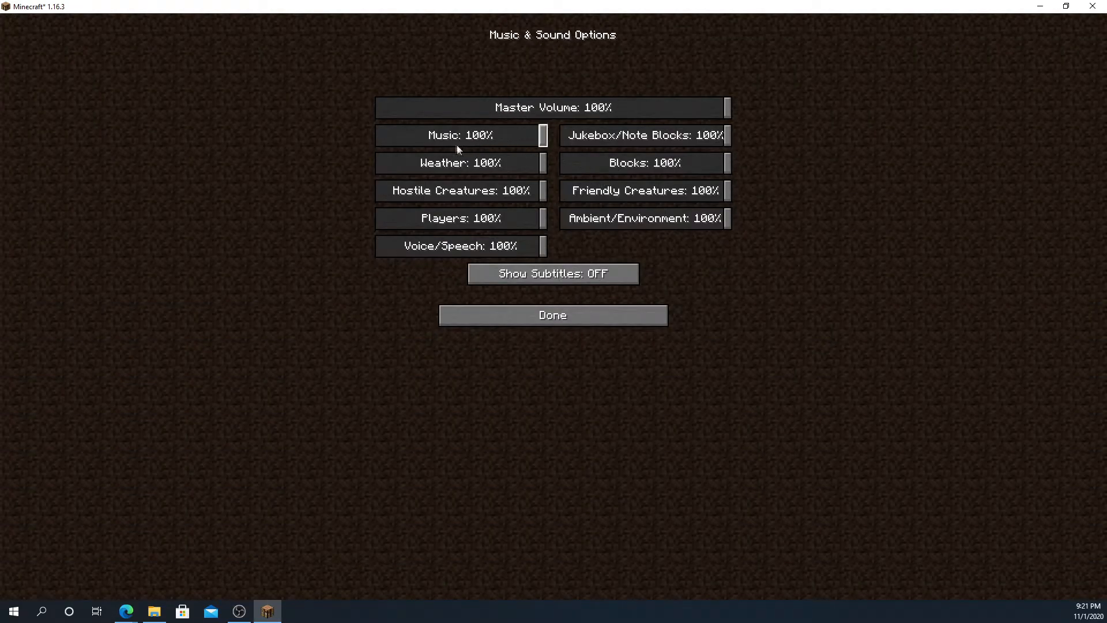
click(552, 315)
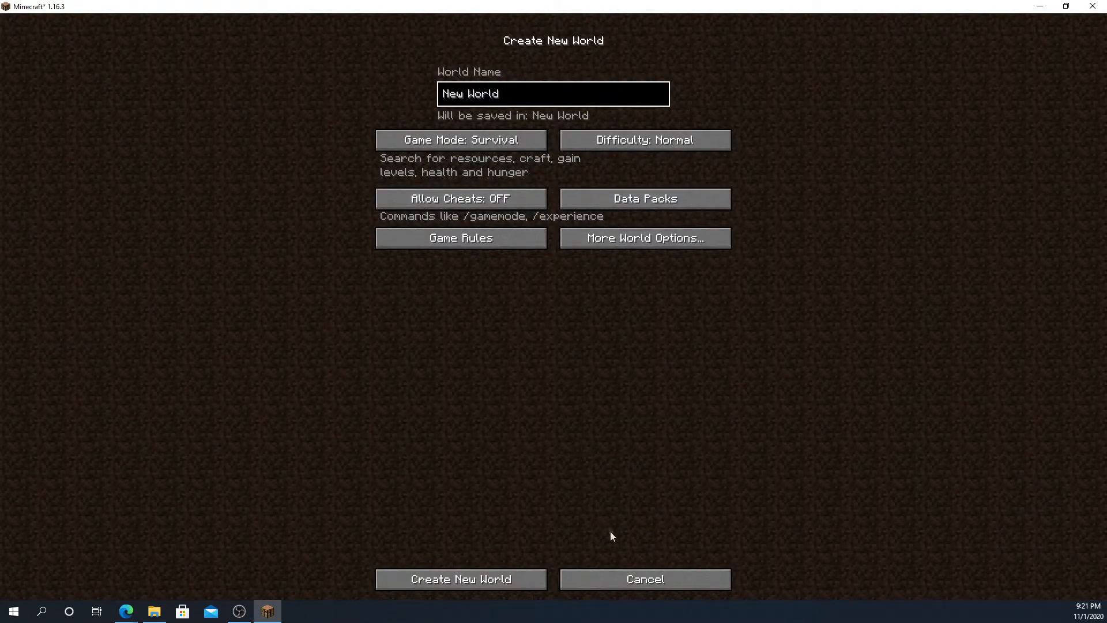
click(643, 579)
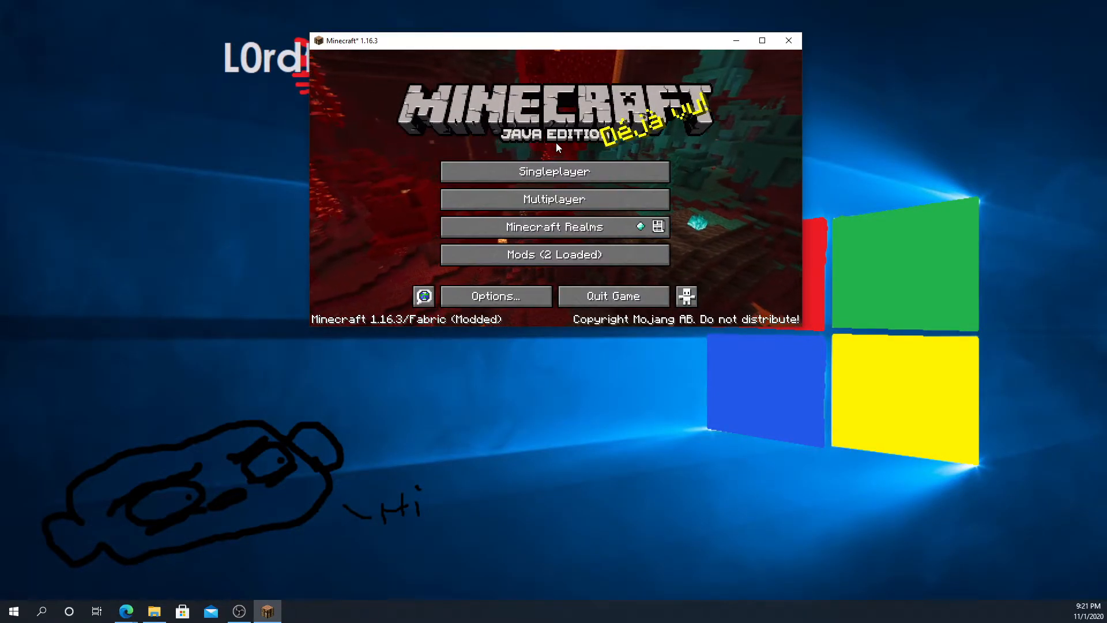
mouse_move(613, 296)
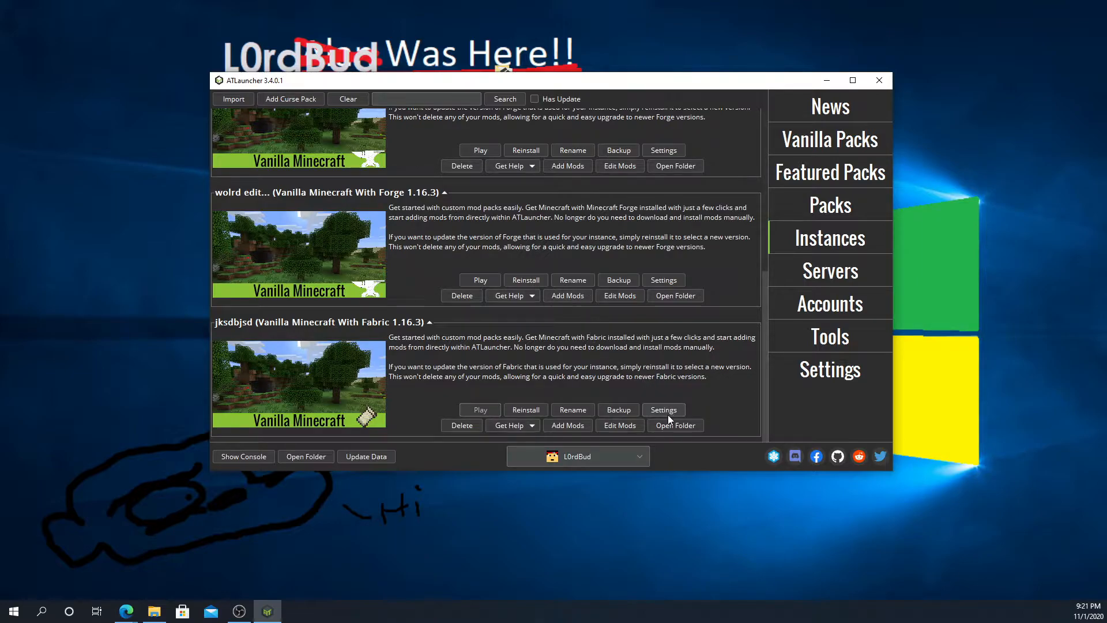
mouse_move(126, 610)
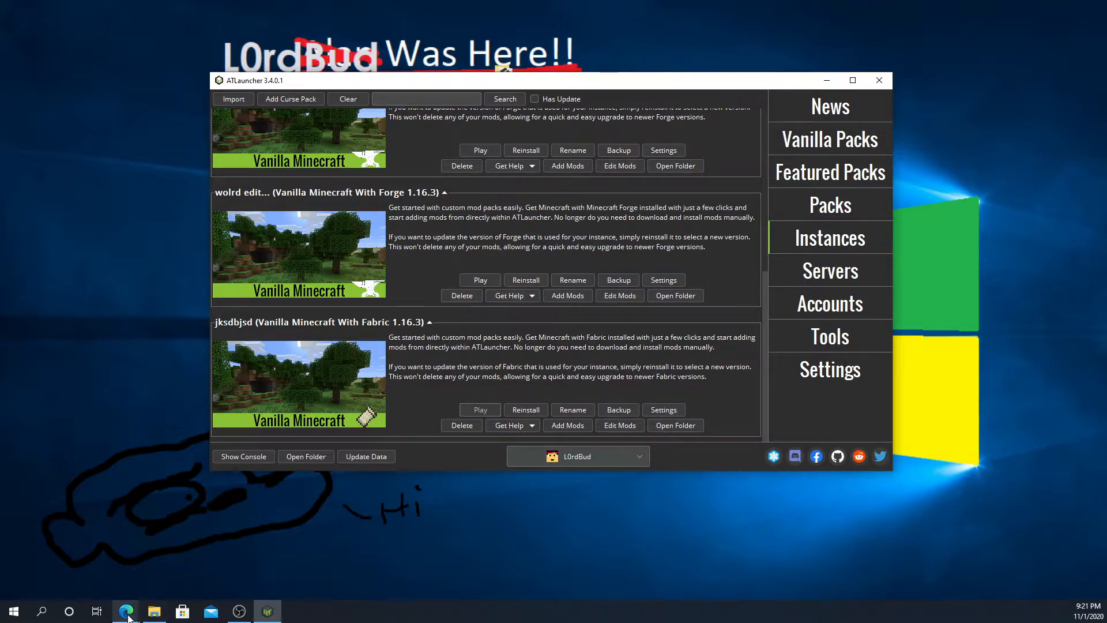
click(125, 611)
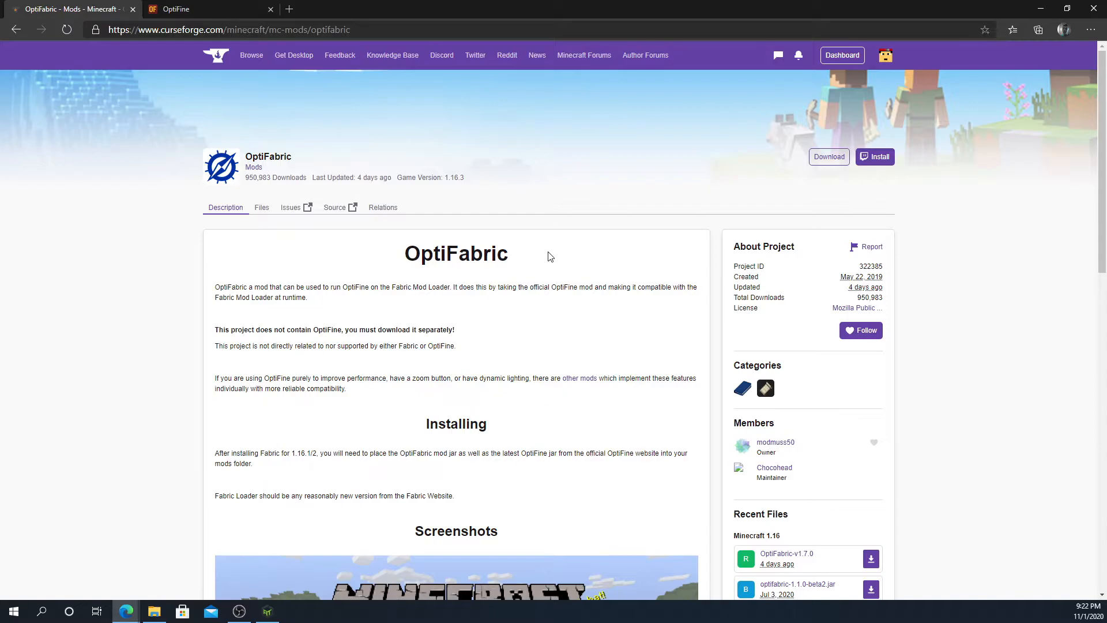
mouse_move(569, 252)
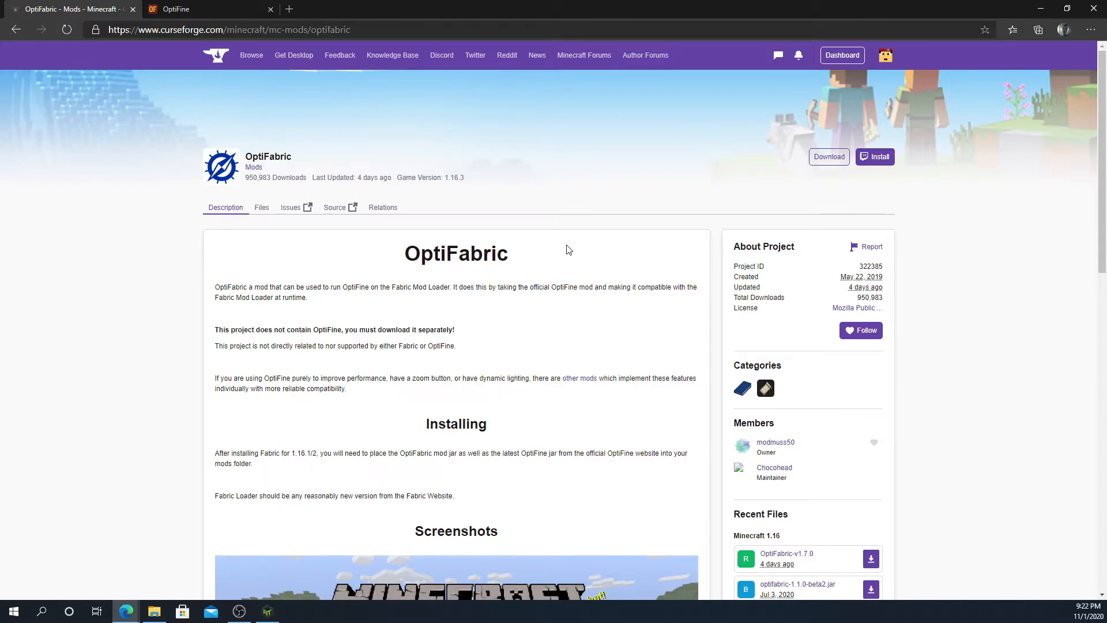
Download the OptiFabric-v1.7.0 jar from the OptiFabric Files list on CurseForge.
scroll(down, 3)
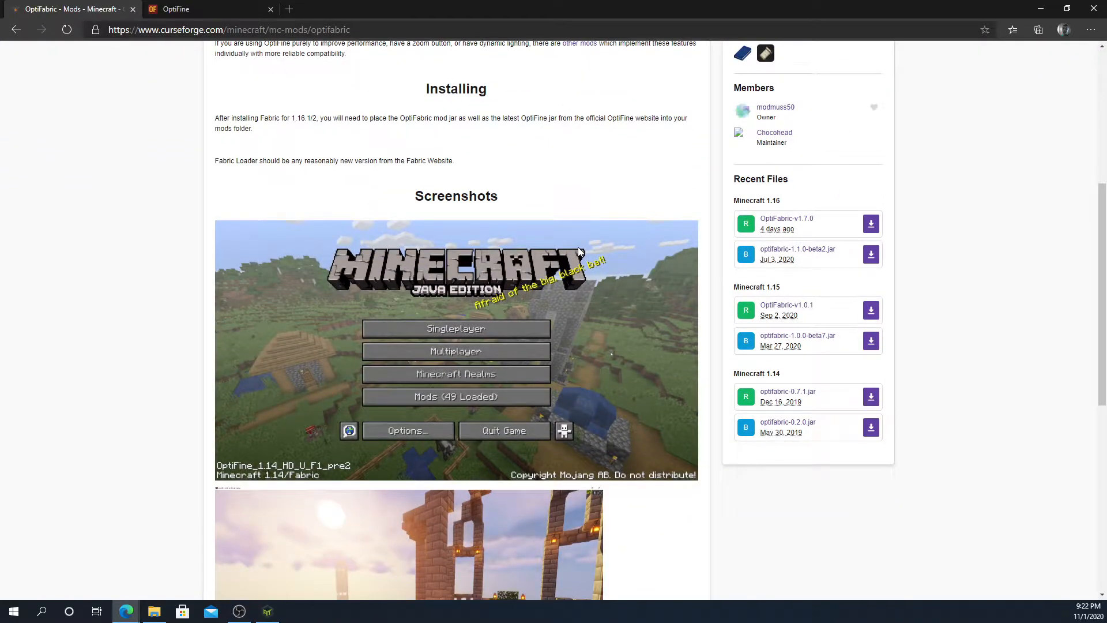
scroll(up, 3)
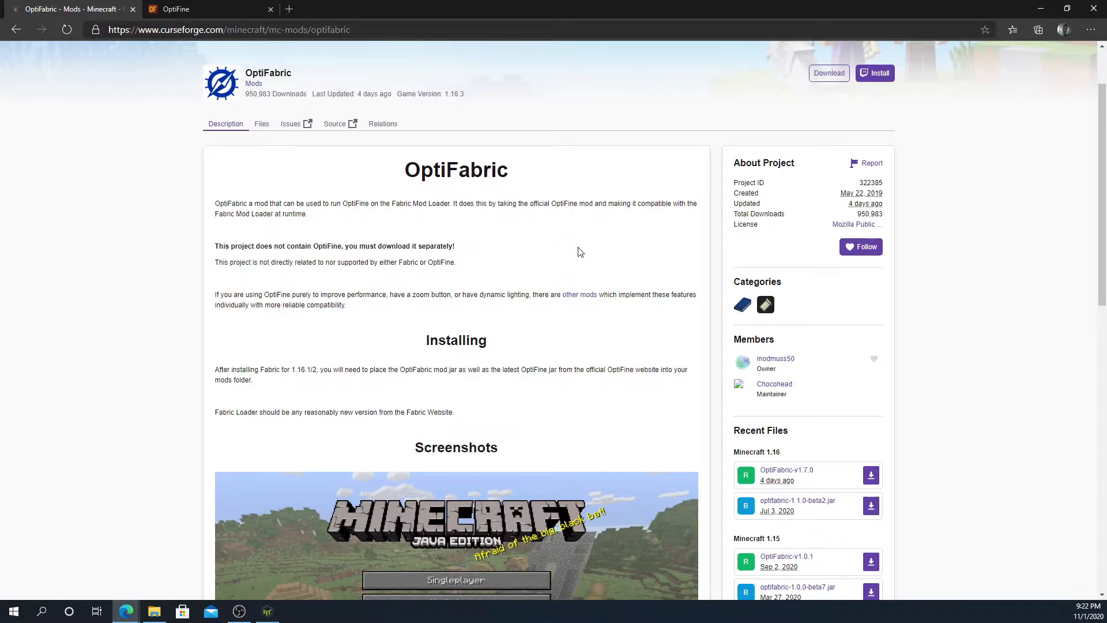
scroll(up, 3)
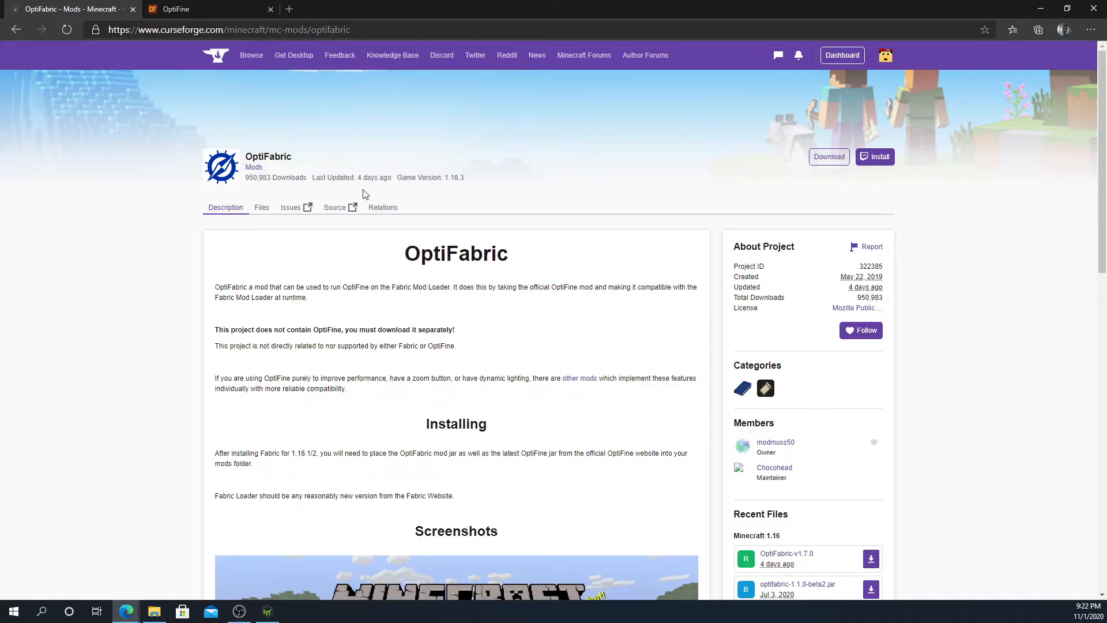
mouse_move(262, 207)
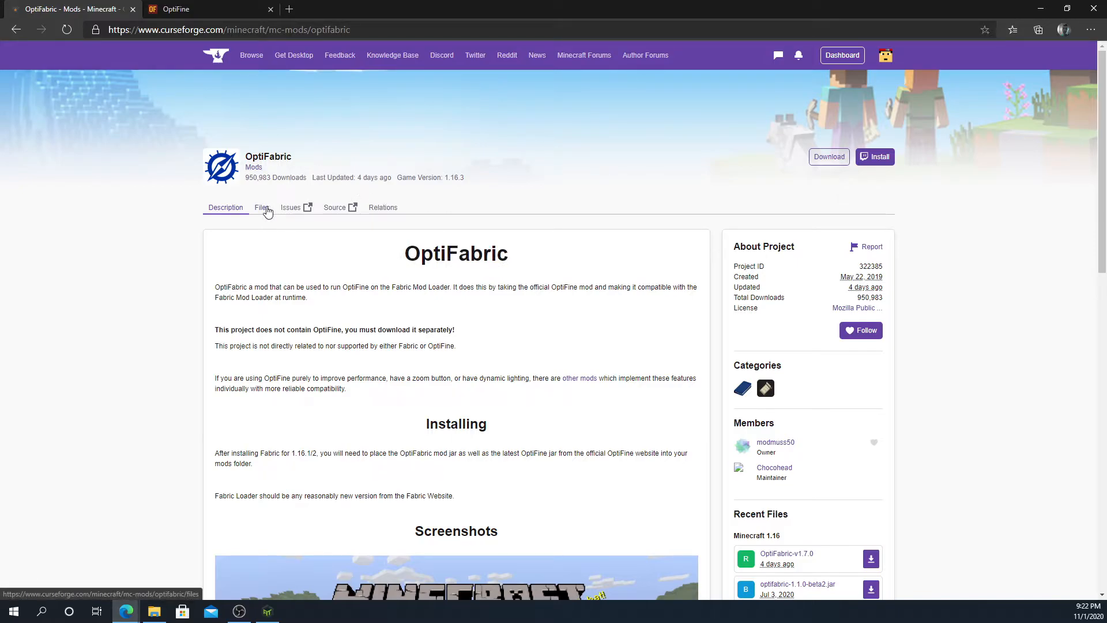
click(262, 207)
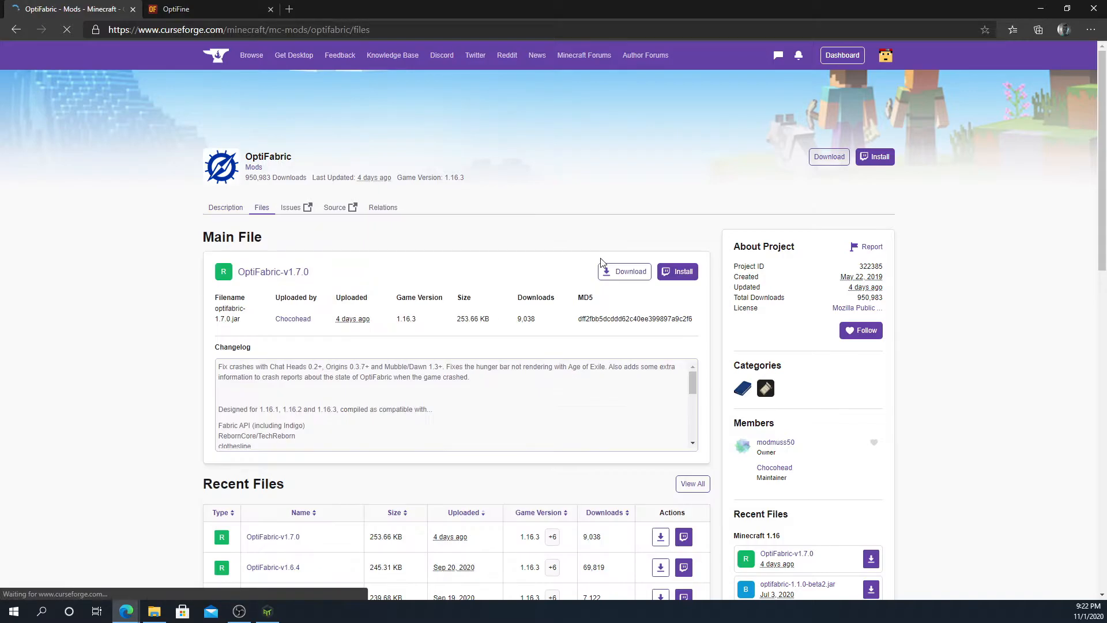
scroll(down, 3)
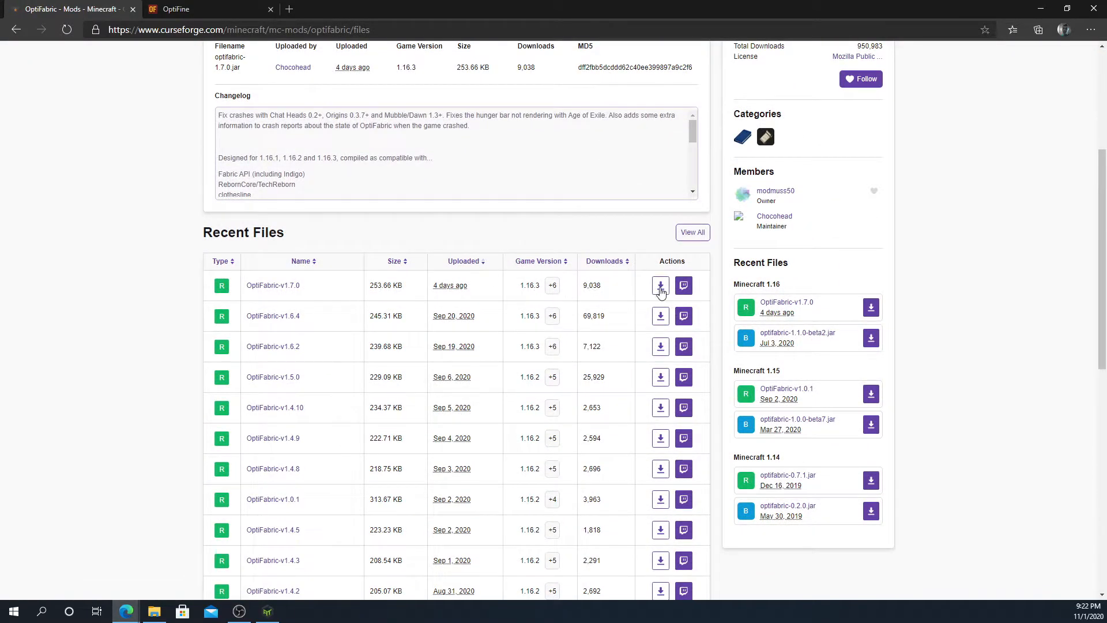
click(660, 286)
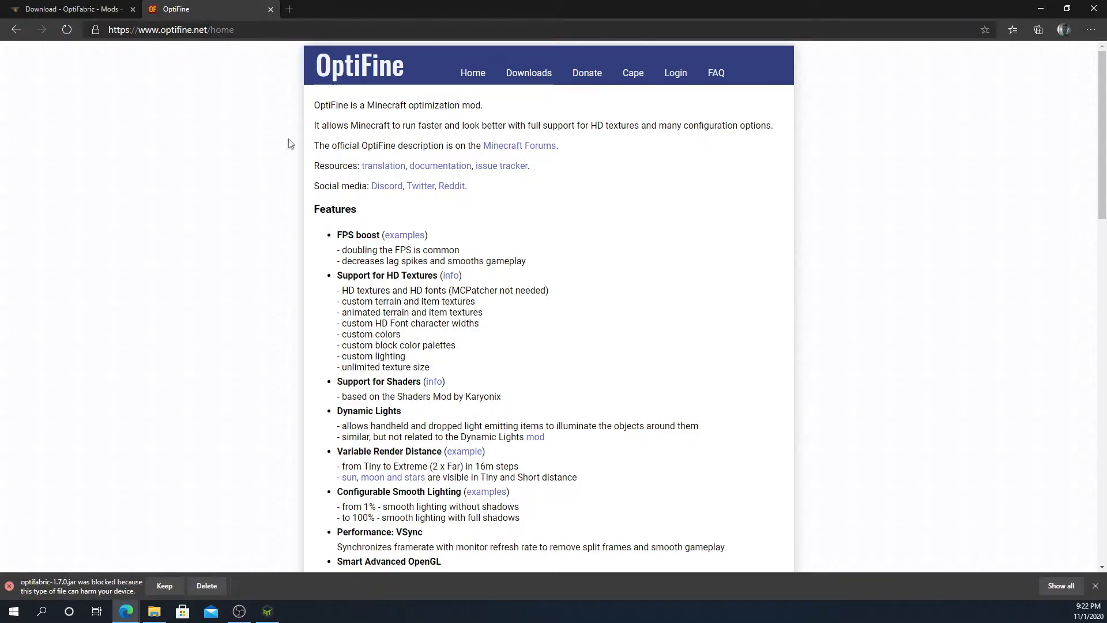
Keep the blocked OptiFabric jar and request OptiFine HD U G3 for Minecraft 1.16.3.
click(164, 585)
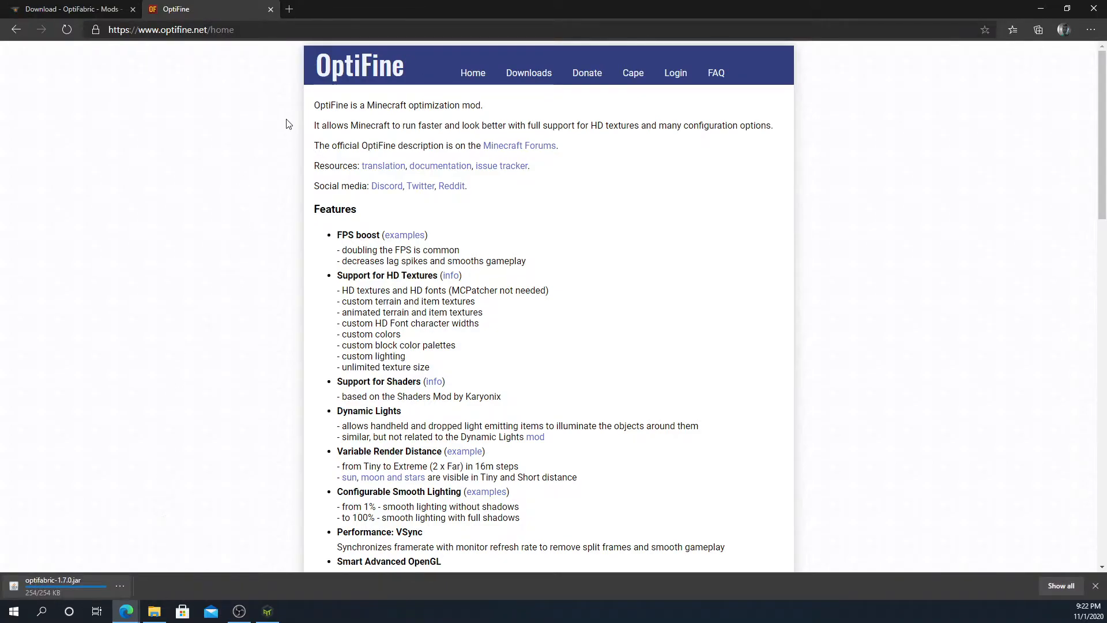
click(528, 72)
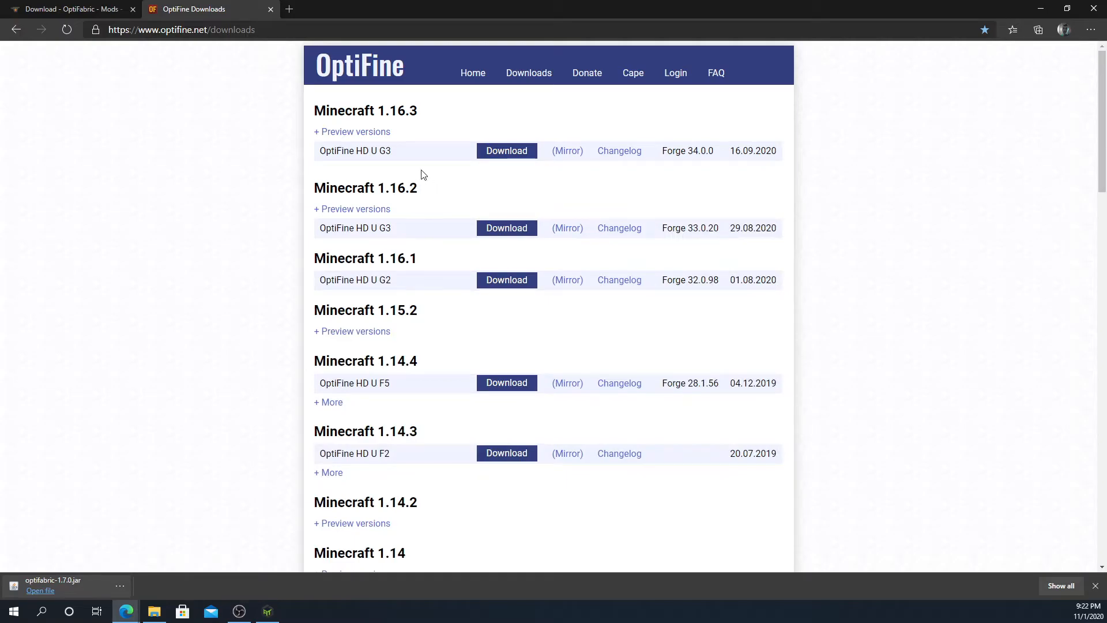
mouse_move(450, 152)
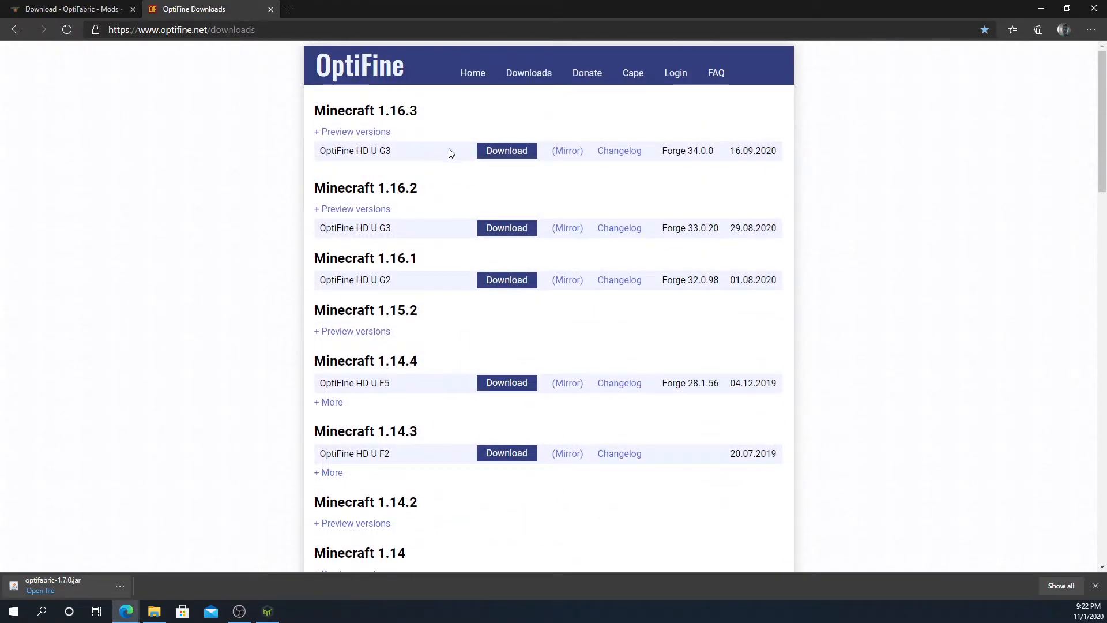
click(506, 150)
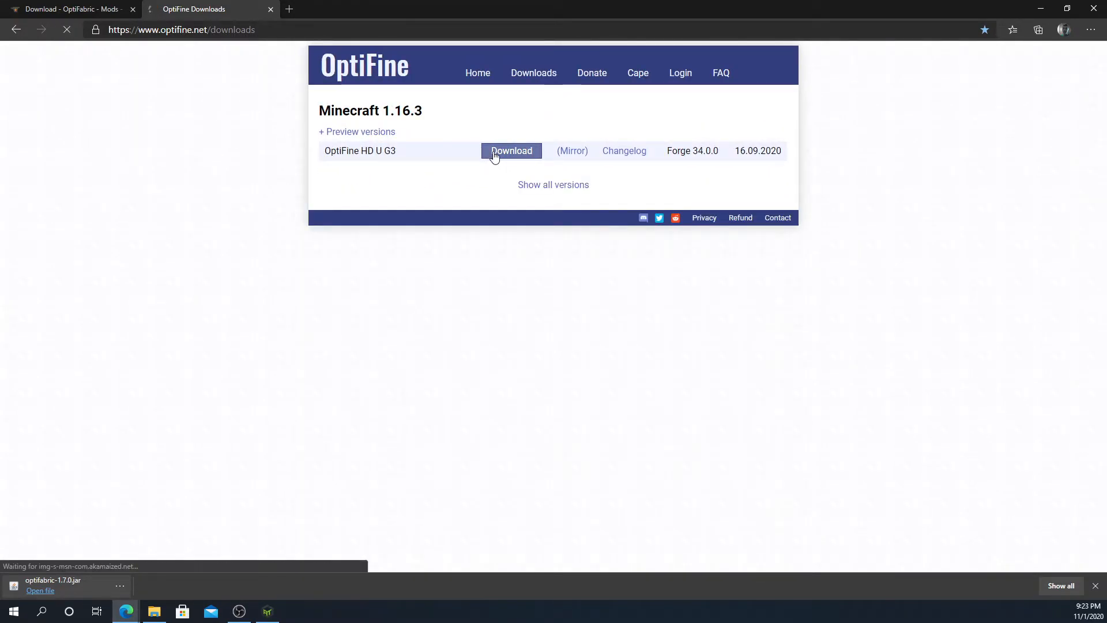
click(511, 150)
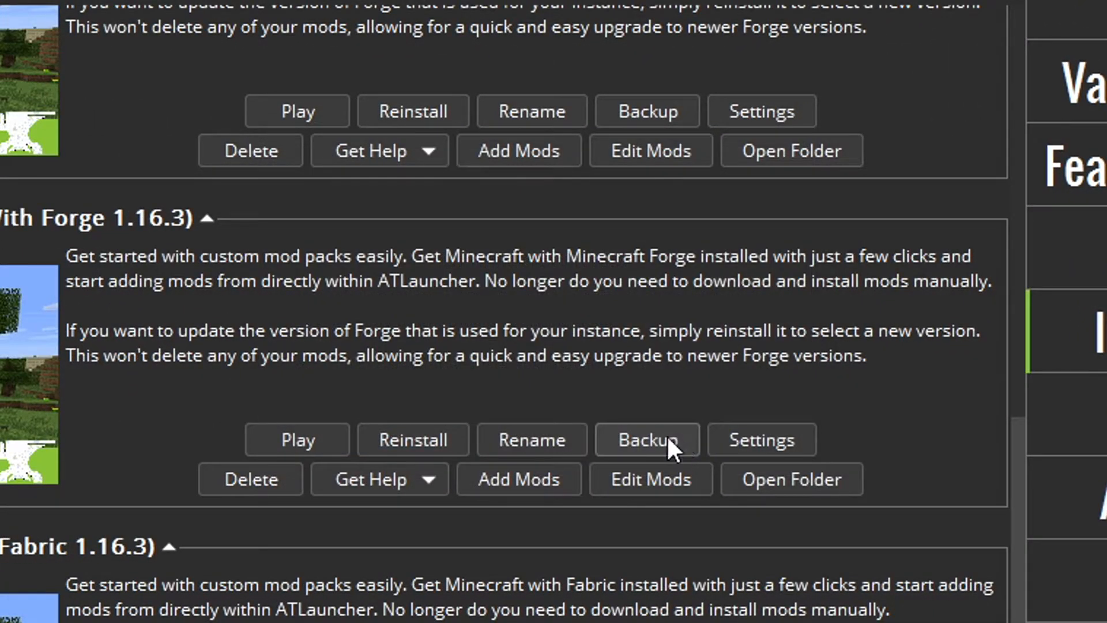
Move the OptiFabric and OptiFine jars into the jksdbjsd mods folder, then close Explorer.
click(790, 479)
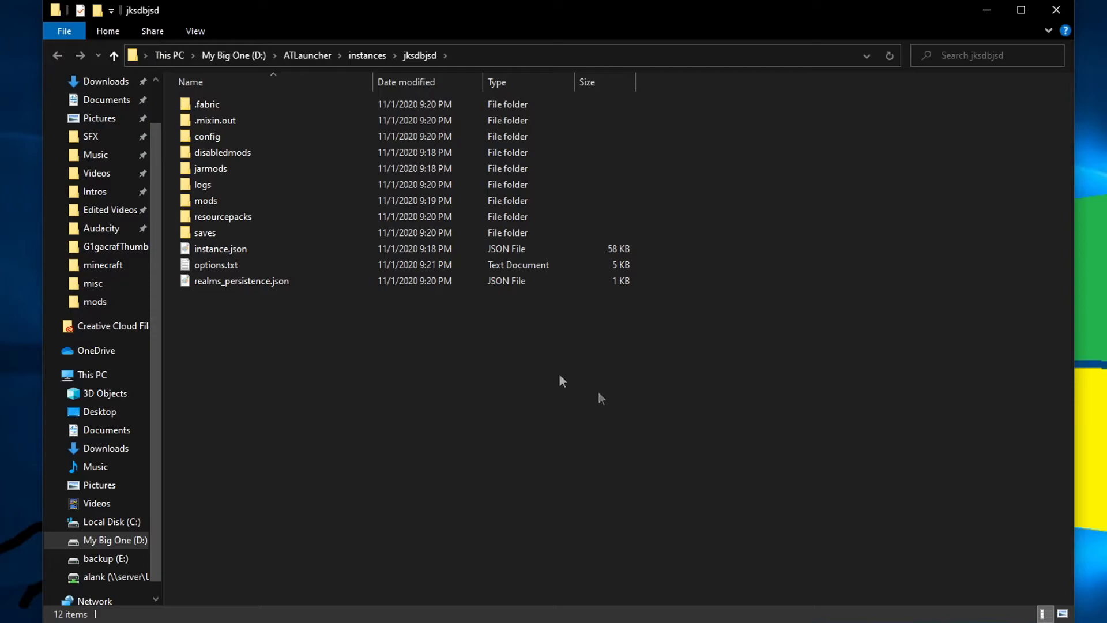
double_click(205, 201)
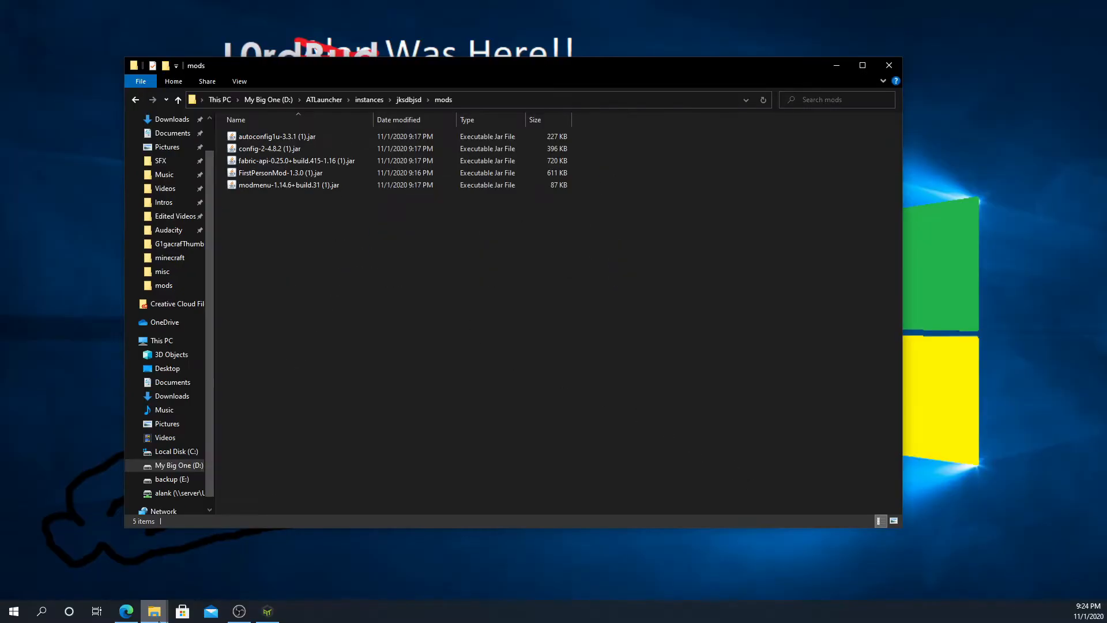
mouse_move(153, 611)
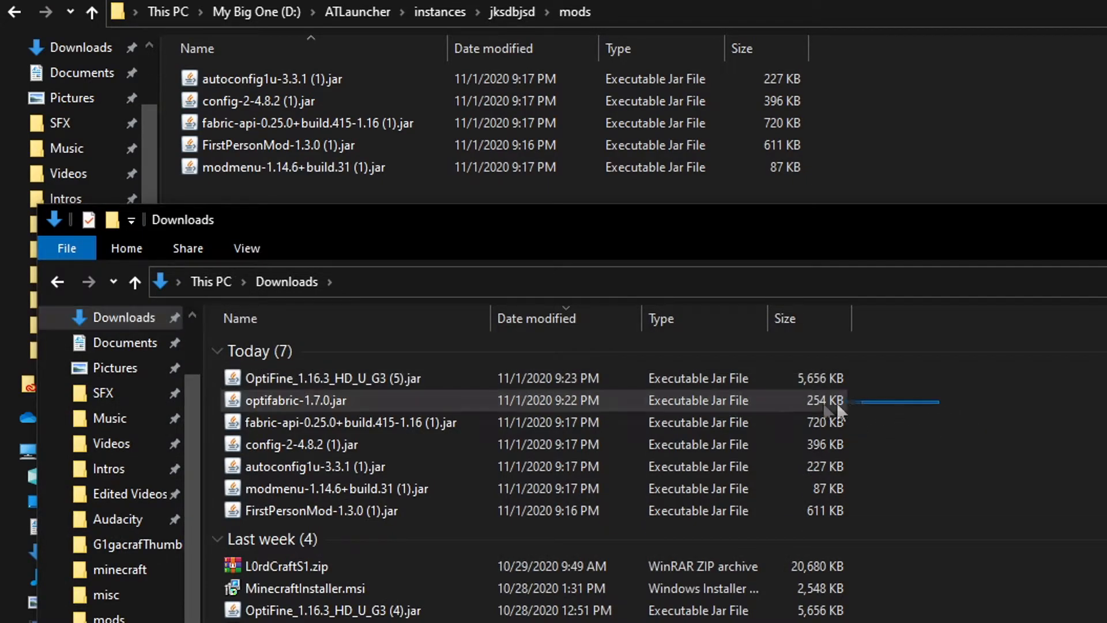
click(334, 378)
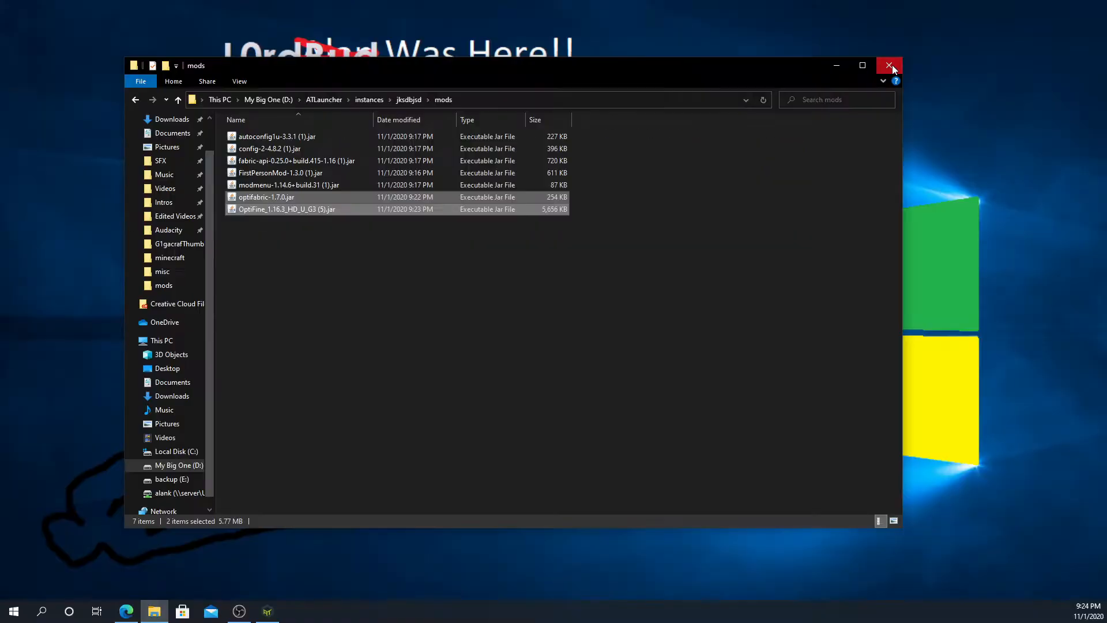
click(889, 65)
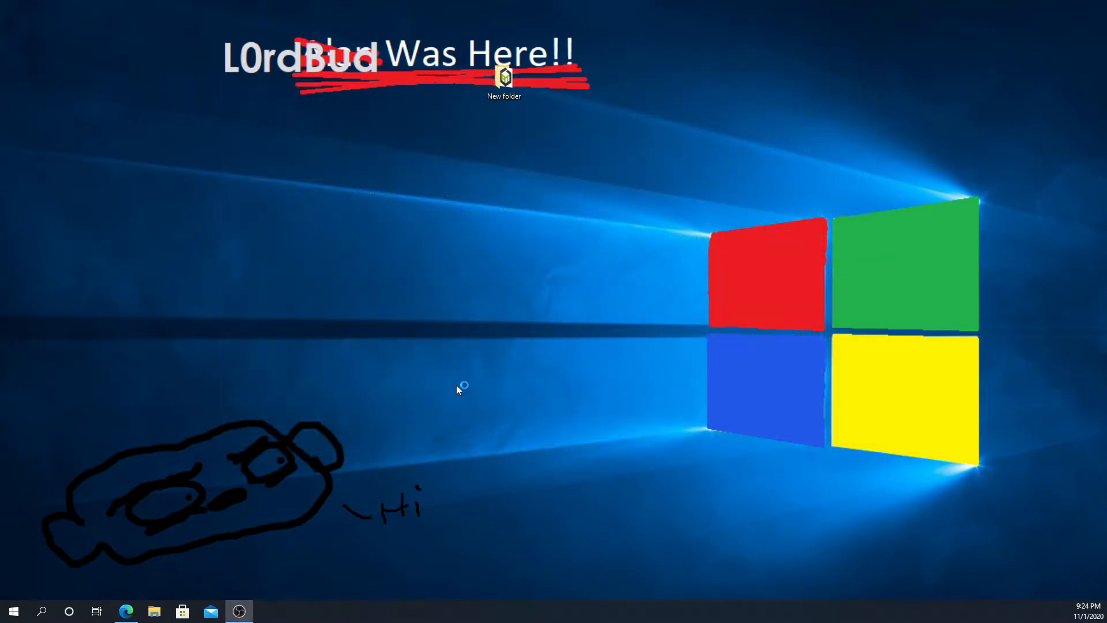
mouse_move(412, 420)
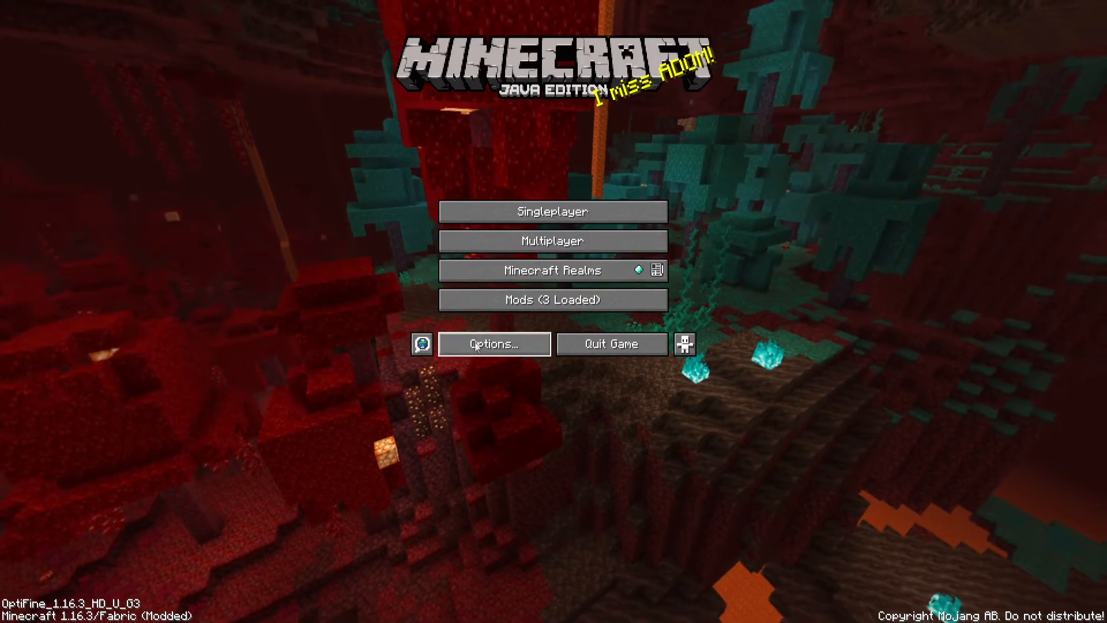
Confirm FirstpersonModel and OptiFabric appear in the mod list, then return to the title screen.
click(553, 300)
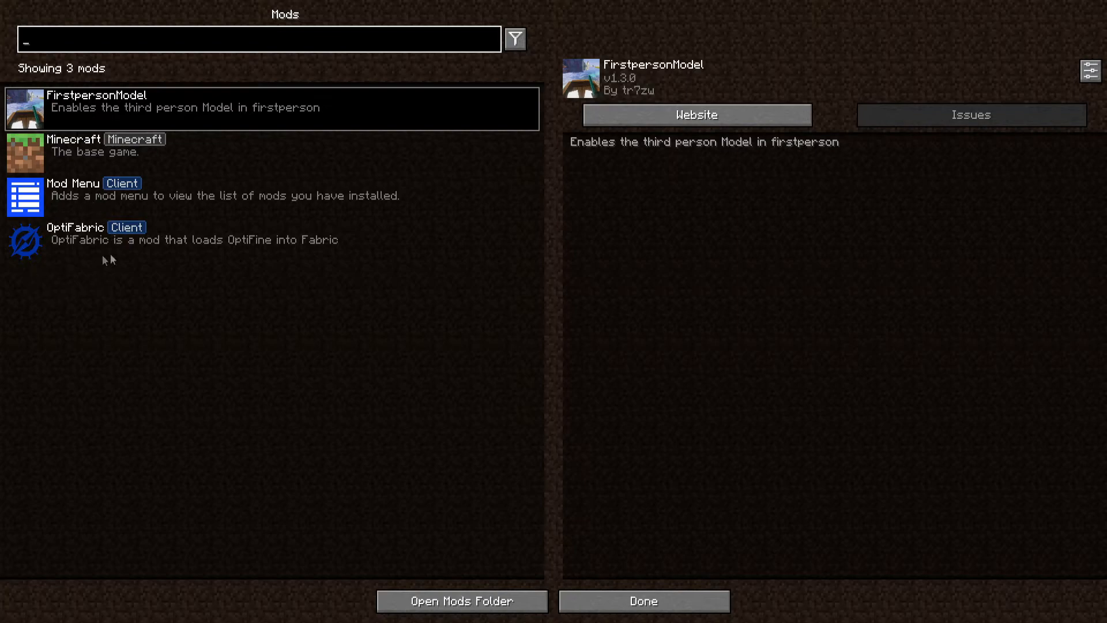
click(641, 601)
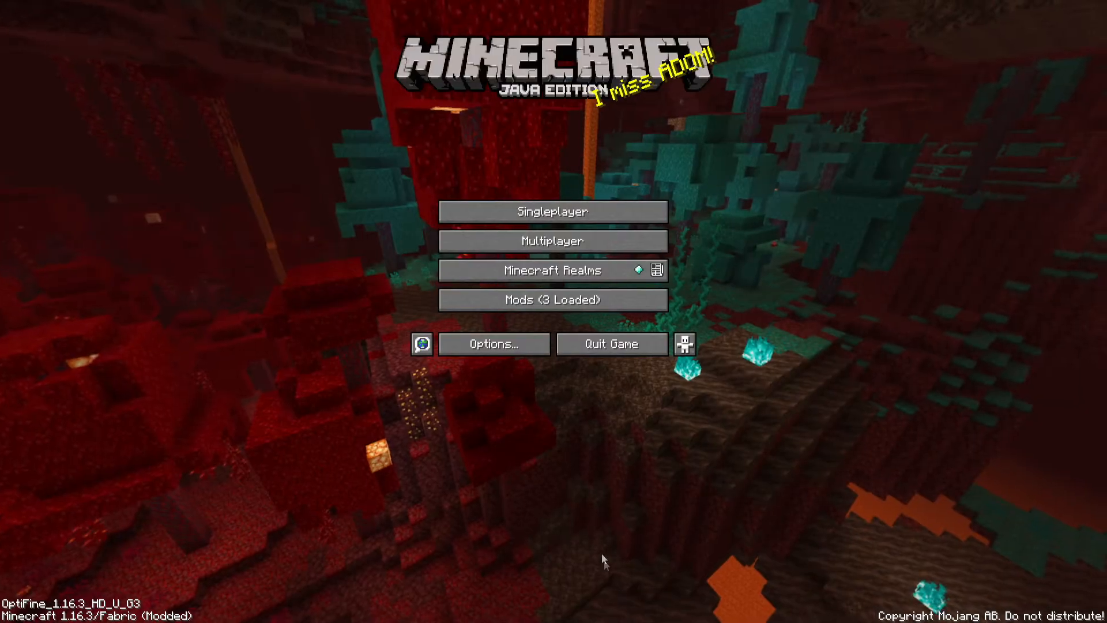
Set Dynamic Lights to Fancy and look through the Shaders and Performance settings.
click(494, 345)
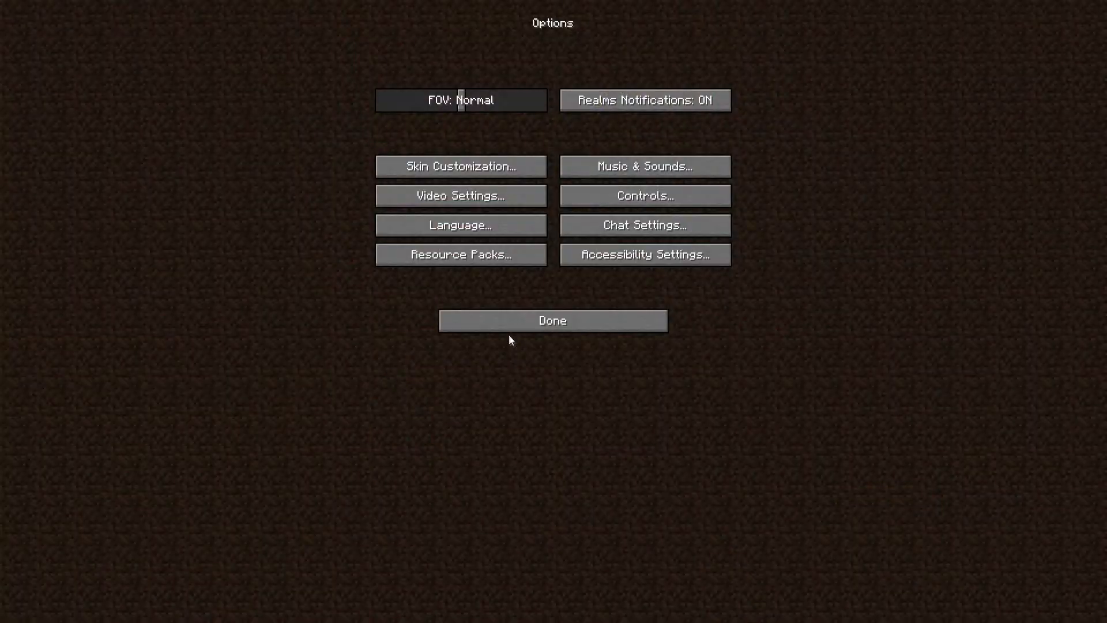
click(459, 196)
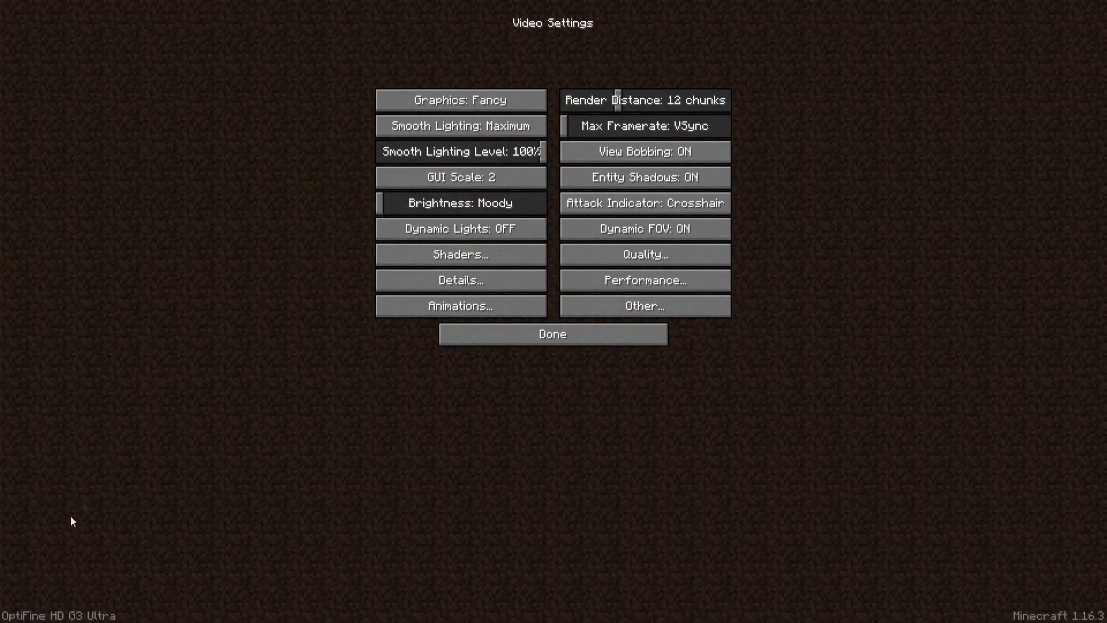
click(553, 333)
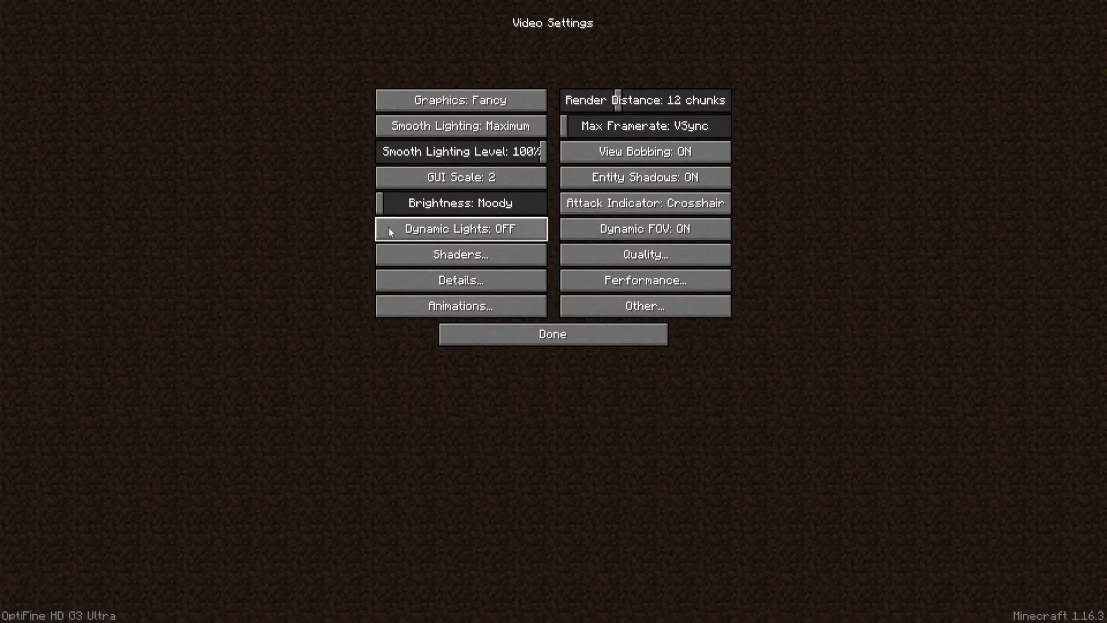
click(459, 229)
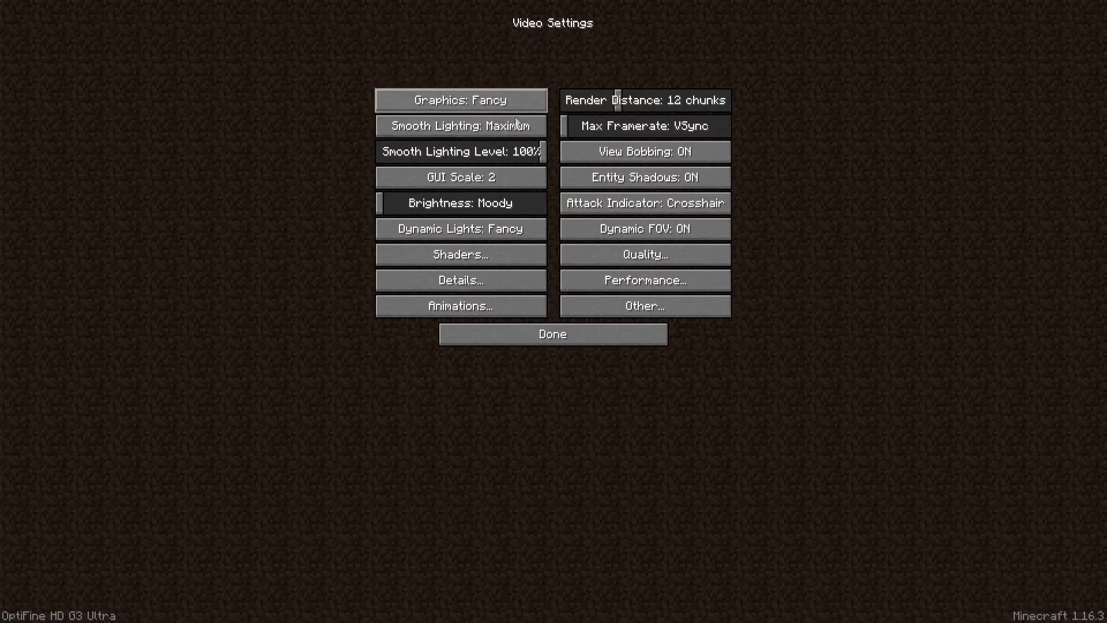
click(459, 255)
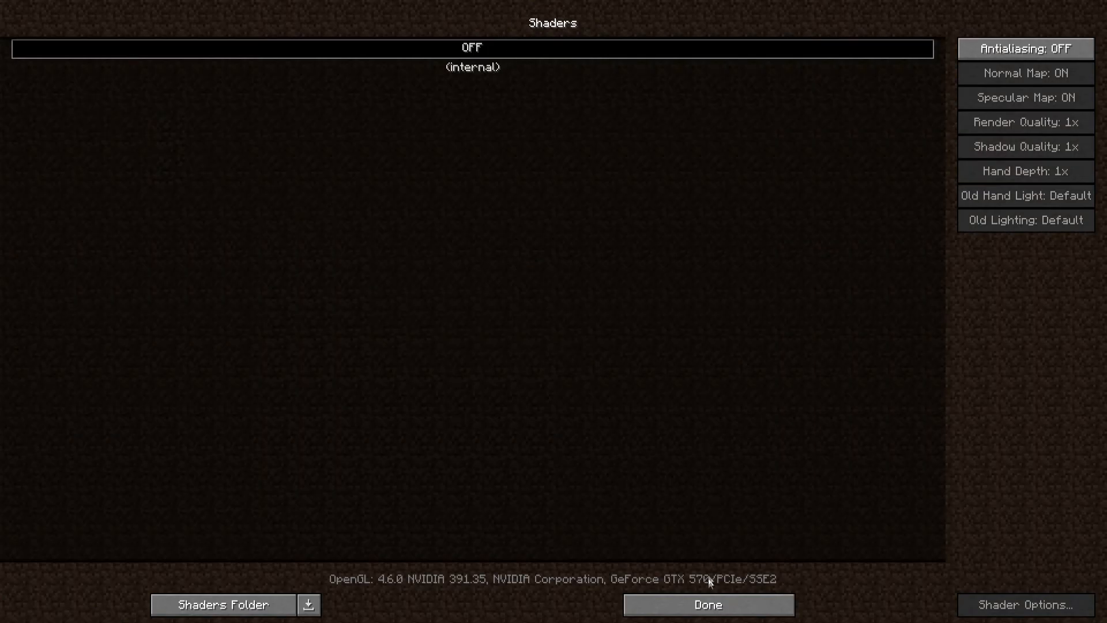
click(707, 604)
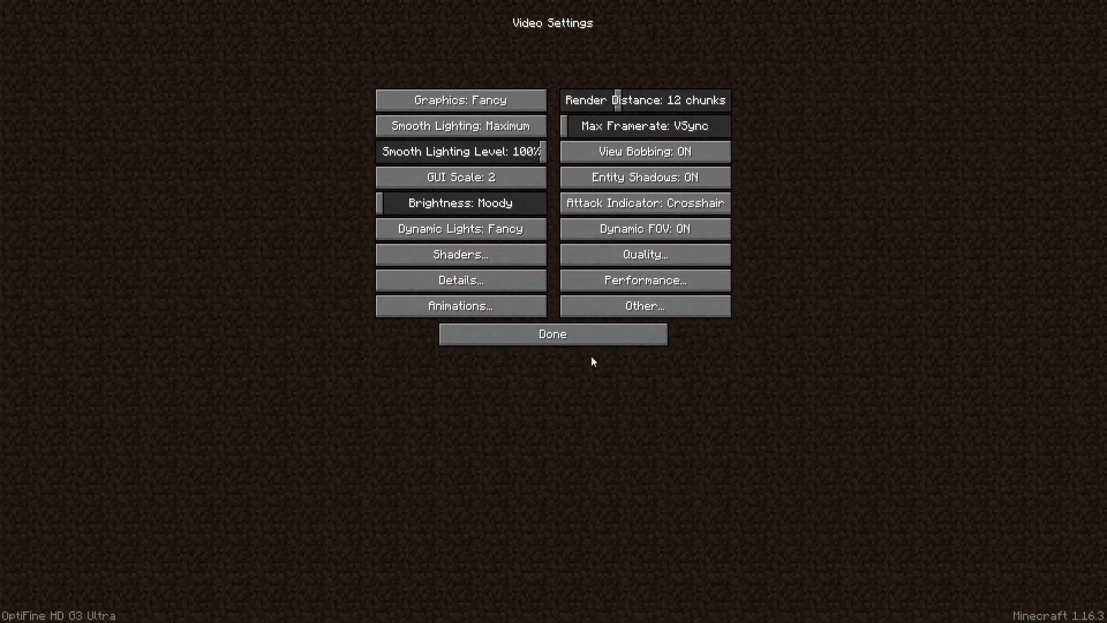
click(642, 279)
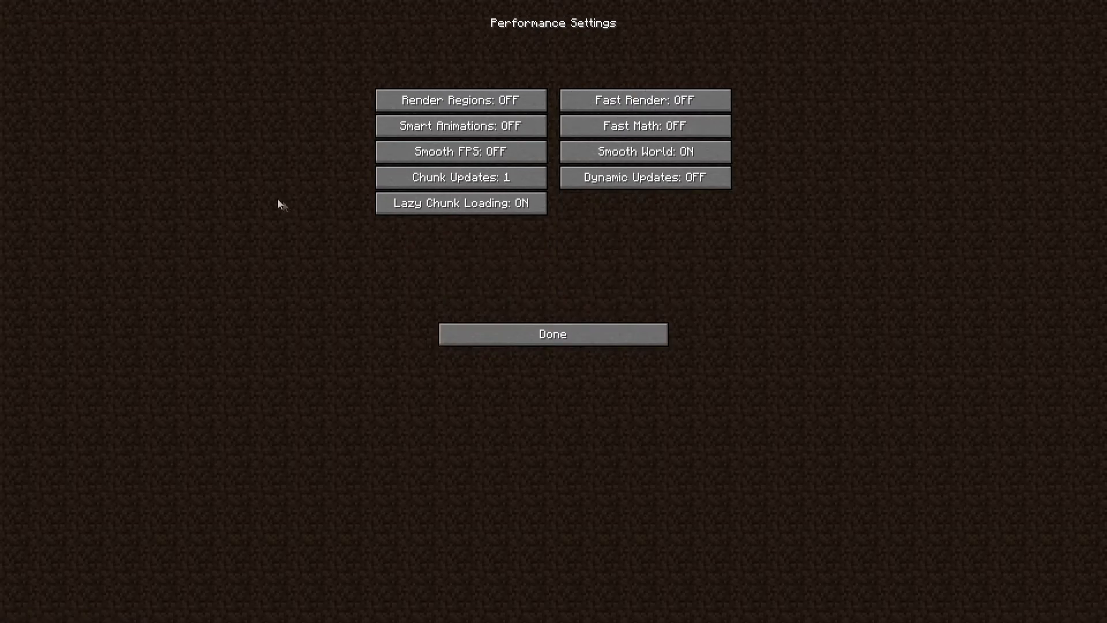
Create a new Creative world with cheats enabled.
click(552, 334)
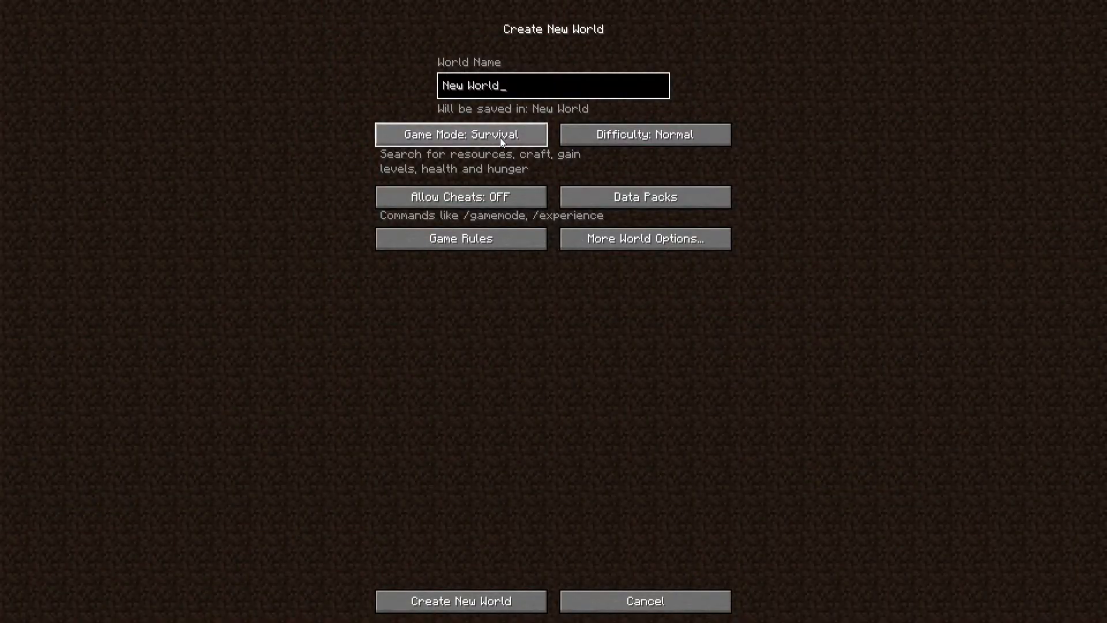
click(460, 134)
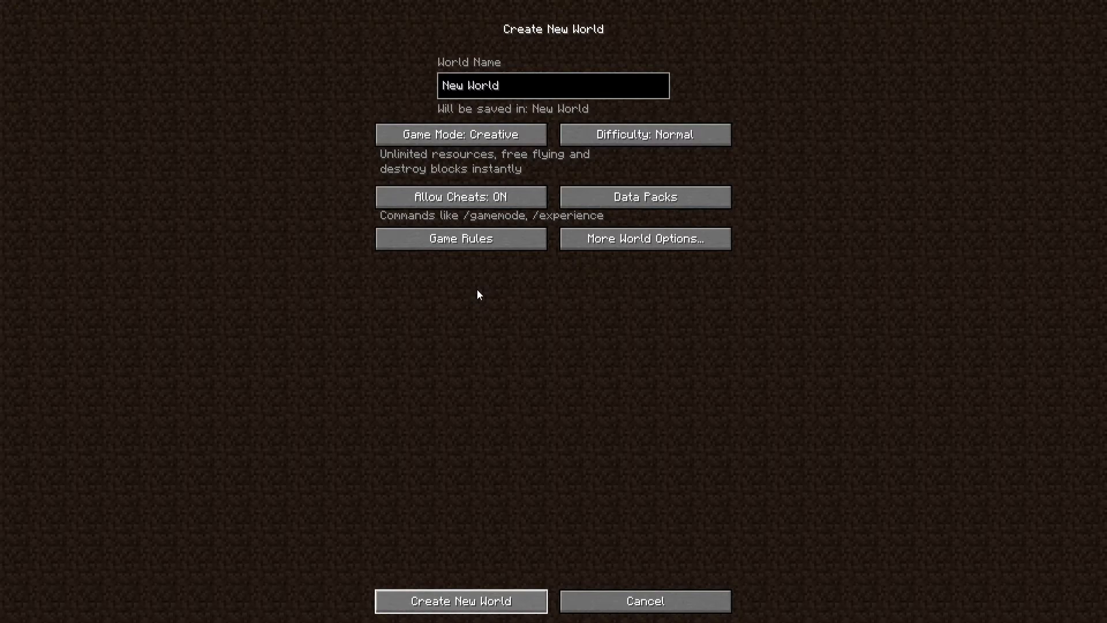
click(460, 601)
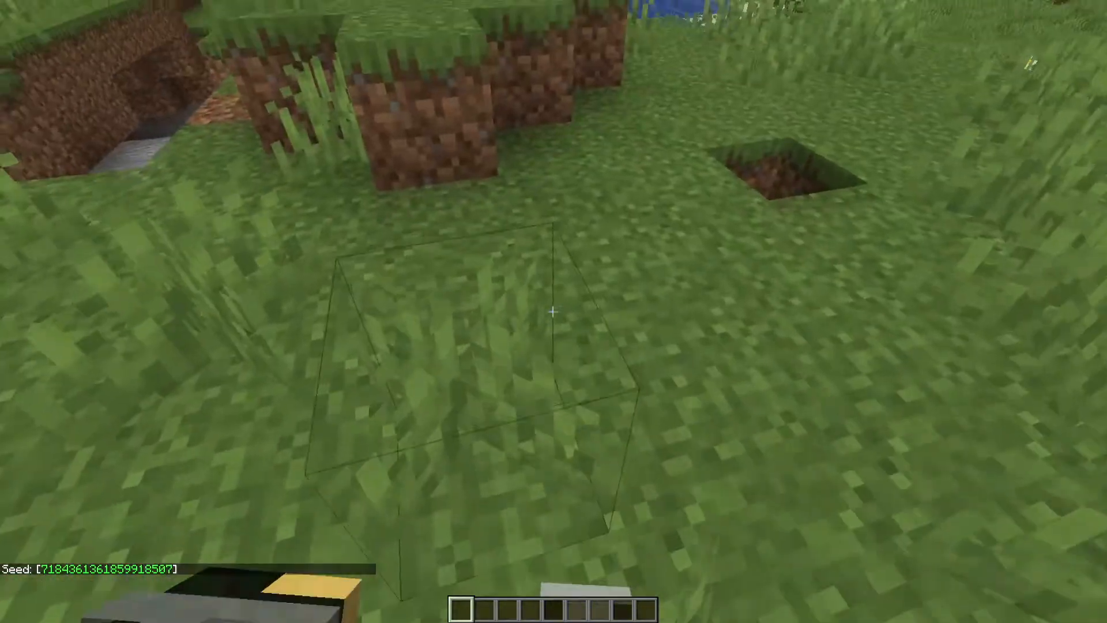
mouse_move(553, 312)
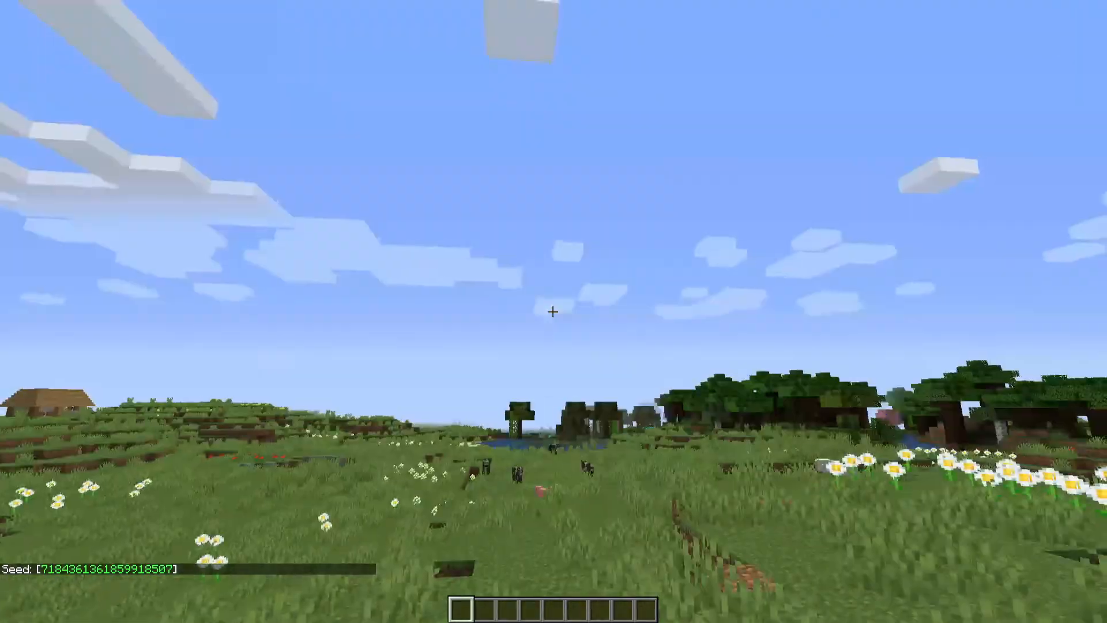
mouse_move(553, 311)
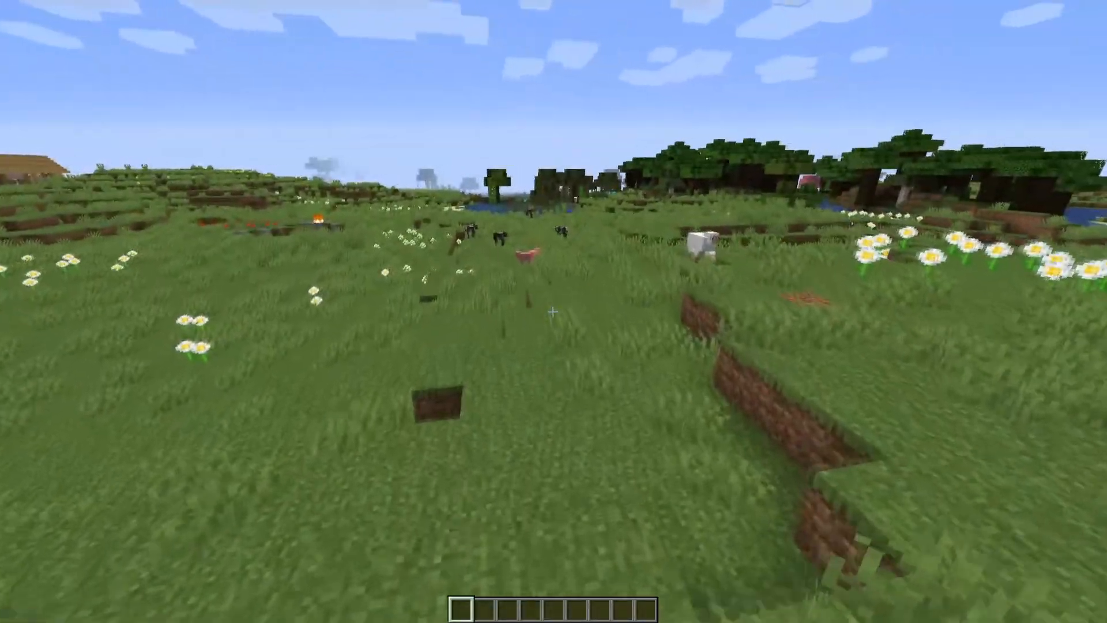
mouse_move(554, 311)
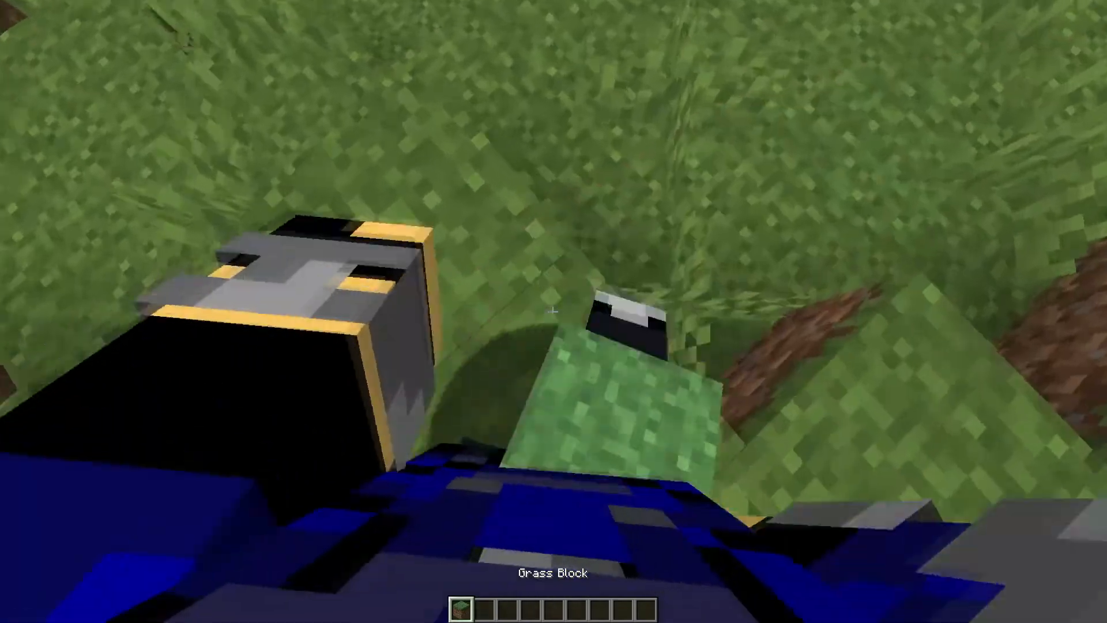
mouse_move(554, 311)
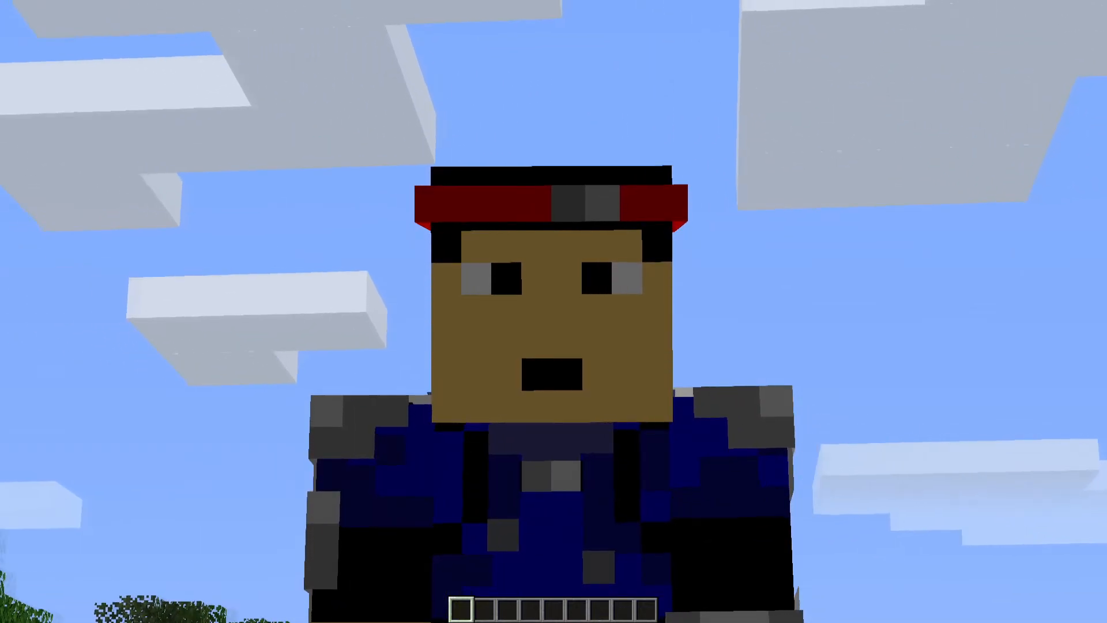
mouse_move(554, 311)
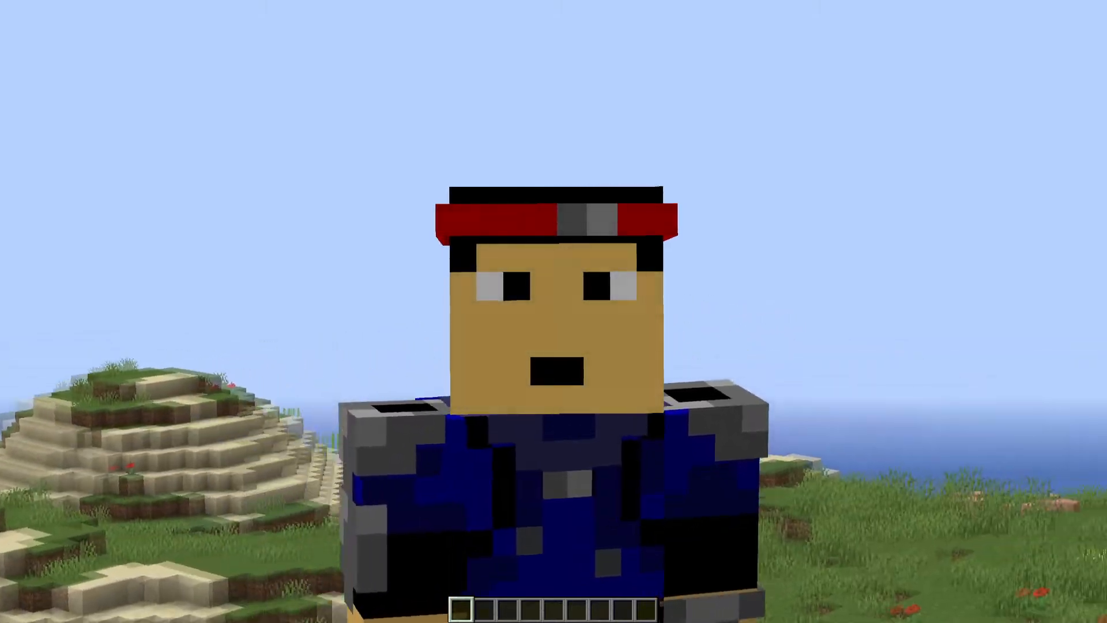
mouse_move(554, 312)
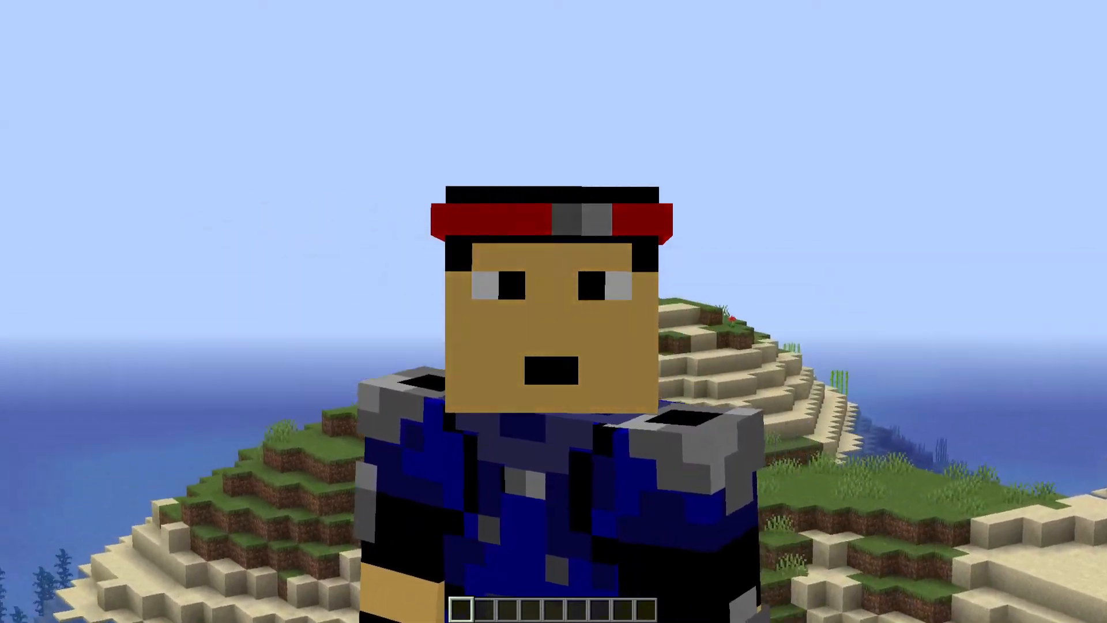
mouse_move(553, 311)
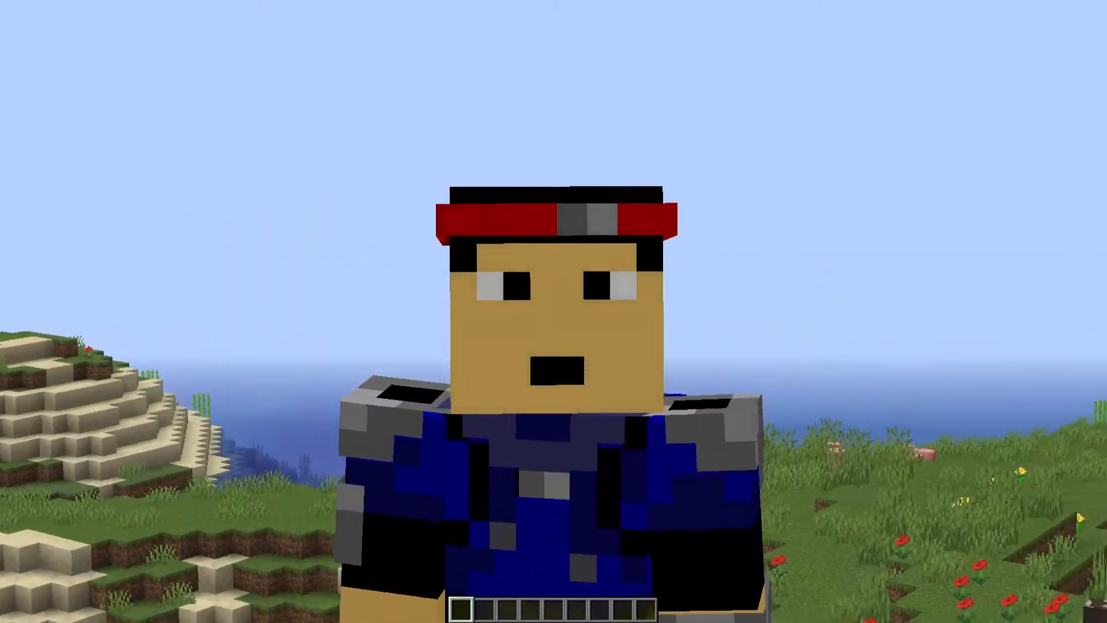